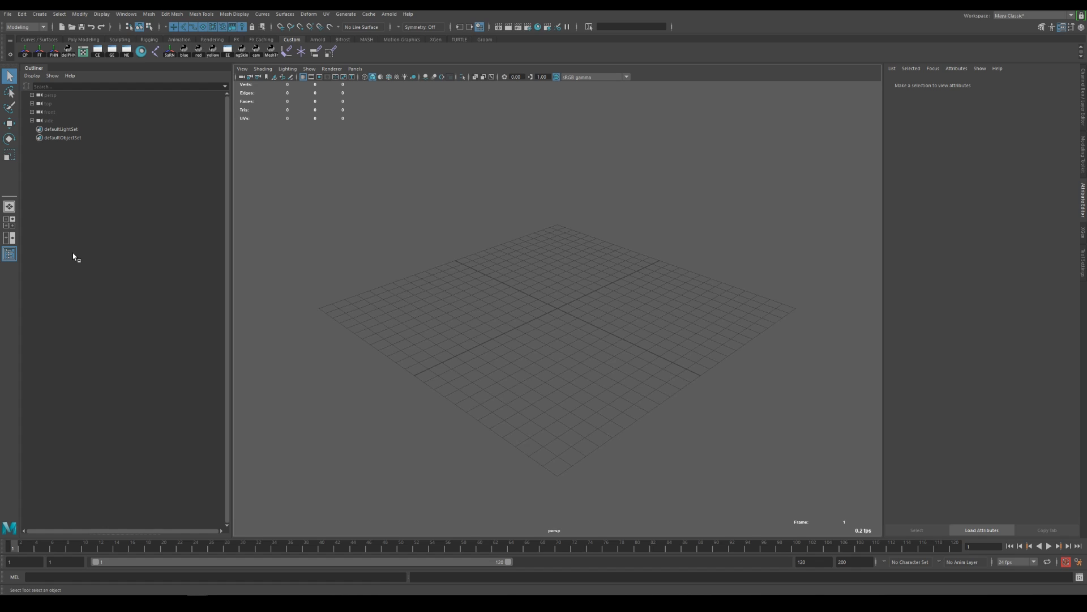
{"action": "mouse_move", "coordinate": [142, 237]}
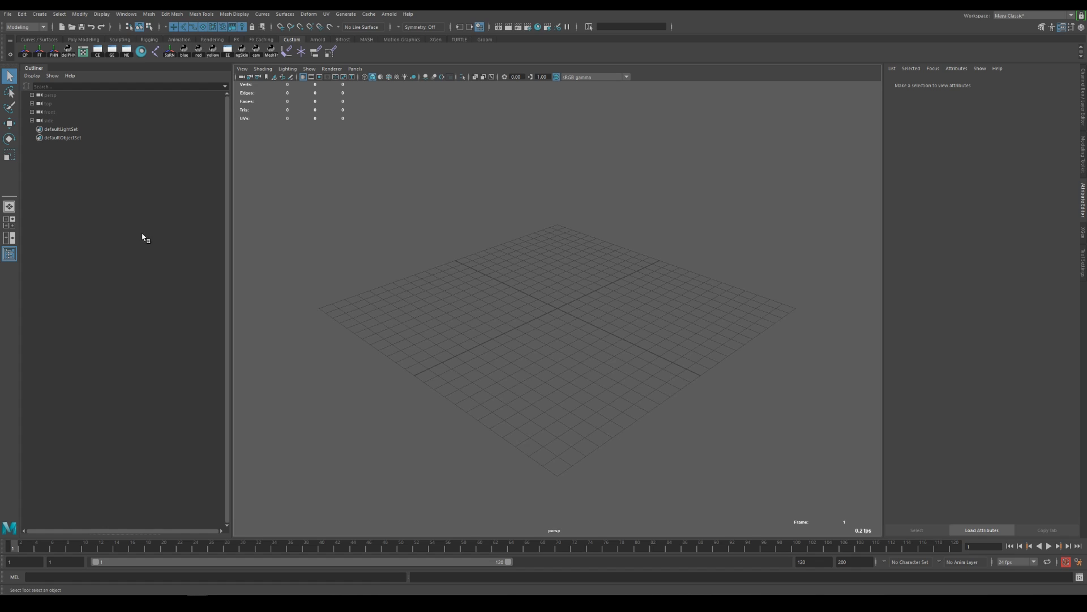
{"action": "mouse_move", "coordinate": [148, 235]}
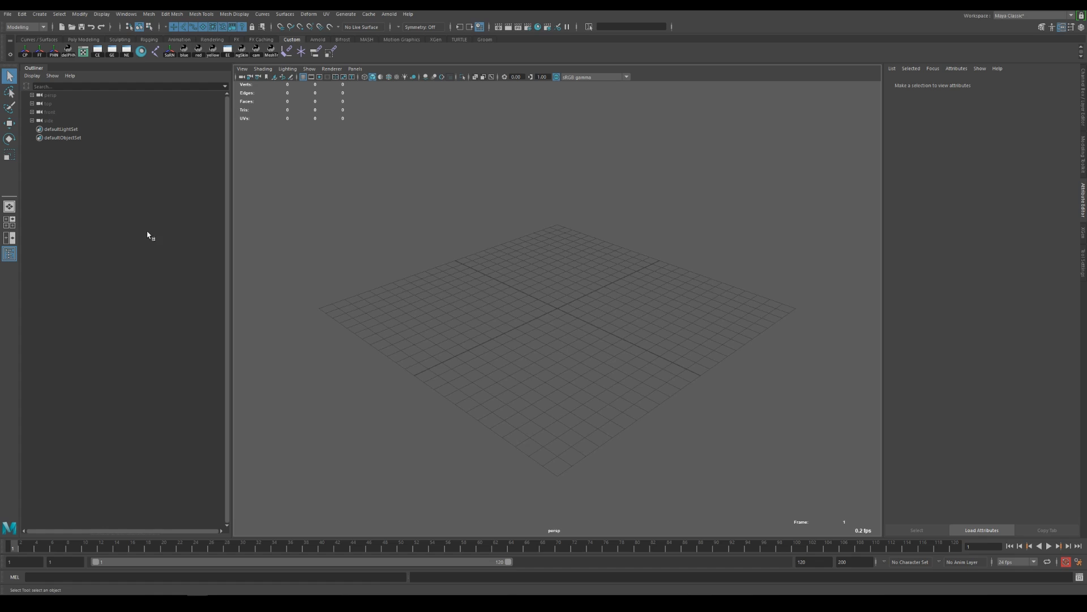
{"action": "mouse_move", "coordinate": [151, 243]}
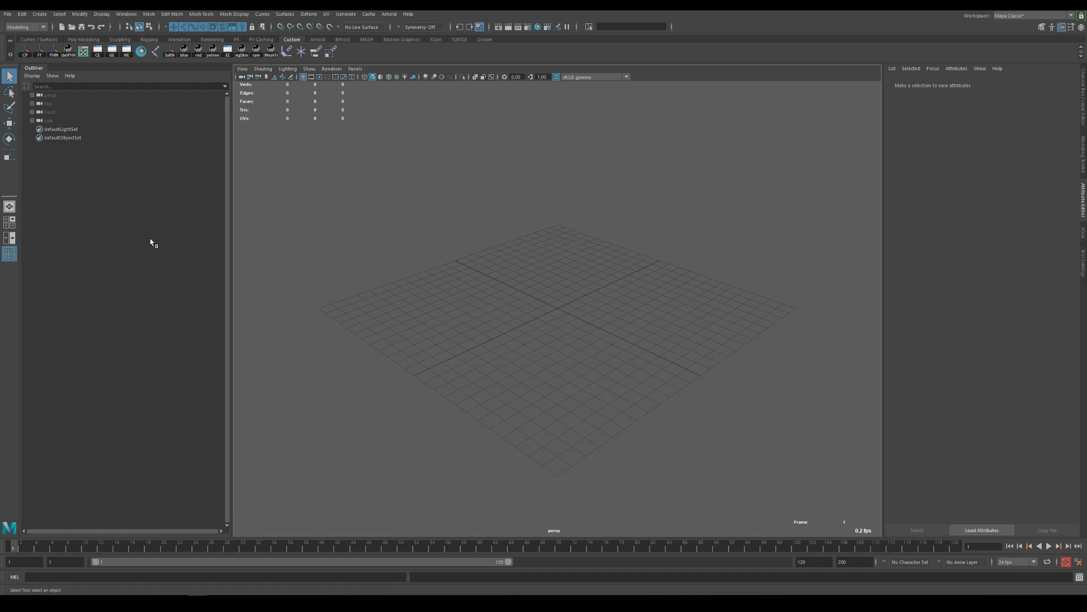
{"action": "mouse_move", "coordinate": [149, 238]}
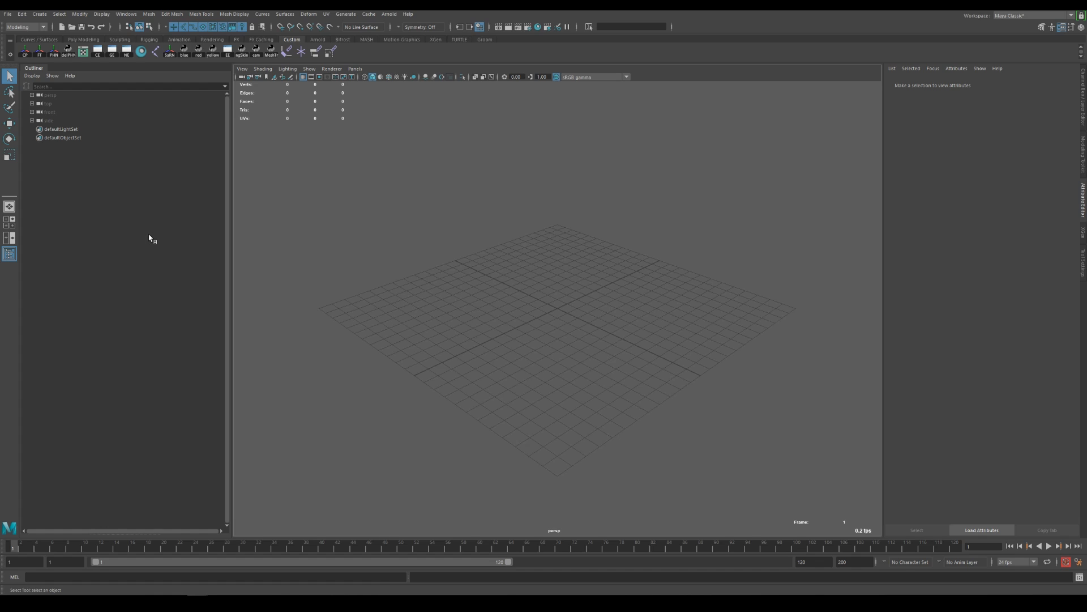
{"action": "mouse_move", "coordinate": [378, 244]}
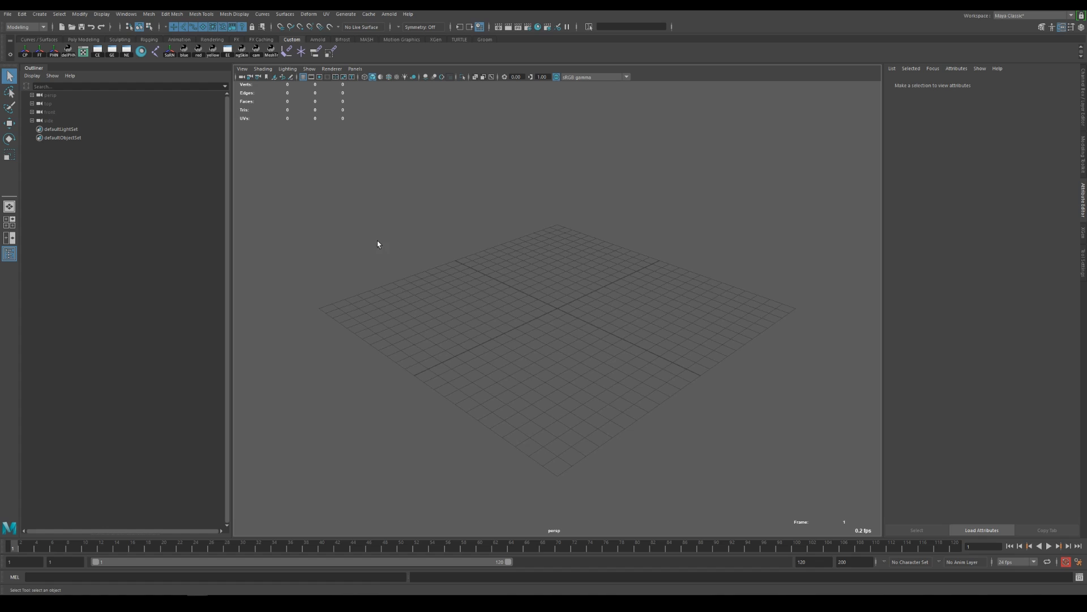
{"action": "mouse_move", "coordinate": [415, 236]}
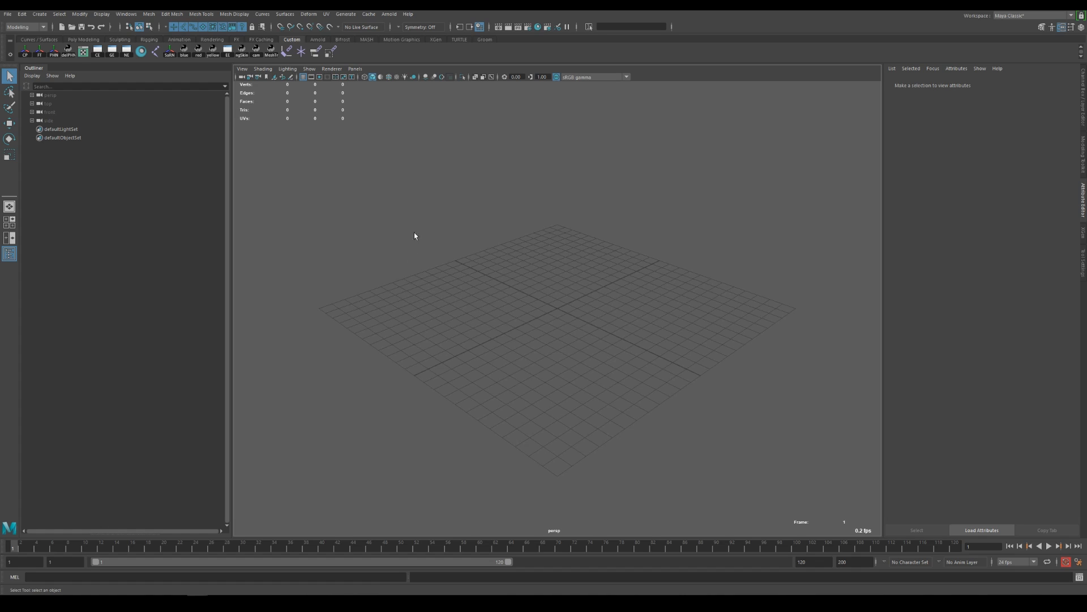
Check the Arnold version, confirm centimetre units at 24 fps, and save preferences
{"action": "left_click", "coordinate": [394, 13]}
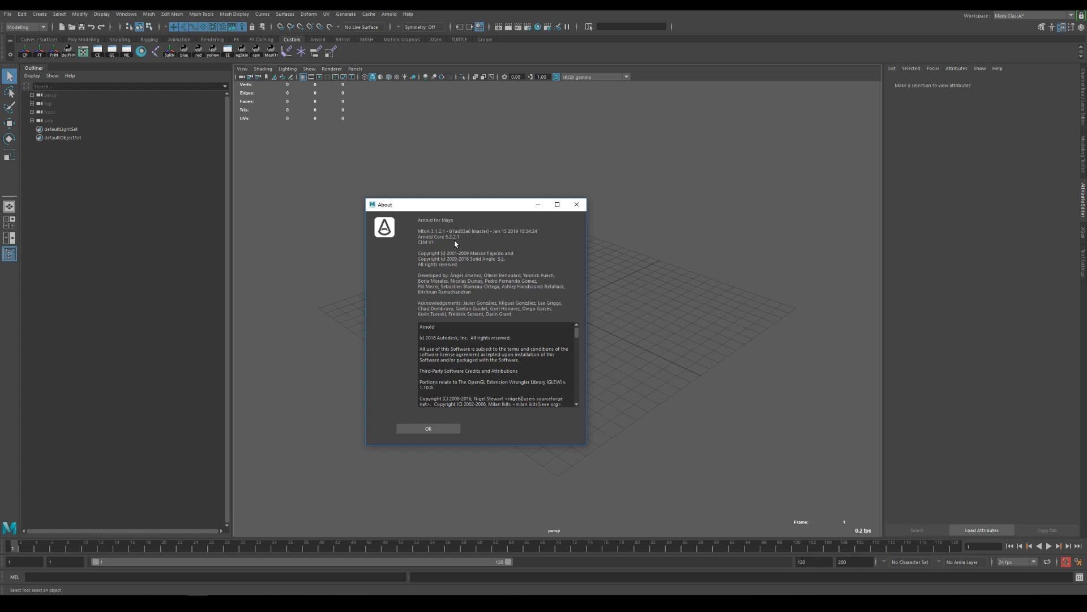
{"action": "left_click", "coordinate": [429, 428]}
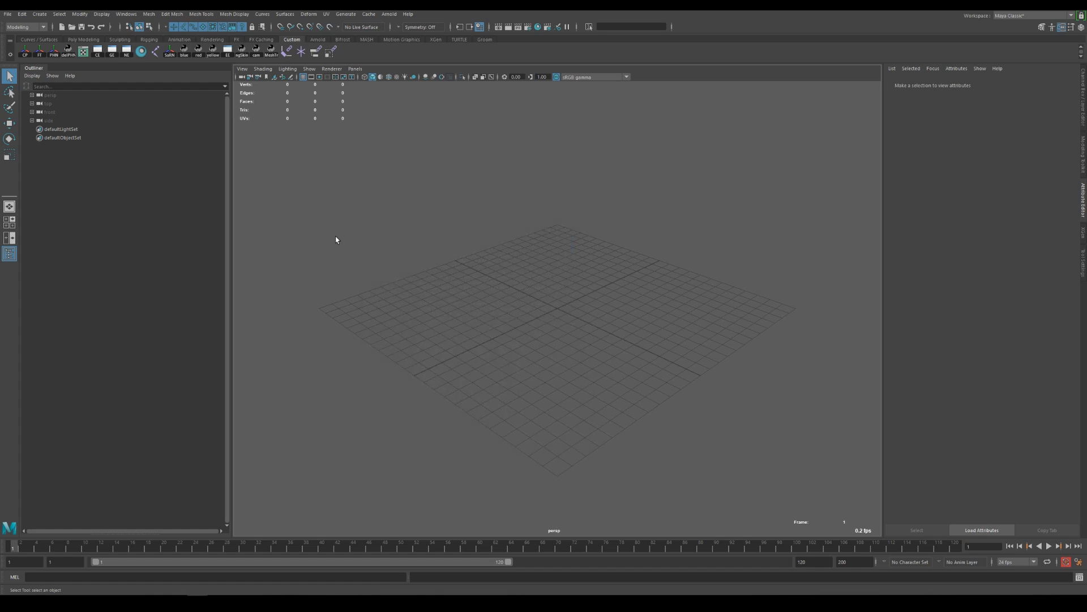
{"action": "mouse_move", "coordinate": [354, 254]}
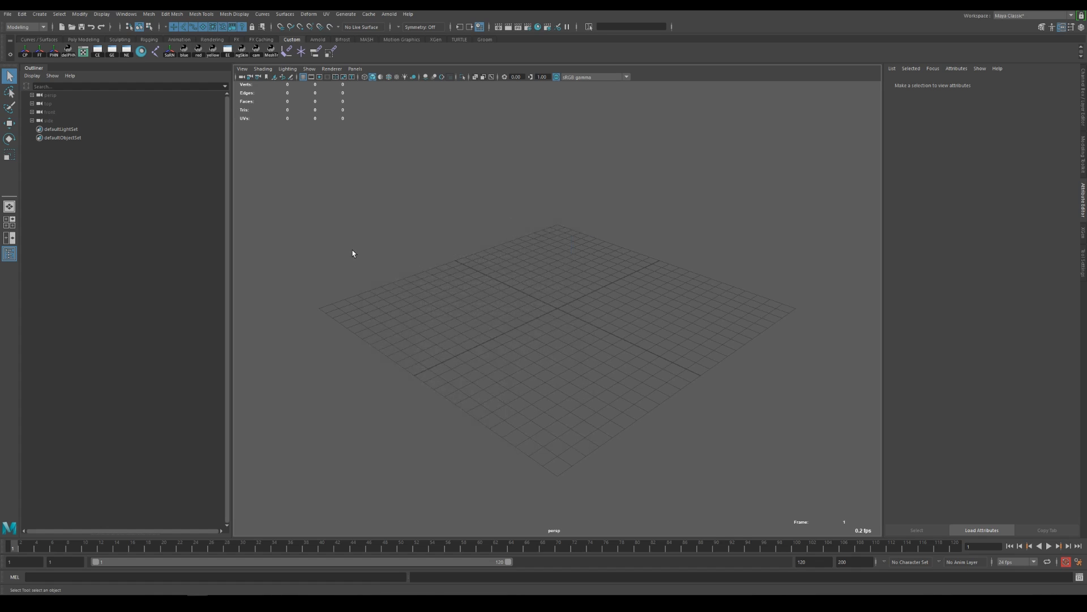
{"action": "mouse_move", "coordinate": [481, 267]}
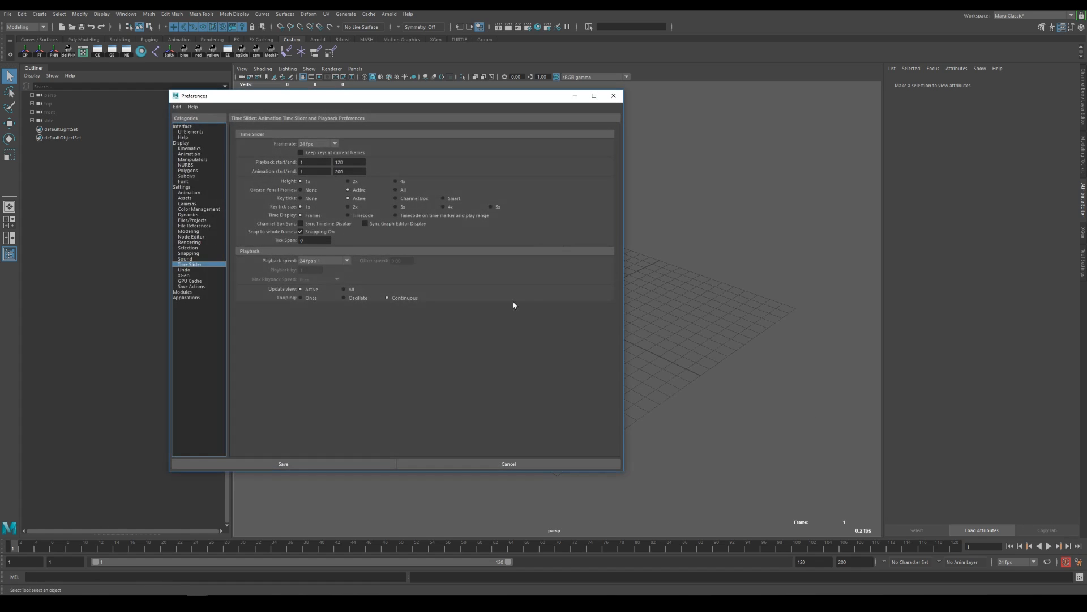
{"action": "left_click", "coordinate": [181, 187]}
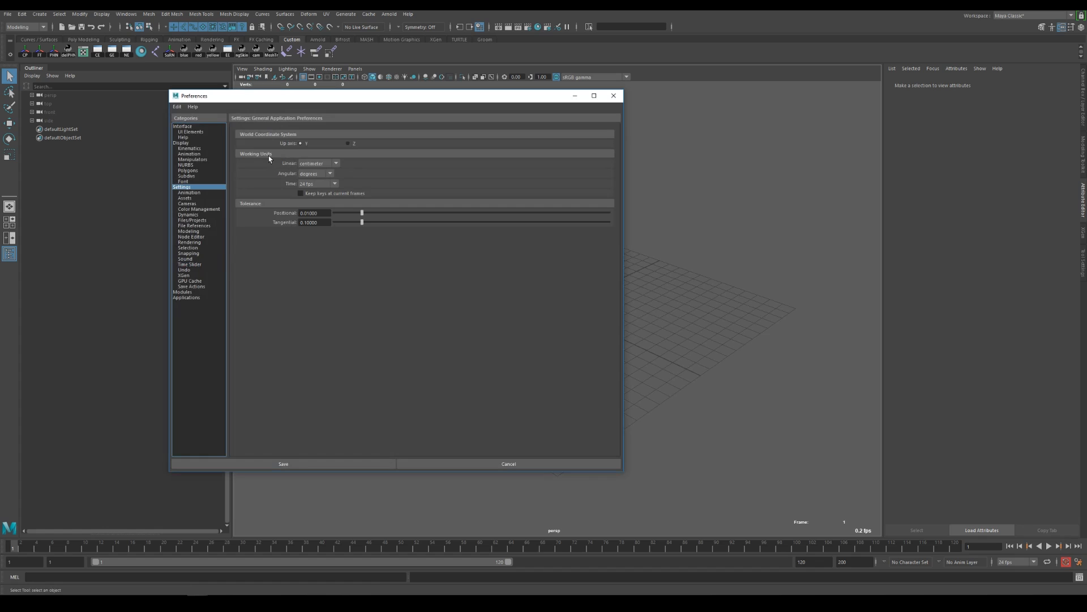
{"action": "left_click", "coordinate": [284, 464]}
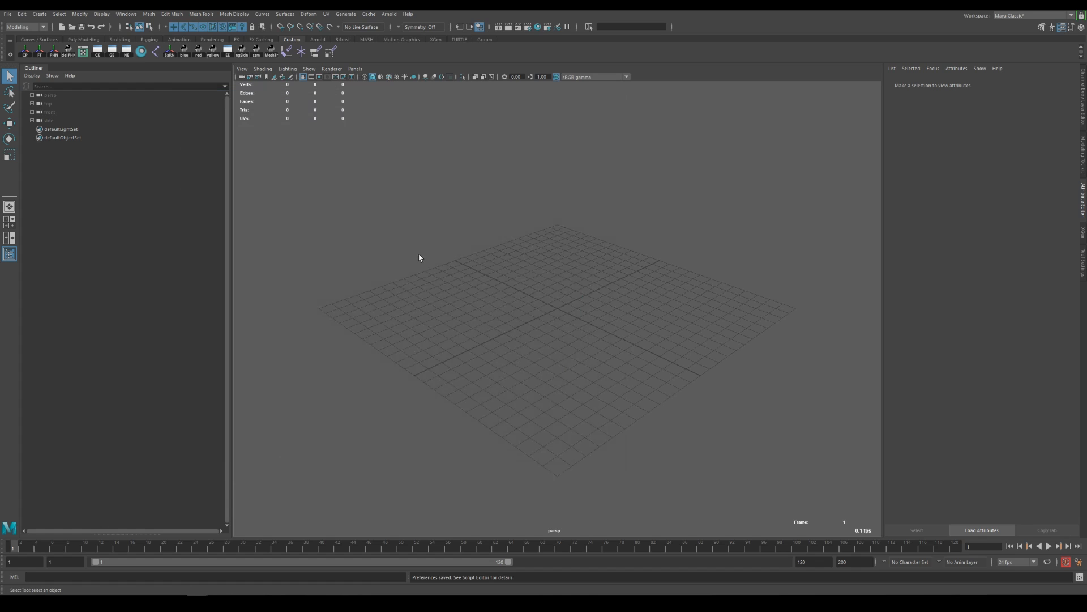
{"action": "mouse_move", "coordinate": [304, 326]}
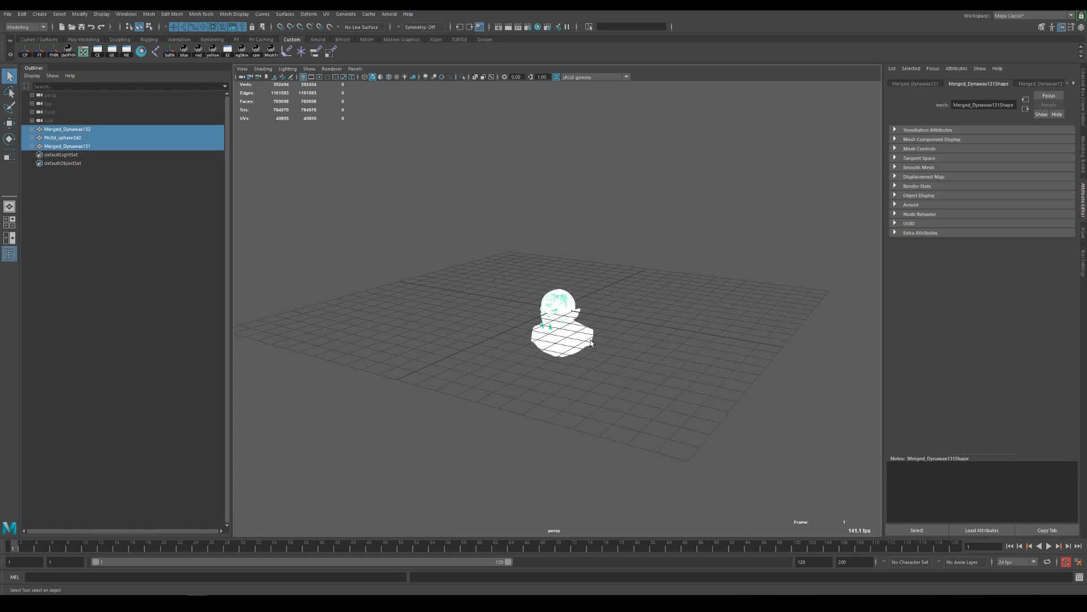
Group the imported orc bust meshes together with Ctrl+G
{"action": "key", "text": "Ctrl+g"}
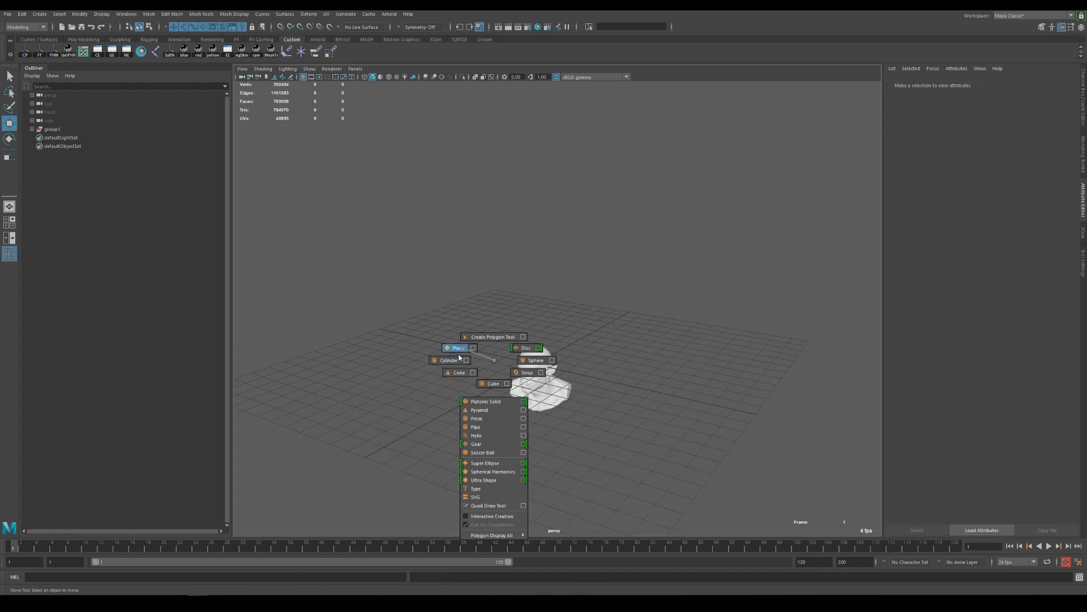
{"action": "mouse_move", "coordinate": [493, 363]}
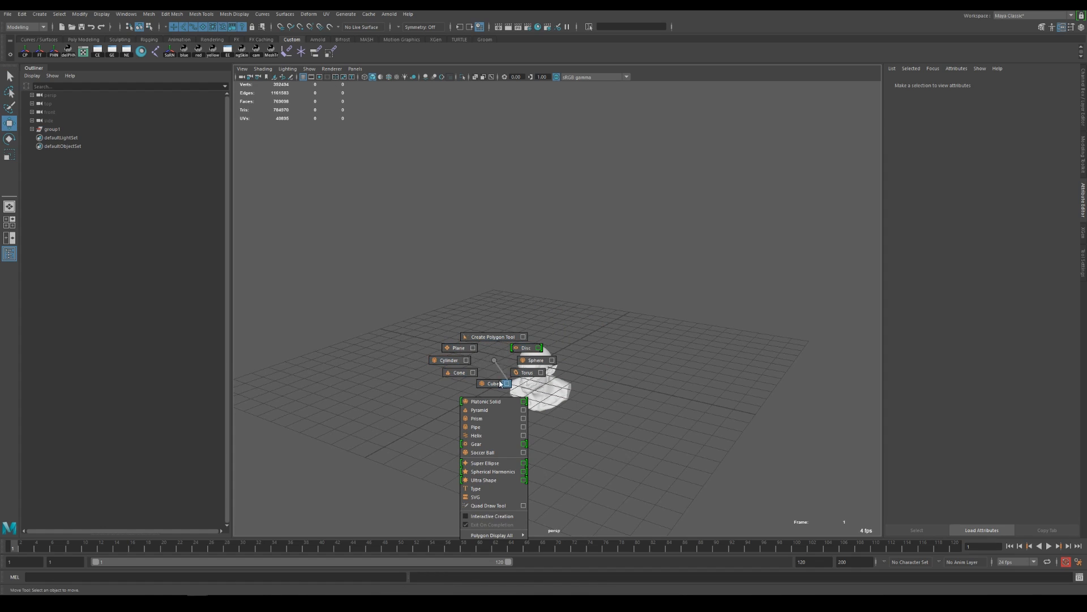
Add a reference cylinder and scale the orc bust group up to full size
{"action": "left_click", "coordinate": [450, 360]}
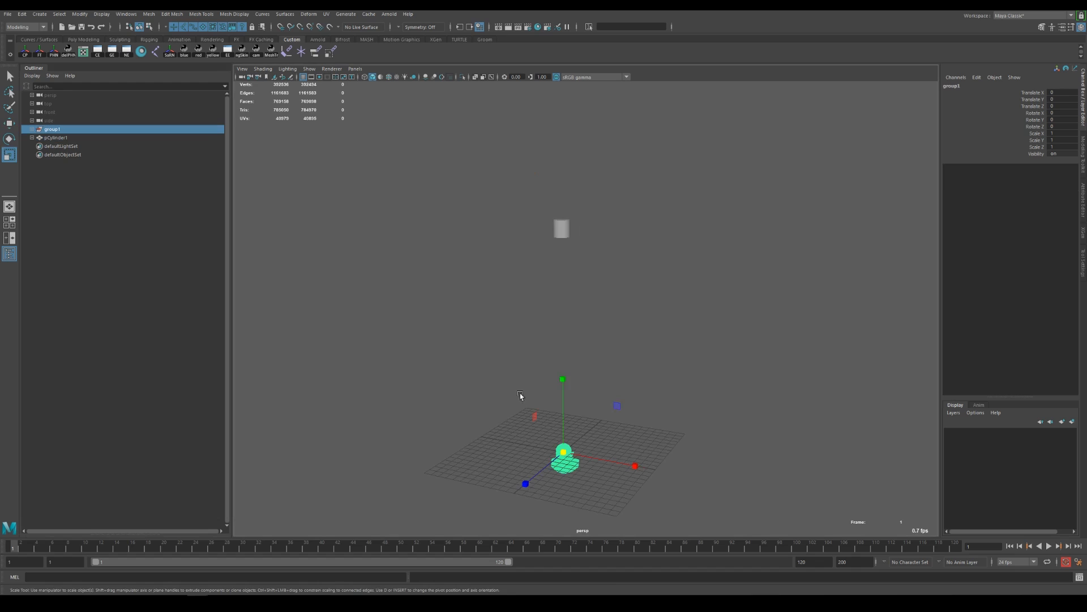
{"action": "left_click_drag", "start_coordinate": [562, 451], "coordinate": [562, 291]}
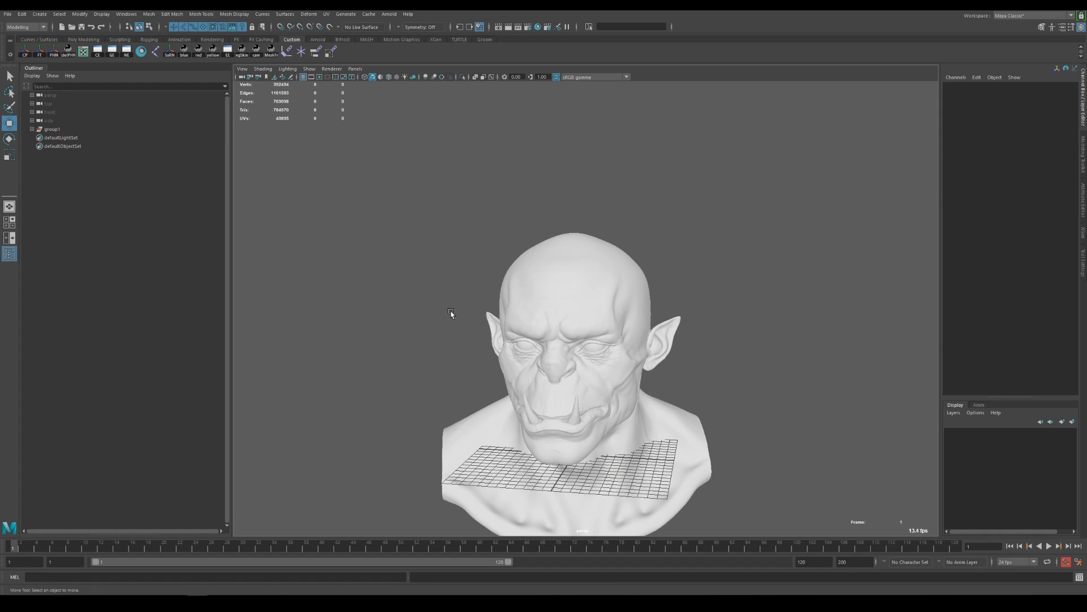
Assign aiStandardSurface materials named Mat_Skin to the body and Mat_Tetth to the tusks
{"action": "left_click", "coordinate": [44, 130]}
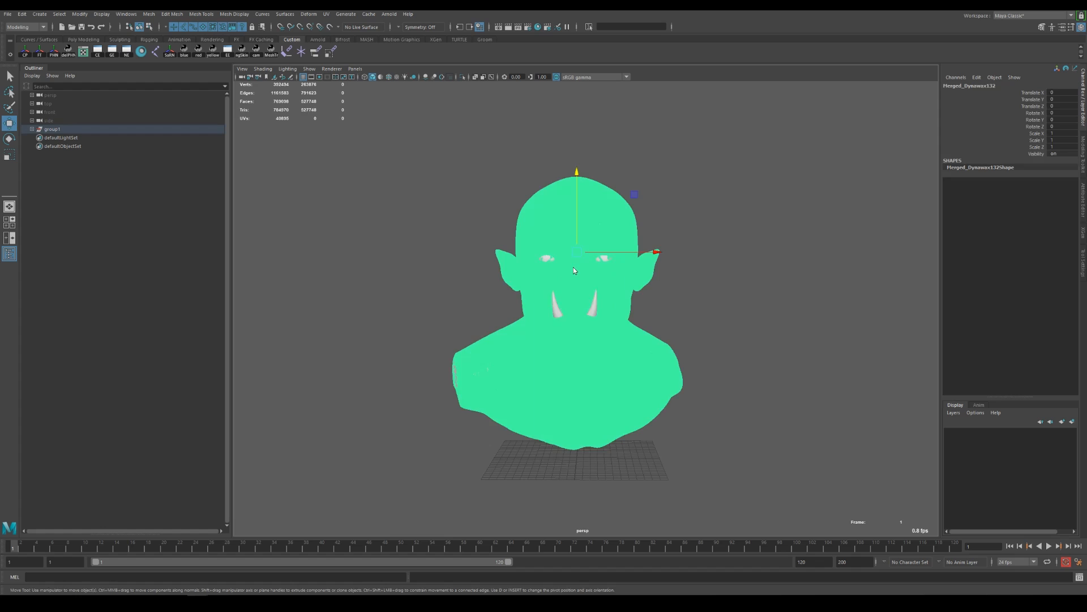
{"action": "right_click", "coordinate": [574, 269]}
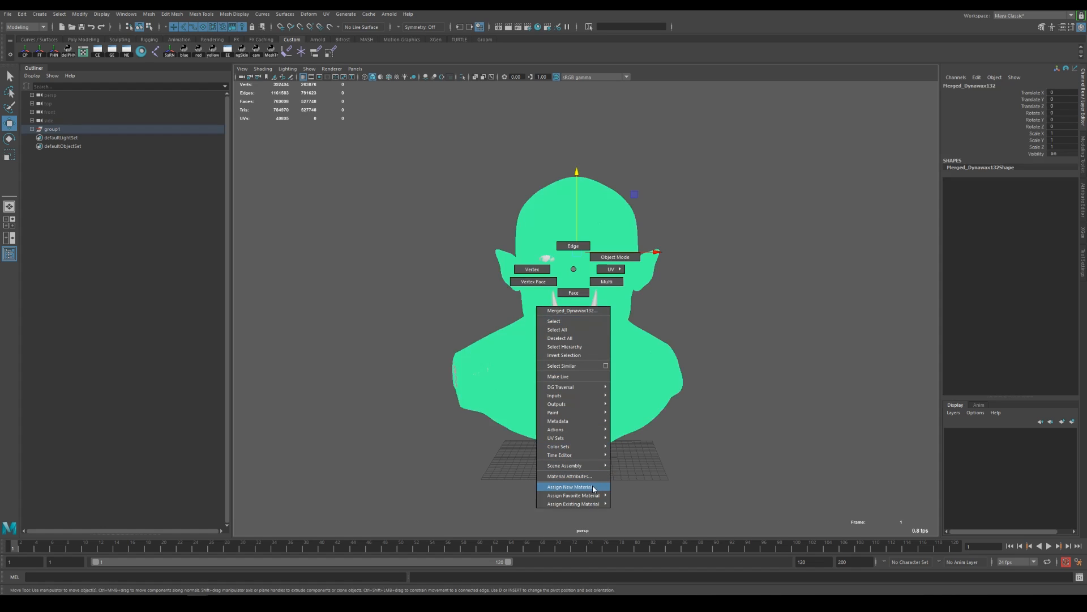
{"action": "left_click", "coordinate": [571, 486]}
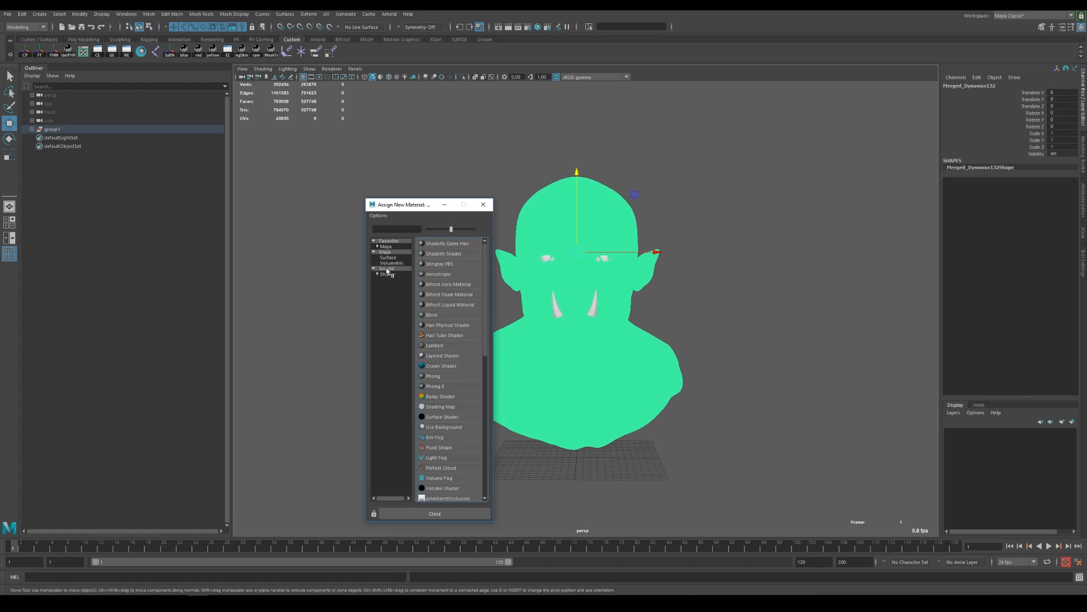
{"action": "left_click", "coordinate": [385, 268]}
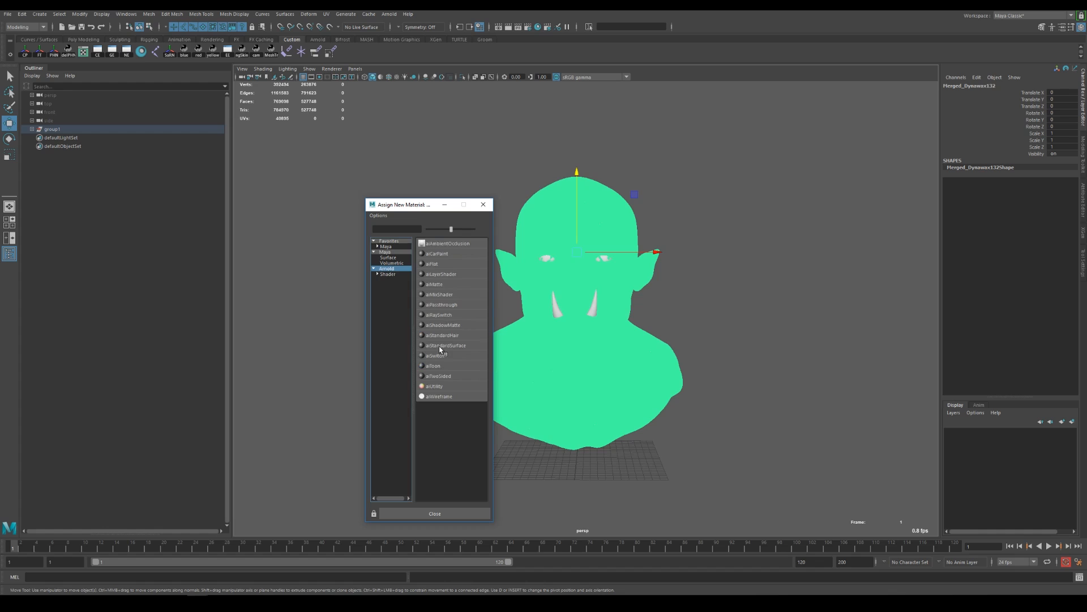
{"action": "left_click", "coordinate": [446, 345]}
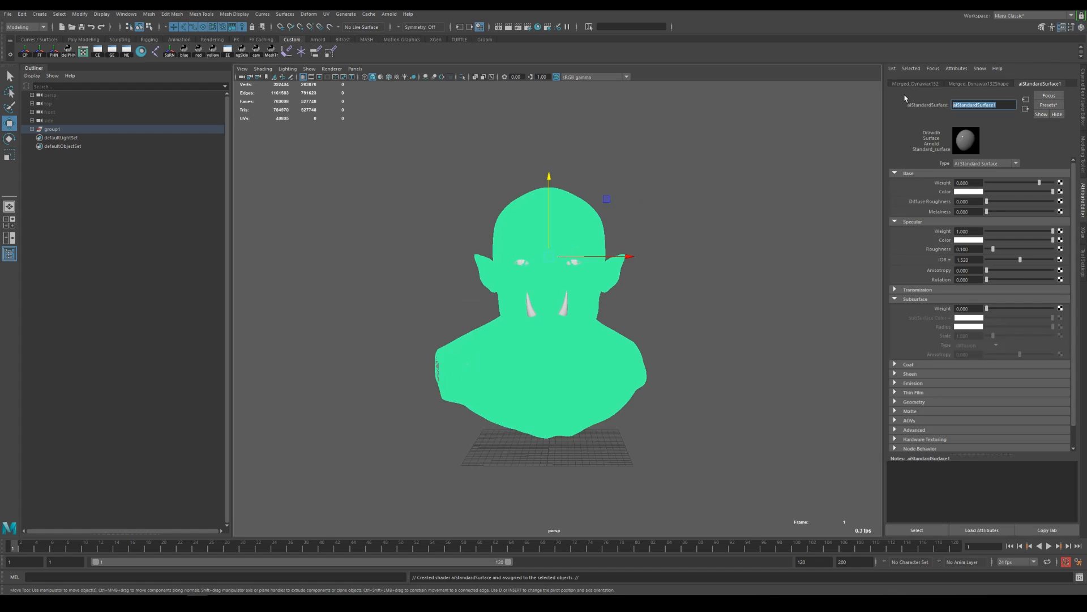
{"action": "type", "text": "Mat_"}
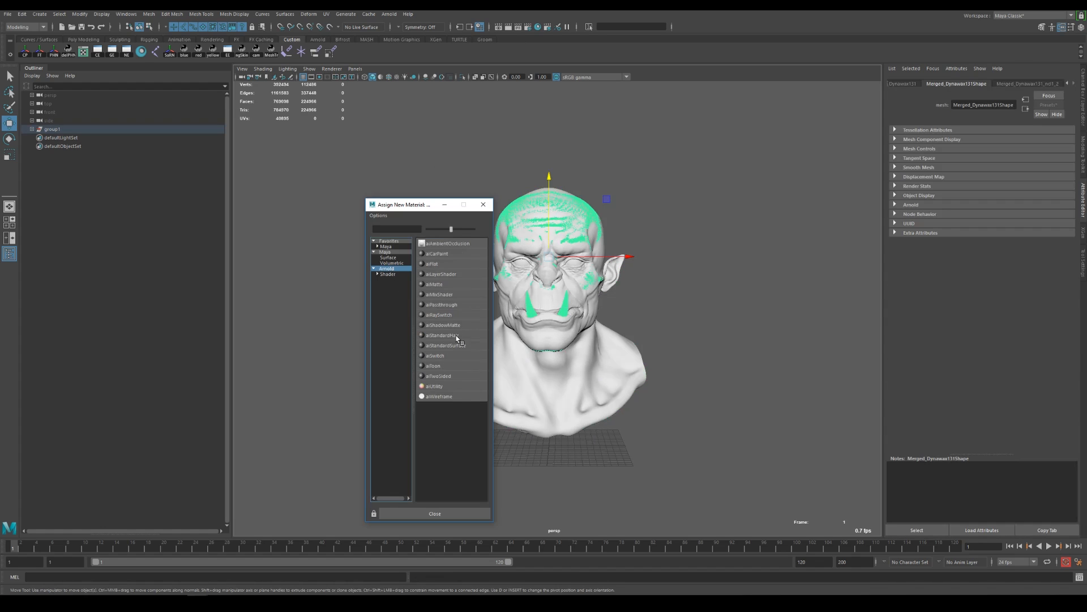
{"action": "left_click", "coordinate": [446, 345]}
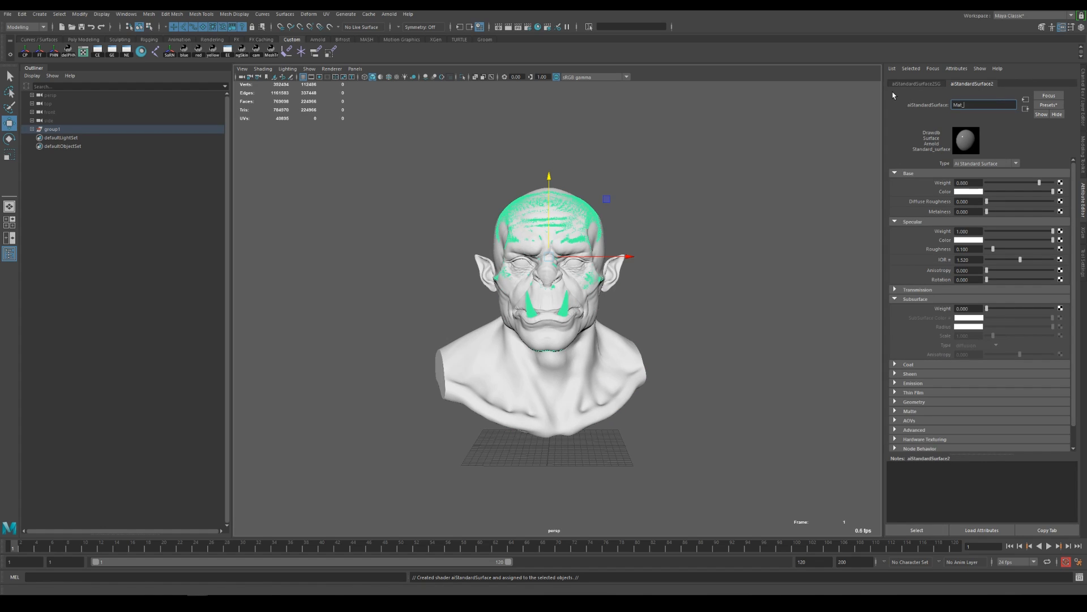
{"action": "type", "text": "Mat_Tetth"}
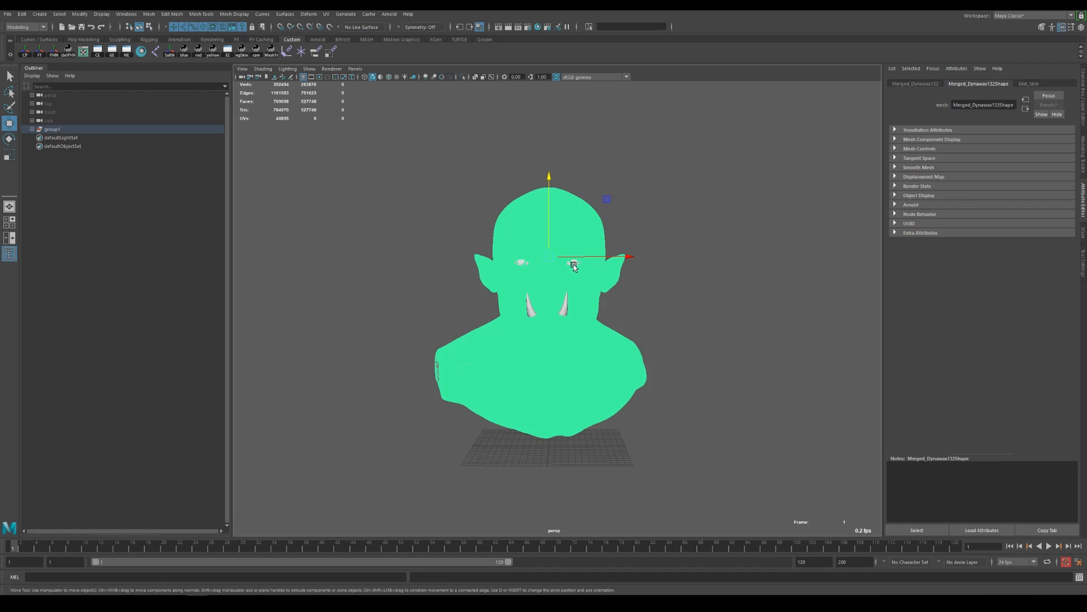
Assign a new Arnold material to the orc's eye mesh
{"action": "right_click", "coordinate": [573, 268]}
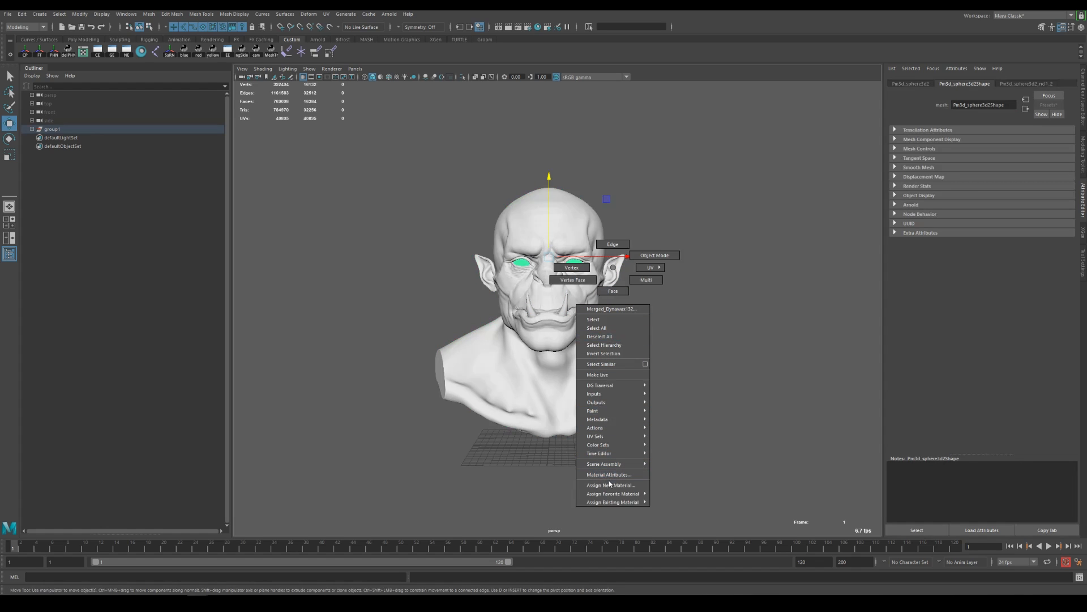
{"action": "left_click", "coordinate": [611, 484]}
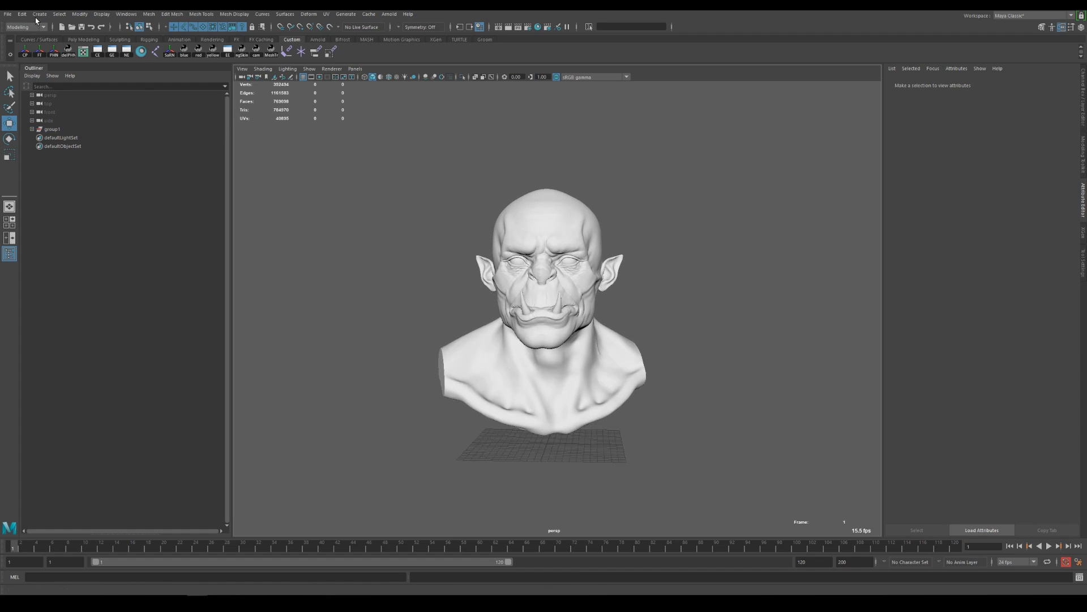
Create camera1, enable its resolution gate, and frame the orc bust inside it
{"action": "left_click", "coordinate": [38, 14]}
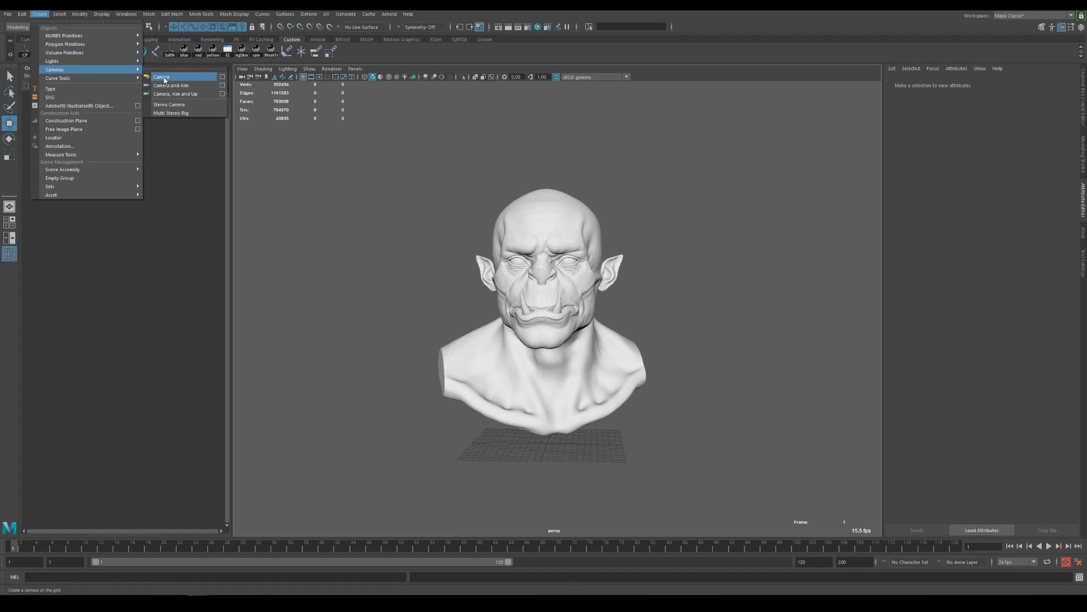
{"action": "left_click", "coordinate": [164, 79]}
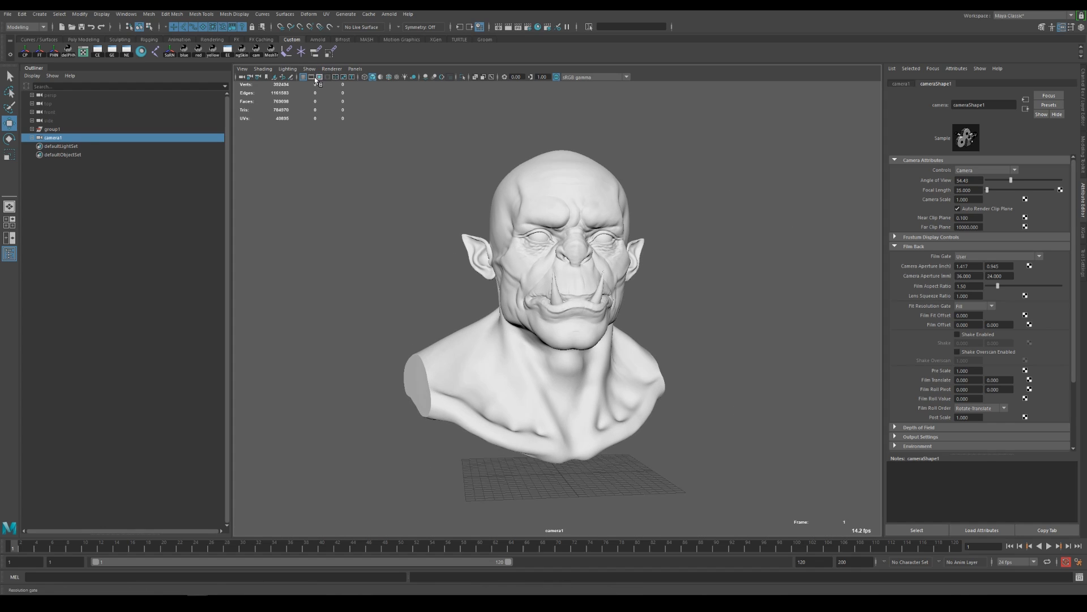
{"action": "left_click", "coordinate": [319, 76]}
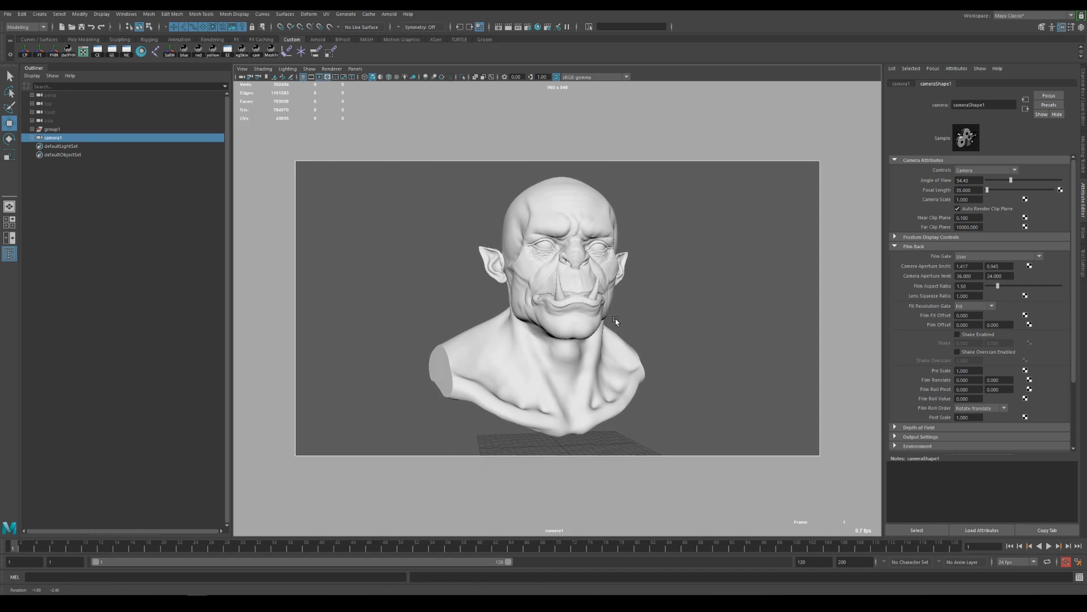
{"action": "left_click_drag", "start_coordinate": [615, 321], "coordinate": [591, 323]}
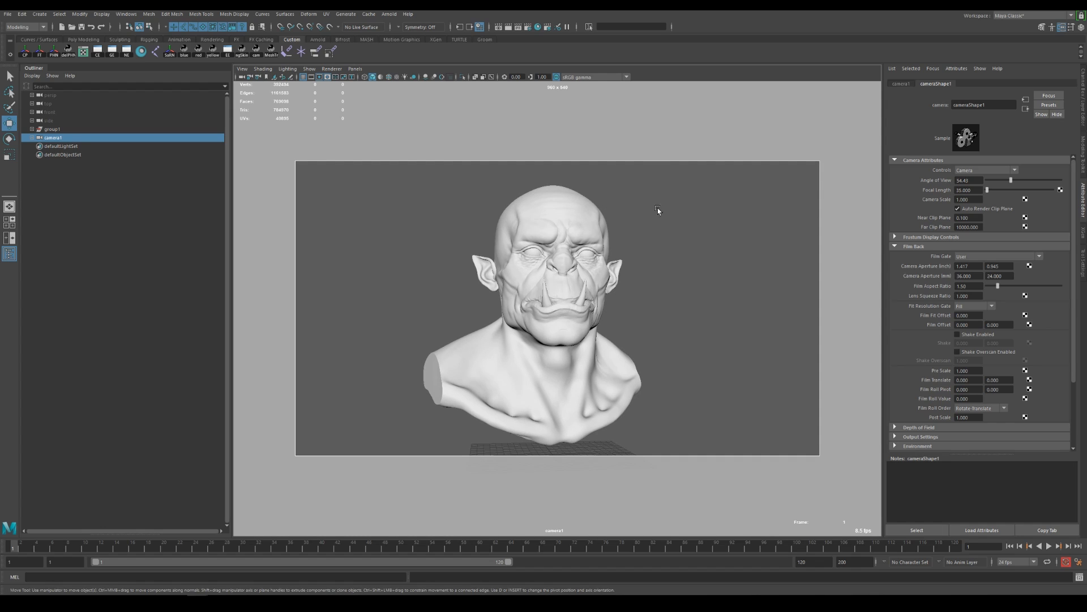
{"action": "left_click_drag", "start_coordinate": [658, 211], "coordinate": [593, 332]}
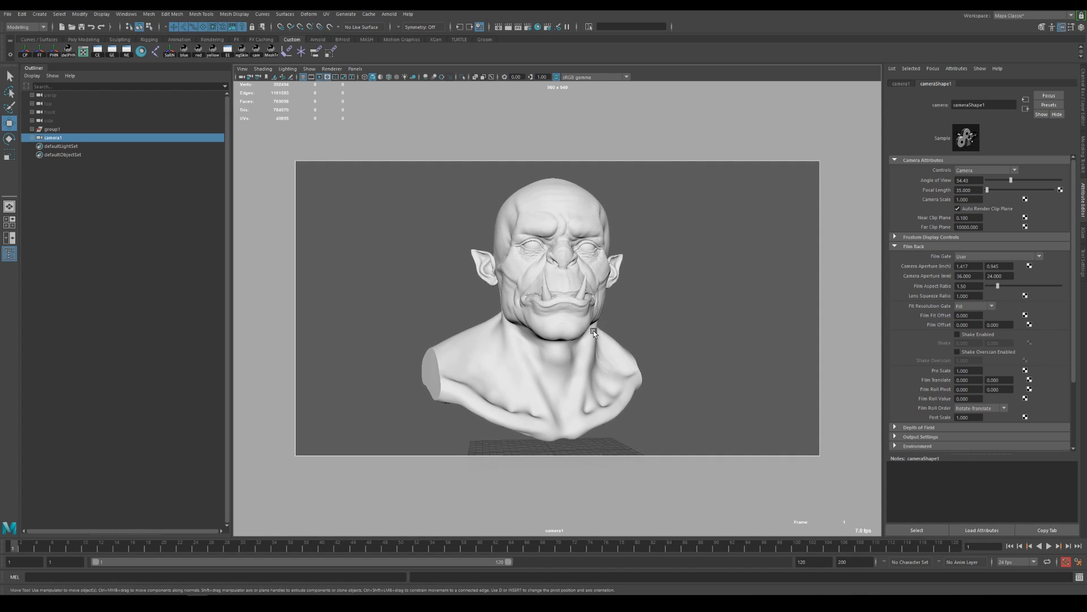
{"action": "mouse_move", "coordinate": [519, 134]}
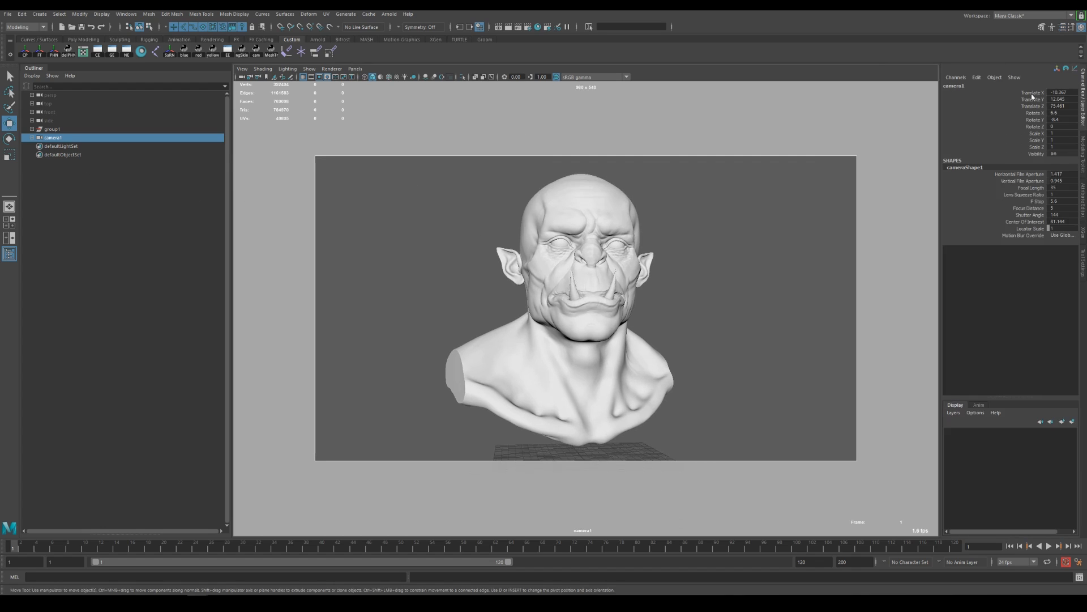
Change camera1's channel options and return the viewport to the persp camera
{"action": "right_click", "coordinate": [1042, 100]}
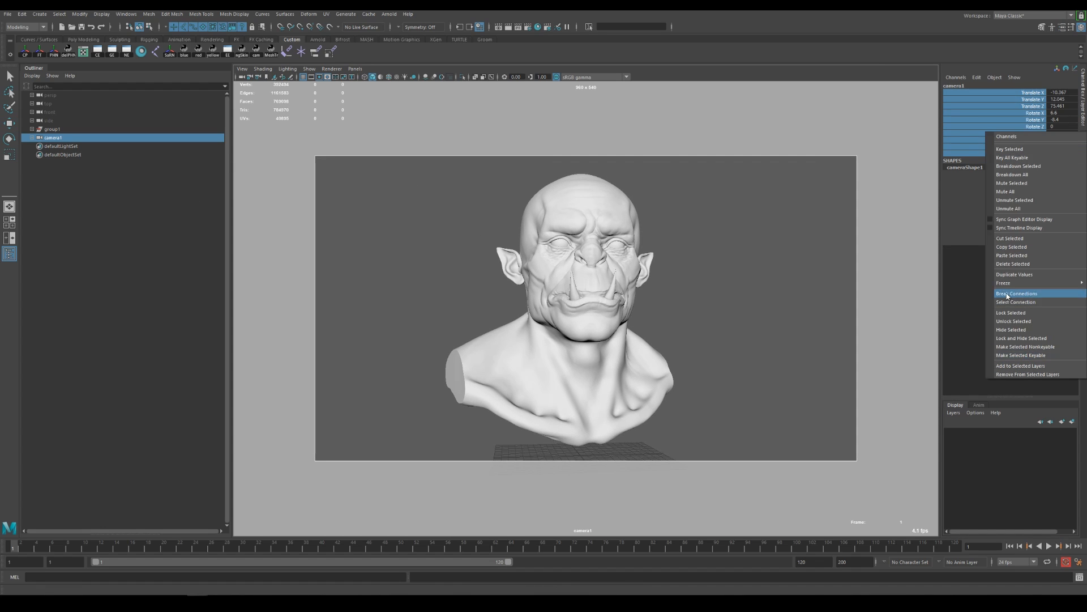
{"action": "left_click", "coordinate": [1018, 292]}
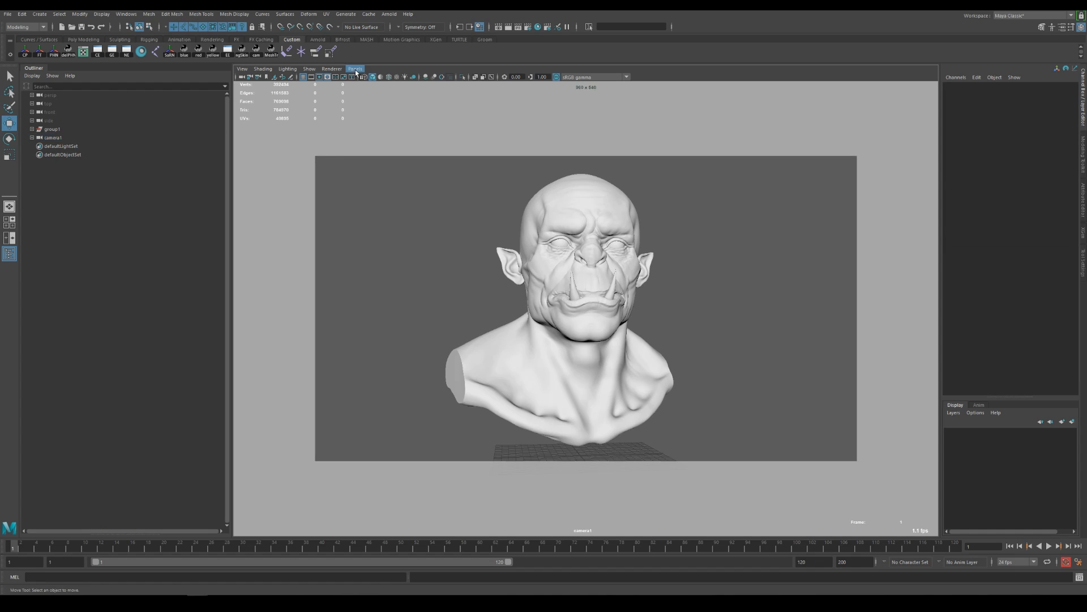
{"action": "left_click", "coordinate": [355, 68]}
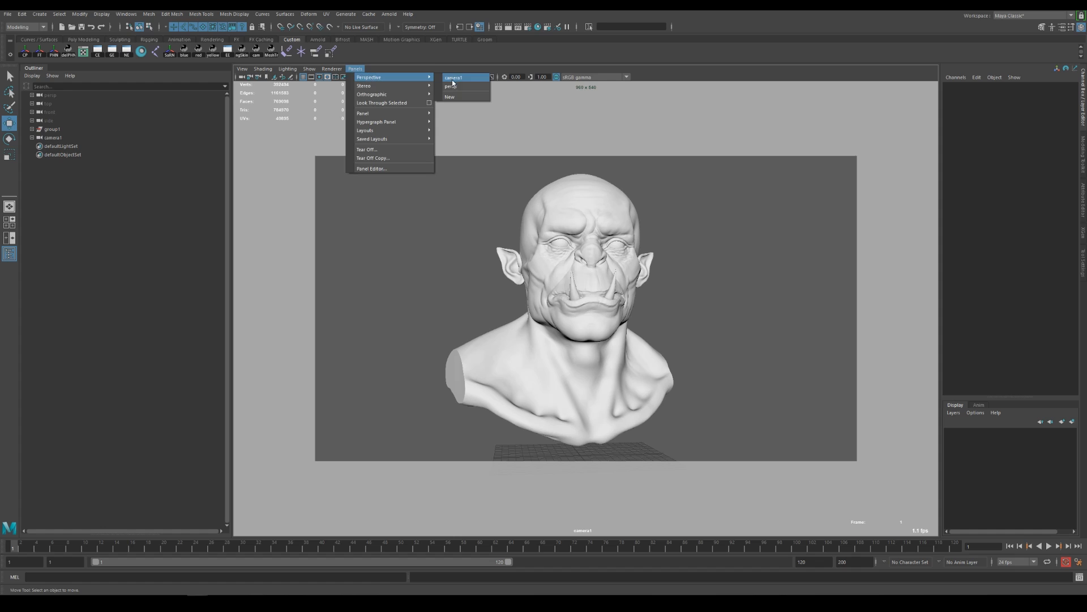
{"action": "left_click", "coordinate": [450, 86]}
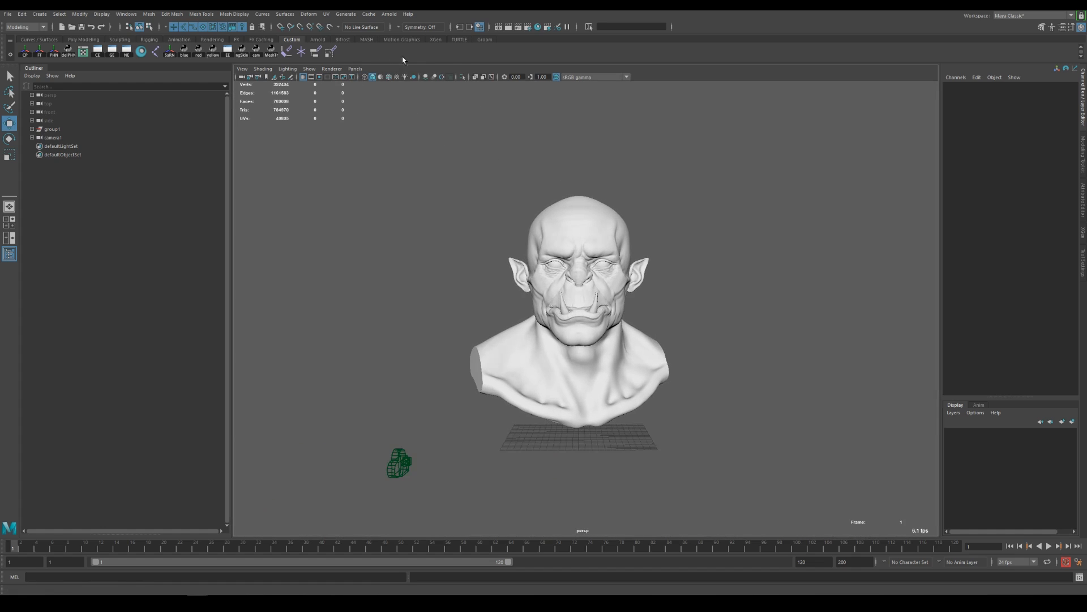
Create an Arnold Physical Sky dome light and show its aiSkyDomeLightShape1 attributes
{"action": "left_click", "coordinate": [389, 13]}
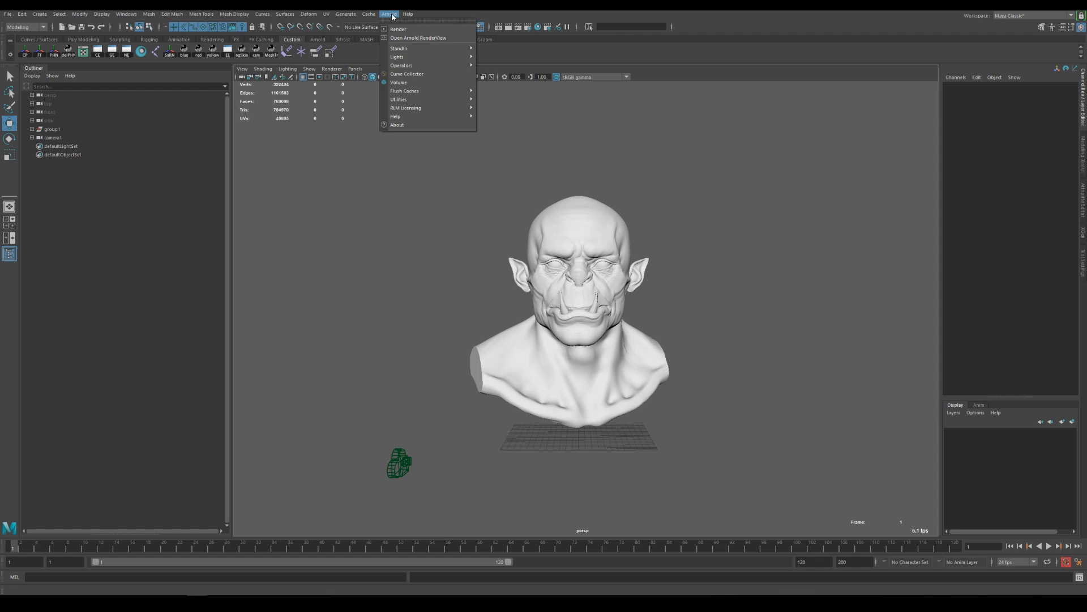
{"action": "mouse_move", "coordinate": [402, 57]}
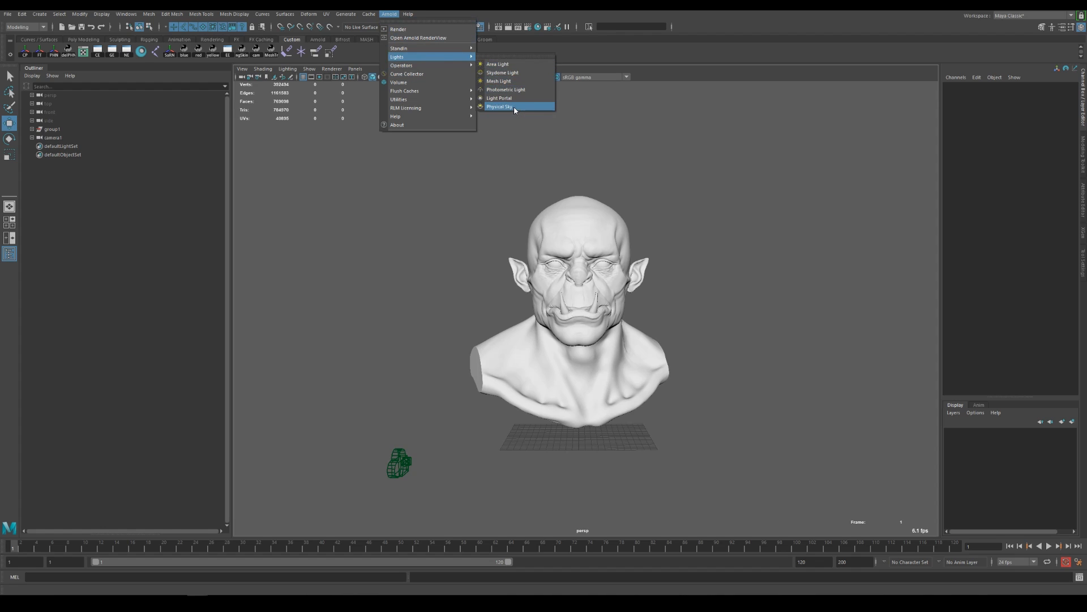
{"action": "mouse_move", "coordinate": [512, 106]}
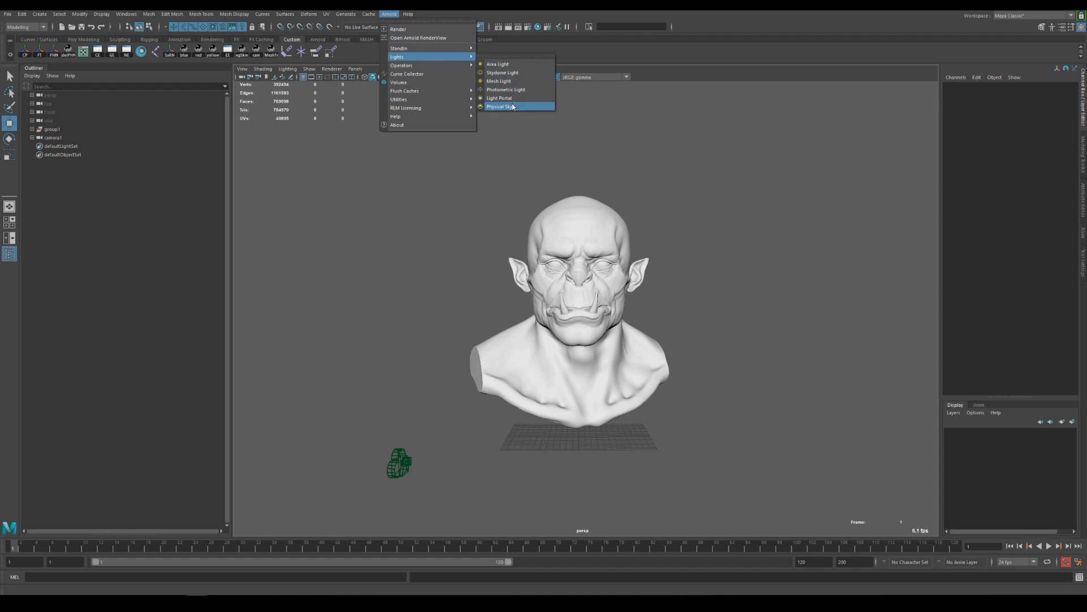
{"action": "left_click", "coordinate": [501, 107]}
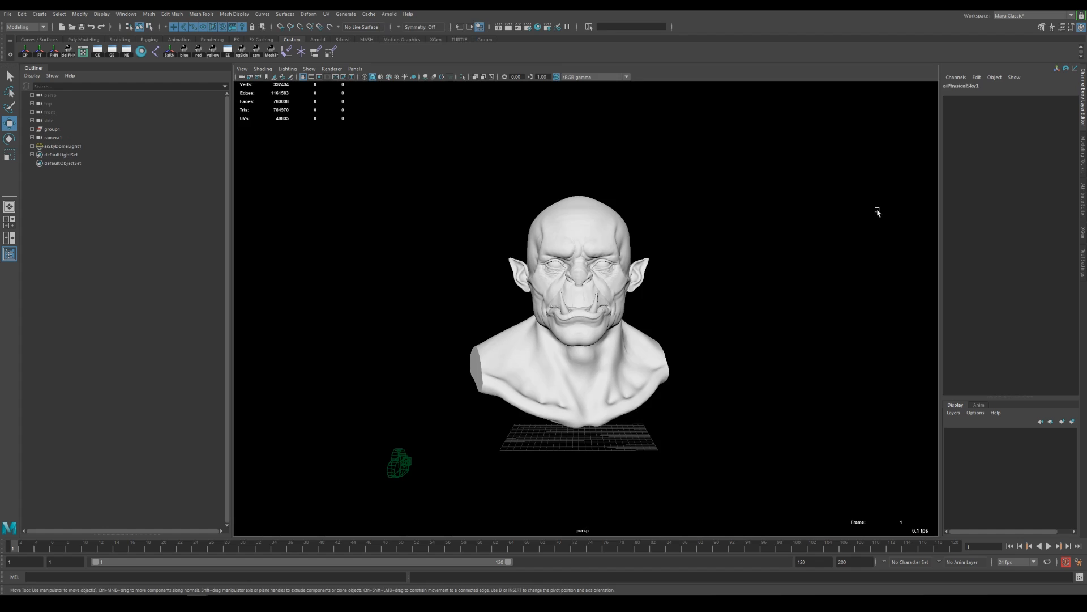
{"action": "mouse_move", "coordinate": [926, 183]}
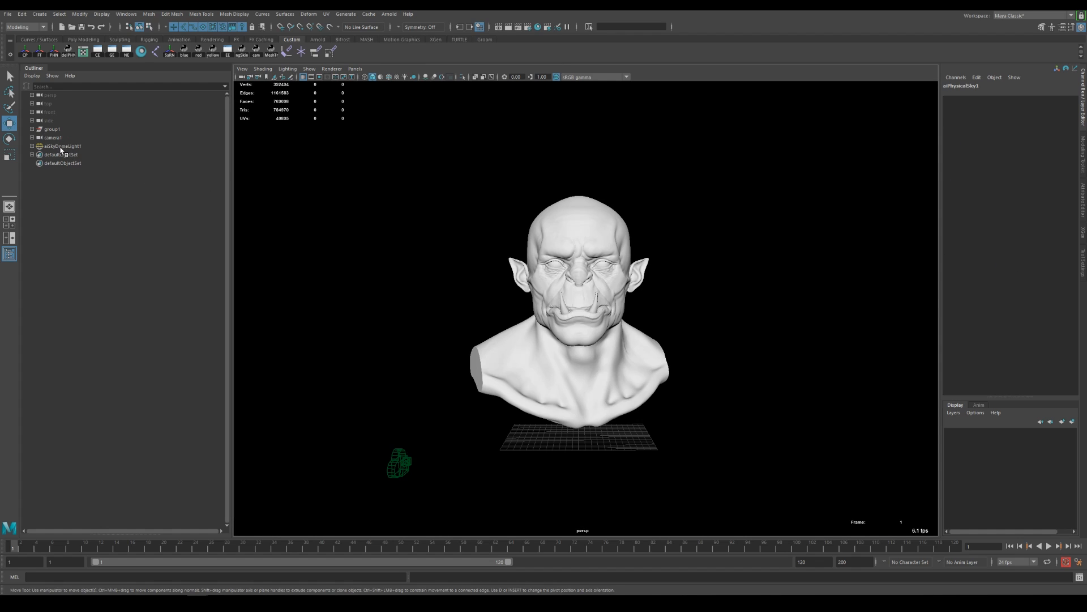
{"action": "left_click", "coordinate": [54, 146]}
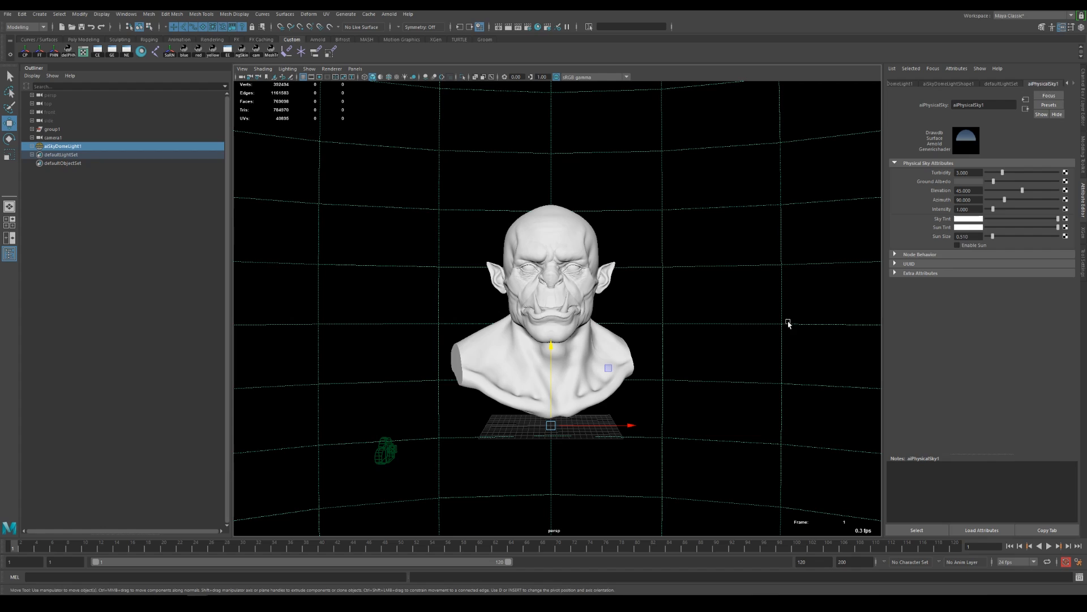
{"action": "mouse_move", "coordinate": [765, 326]}
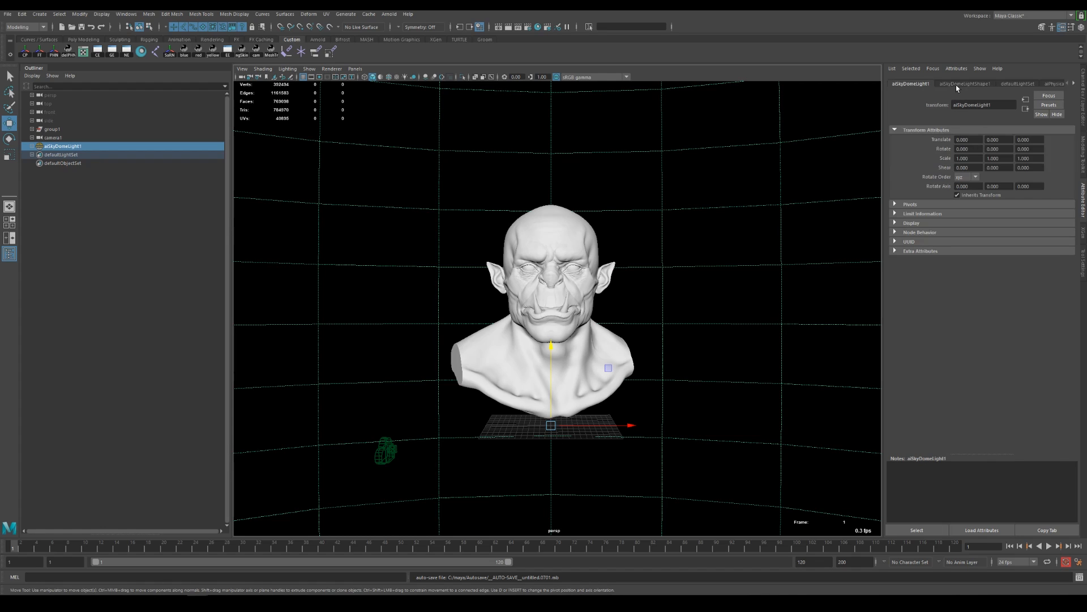
{"action": "left_click", "coordinate": [967, 84]}
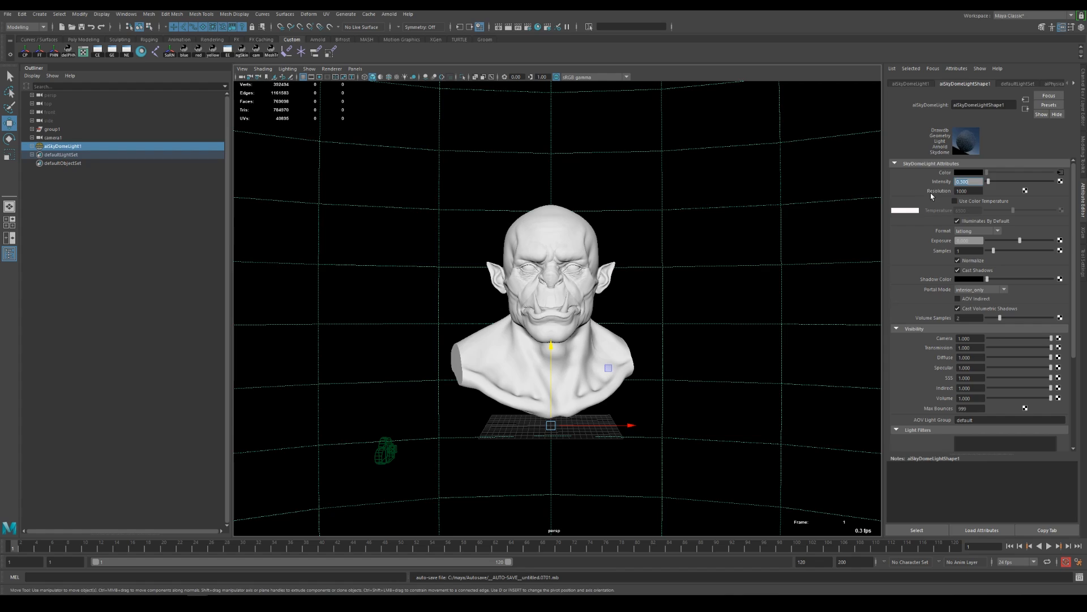
Preview the bust in Arnold RenderView, set sky Visibility Camera to 0, and close RenderView
{"action": "left_click", "coordinate": [390, 13]}
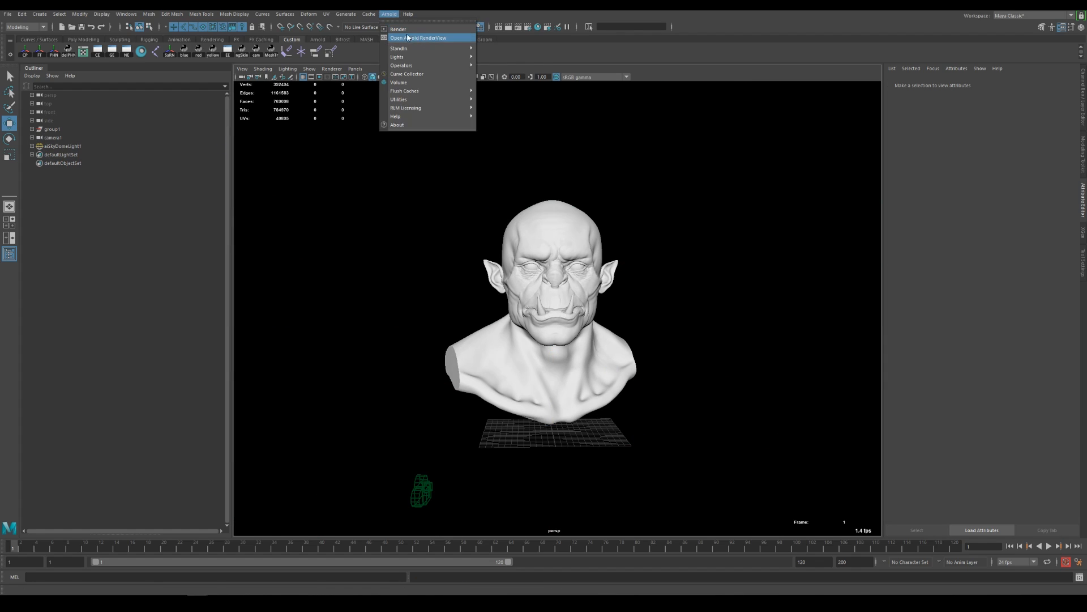
{"action": "mouse_move", "coordinate": [414, 42]}
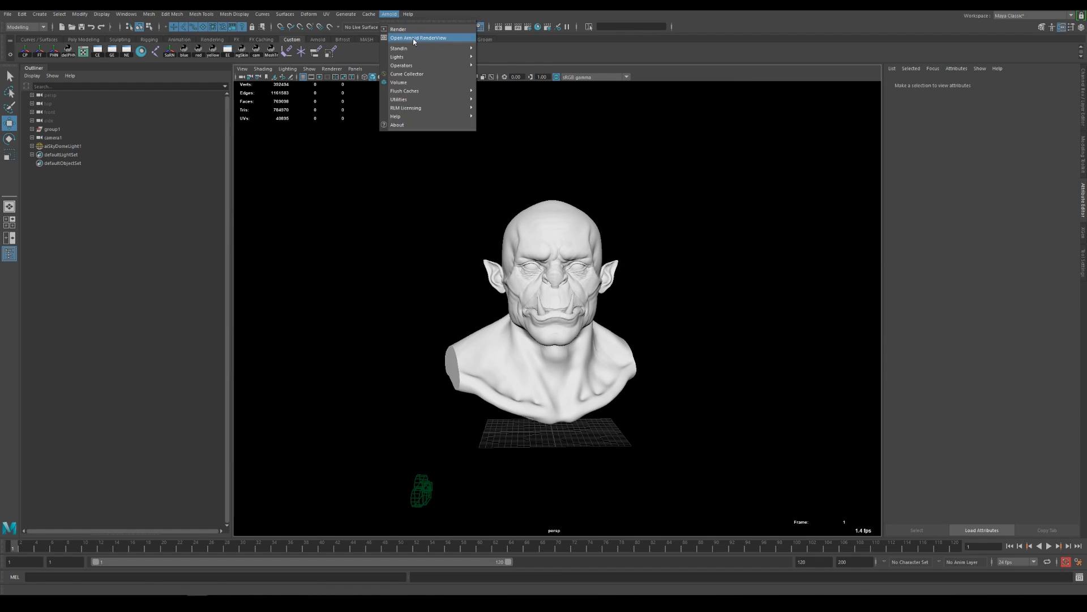
{"action": "left_click", "coordinate": [420, 37]}
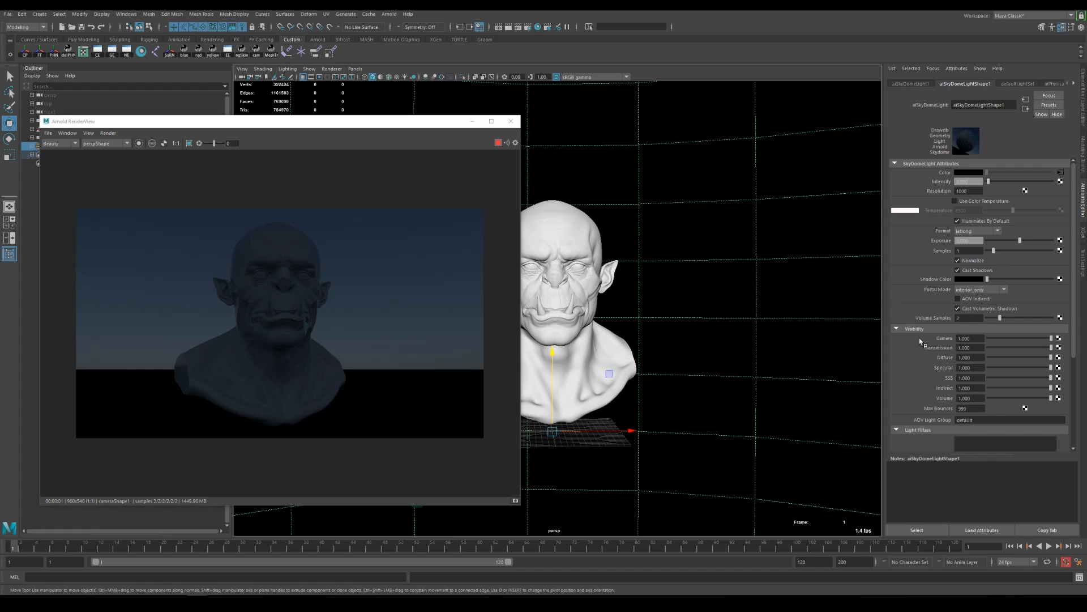
{"action": "mouse_move", "coordinate": [1070, 338]}
{"action": "type", "text": "0.000"}
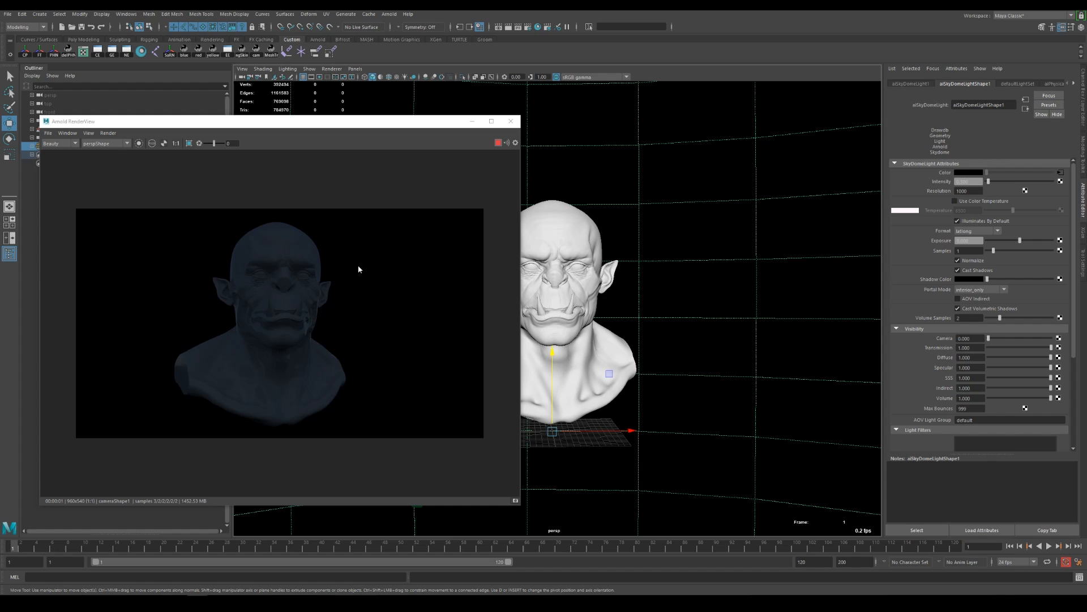
{"action": "mouse_move", "coordinate": [321, 334]}
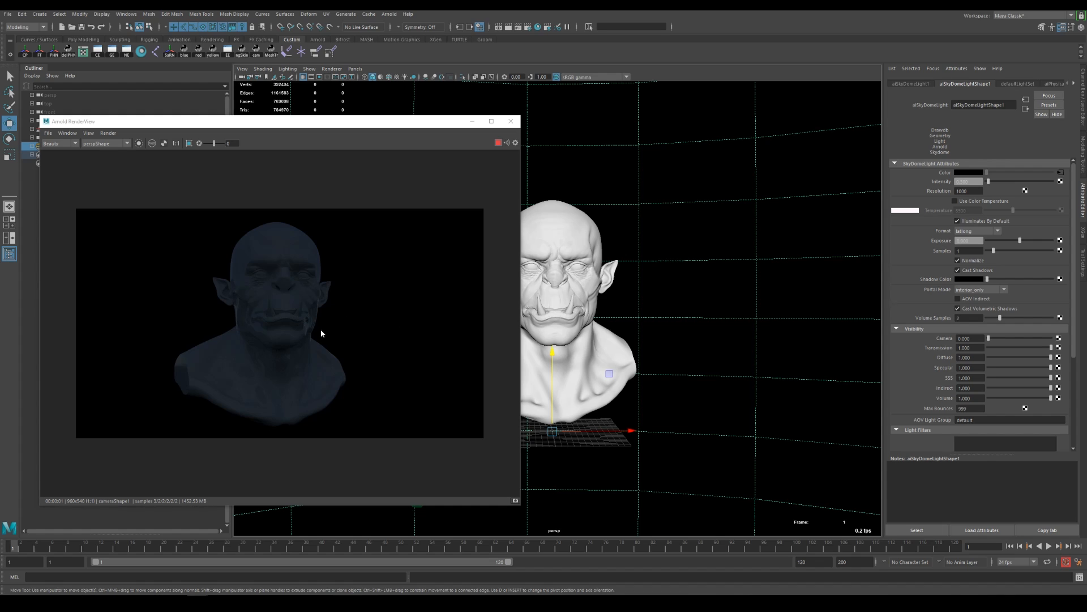
{"action": "left_click", "coordinate": [511, 121]}
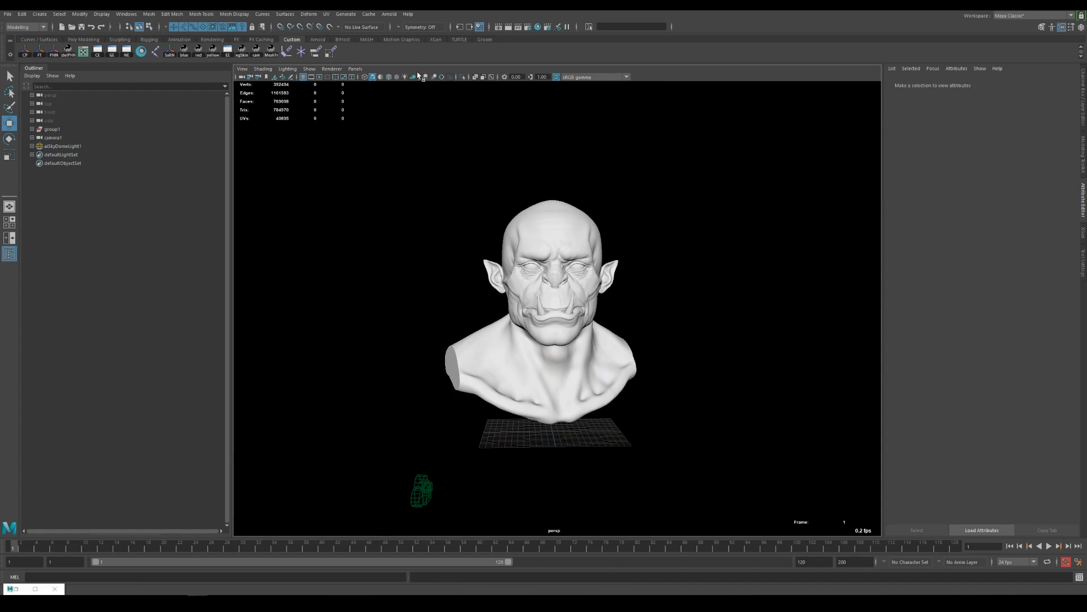
Create an Arnold area light, aim it at the bust from upper right, then return to persp
{"action": "left_click", "coordinate": [399, 14]}
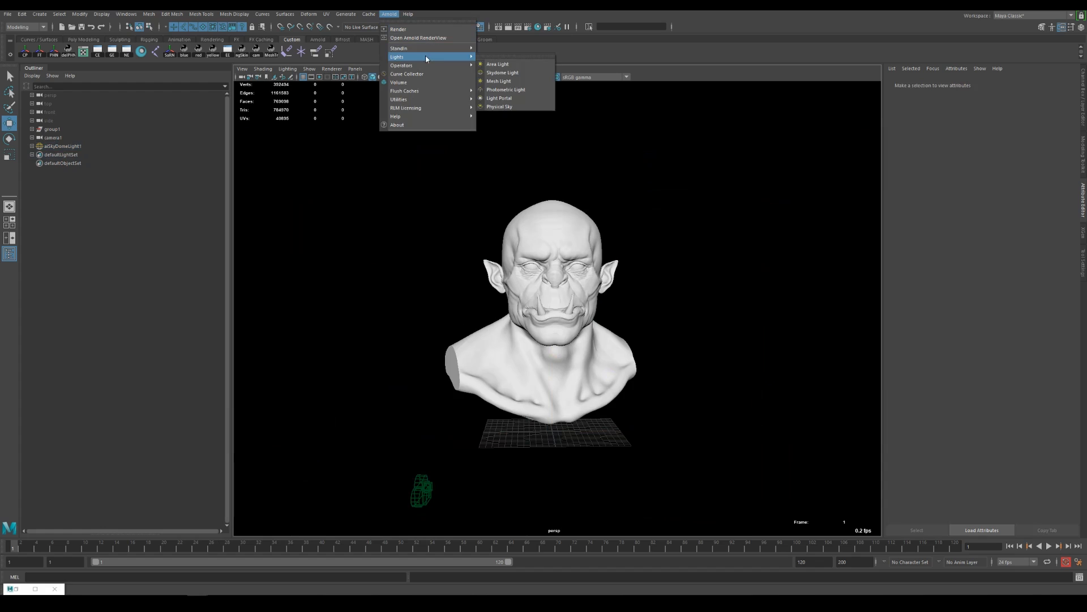
{"action": "left_click", "coordinate": [498, 64]}
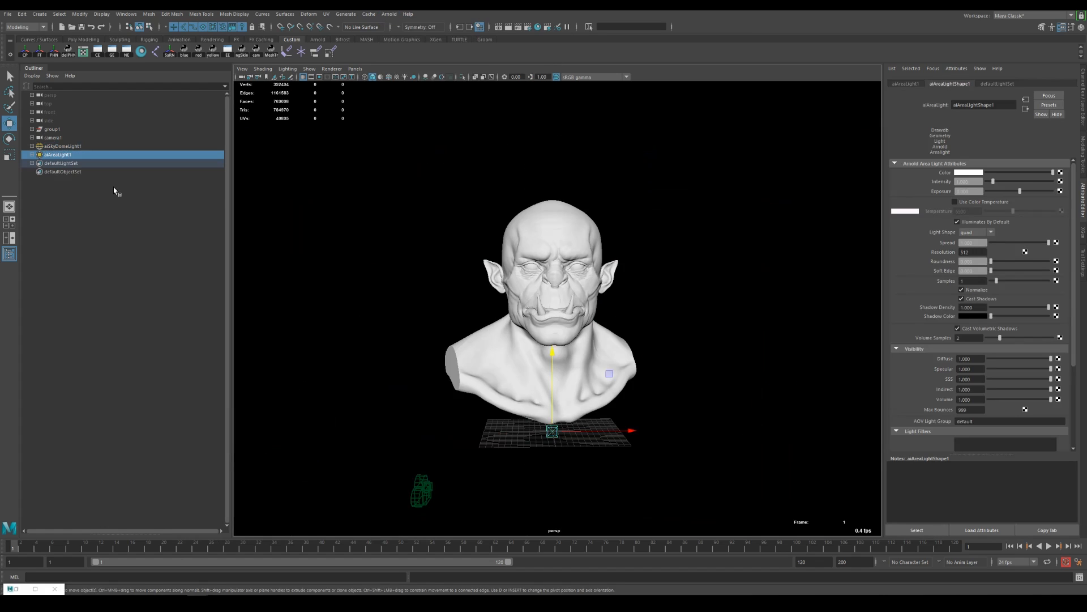
{"action": "mouse_move", "coordinate": [126, 157]}
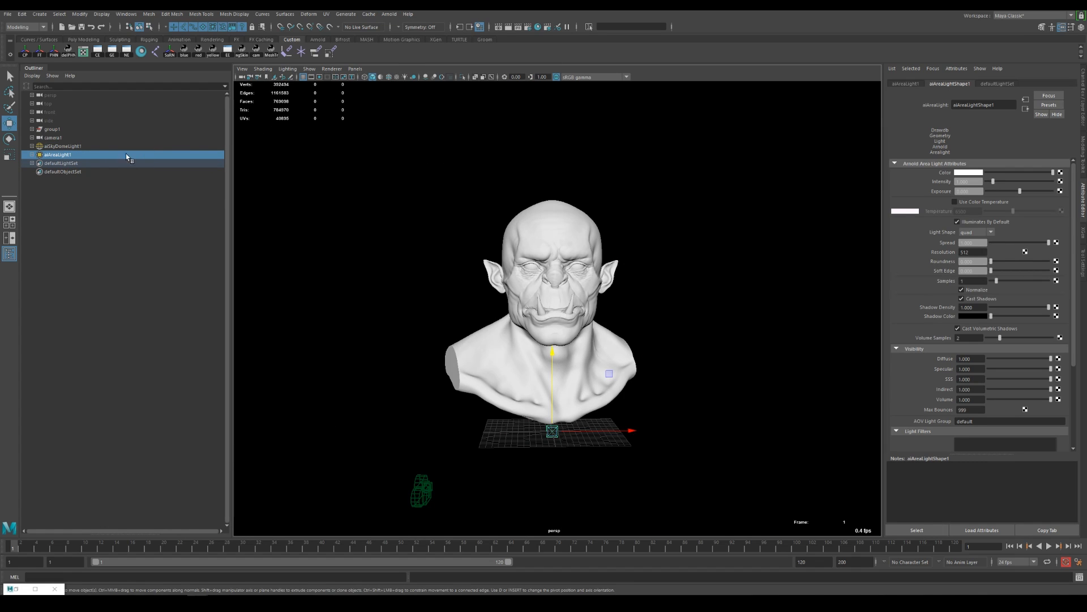
{"action": "mouse_move", "coordinate": [371, 75]}
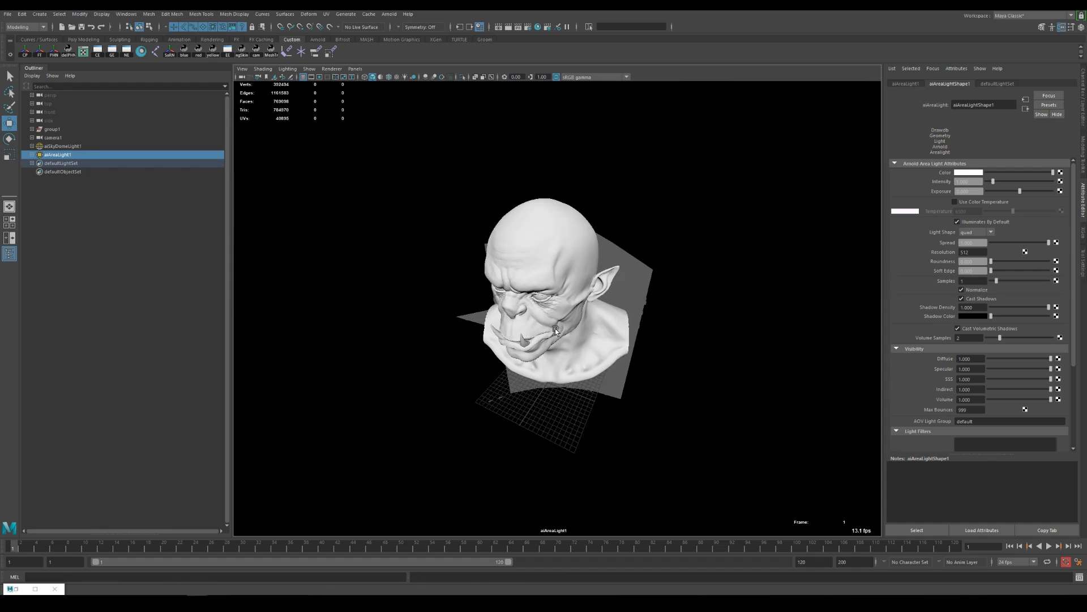
{"action": "left_click_drag", "start_coordinate": [555, 330], "coordinate": [551, 276]}
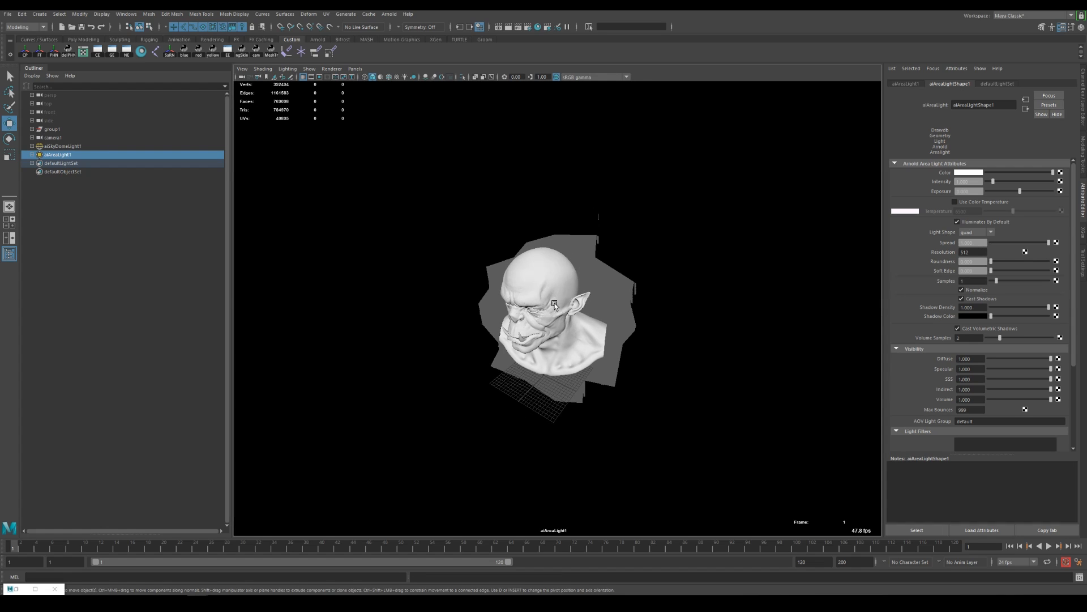
{"action": "mouse_move", "coordinate": [565, 303]}
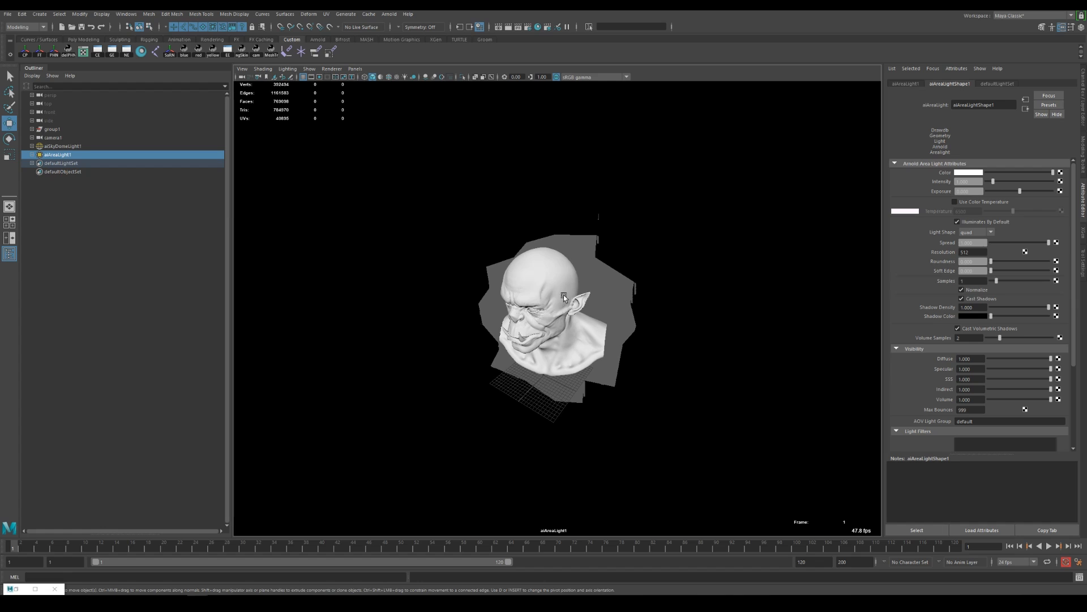
{"action": "left_click_drag", "start_coordinate": [565, 296], "coordinate": [513, 330]}
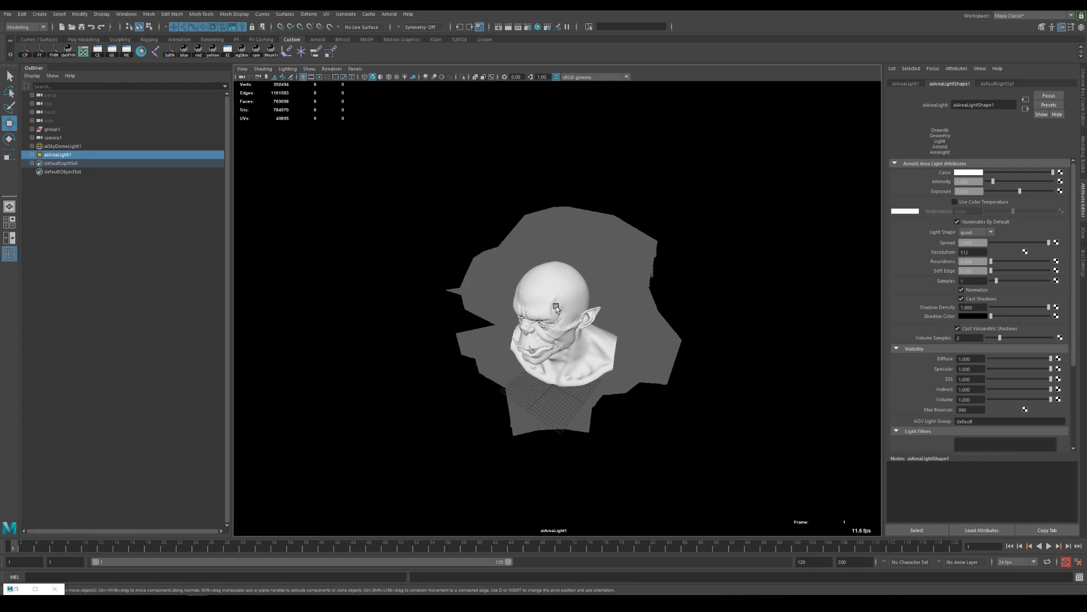
{"action": "left_click", "coordinate": [355, 69]}
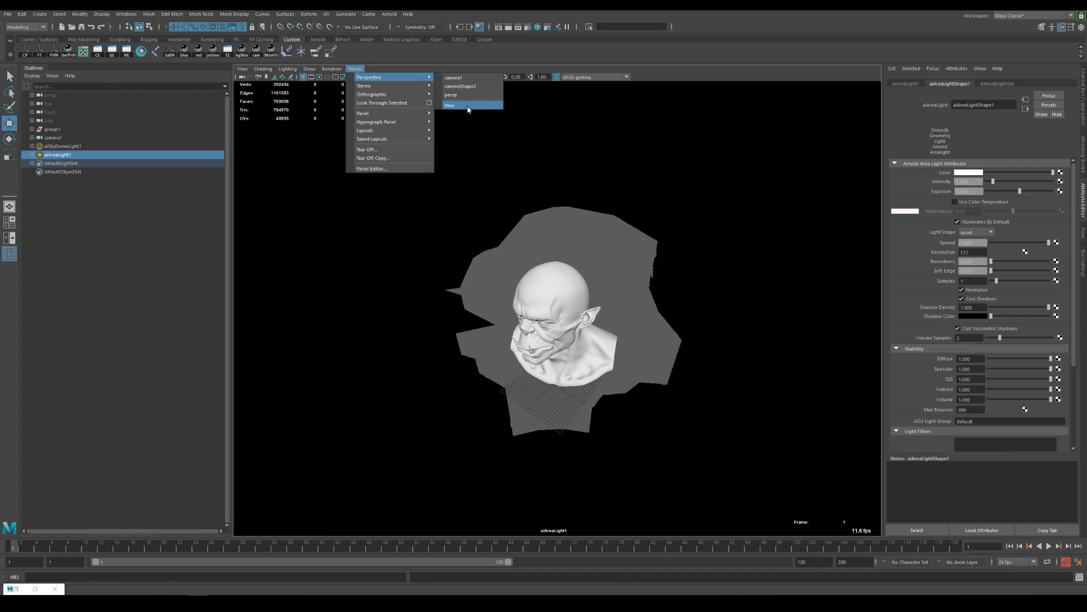
{"action": "left_click", "coordinate": [450, 105]}
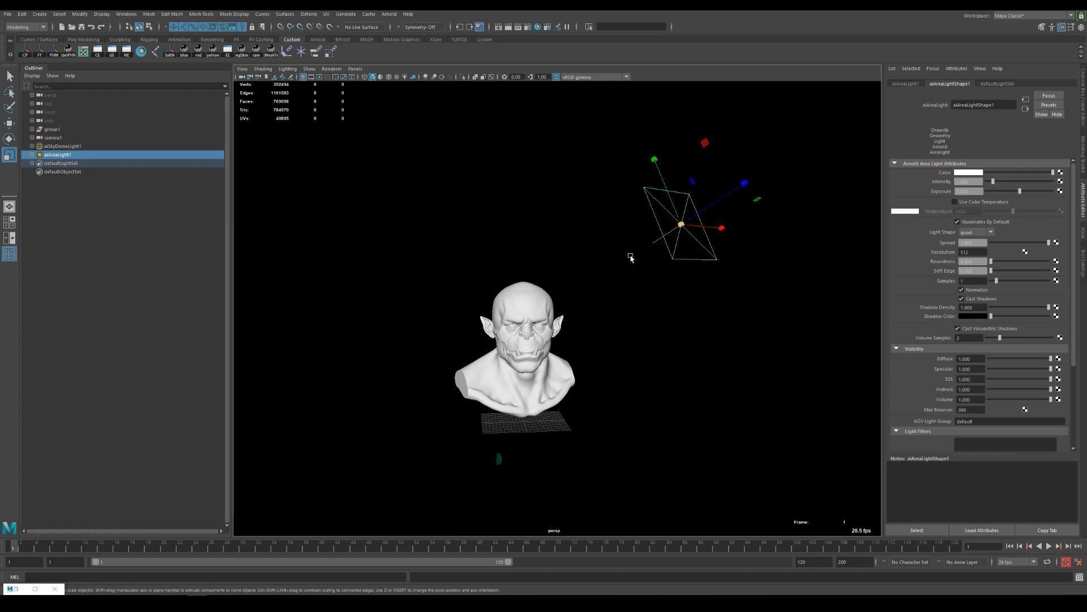
Duplicate aiAreaLight1, aim the copy through its view, then select aiAreaLight2 for placement
{"action": "left_click", "coordinate": [355, 68]}
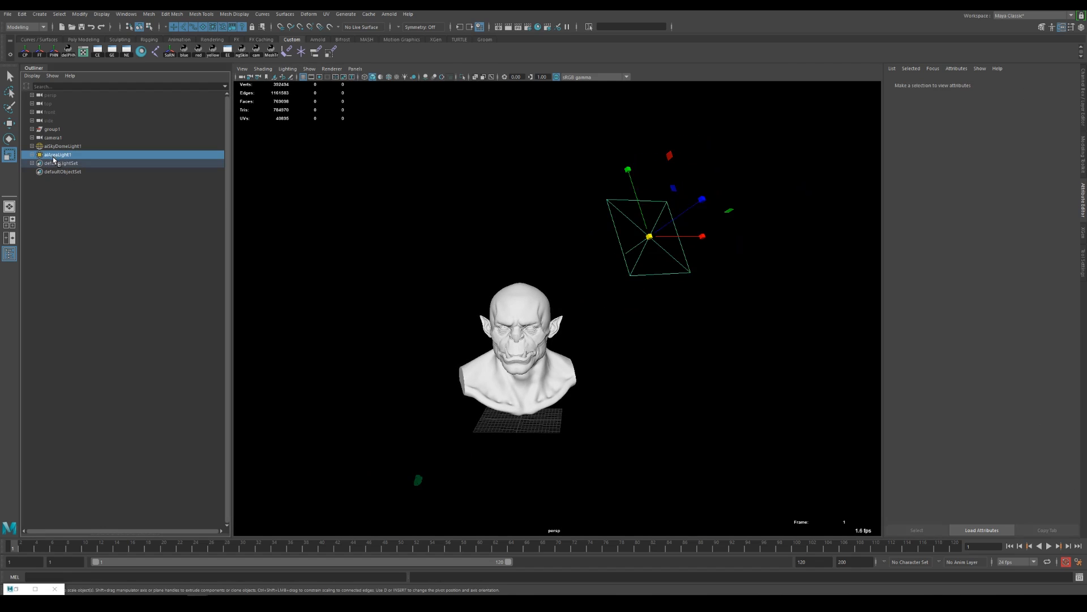
{"action": "left_click", "coordinate": [55, 154]}
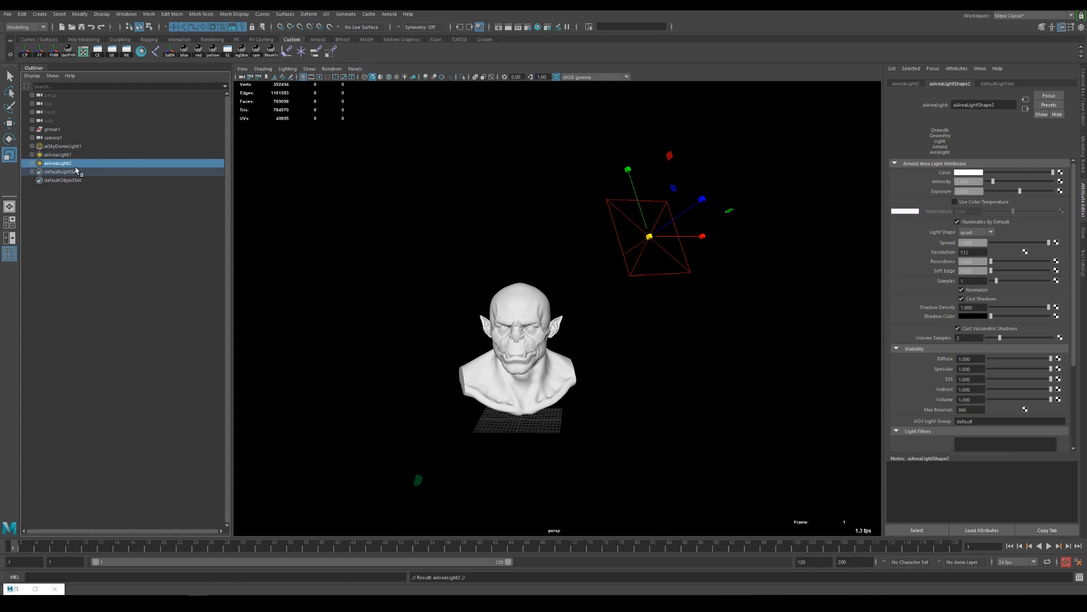
{"action": "left_click", "coordinate": [354, 69]}
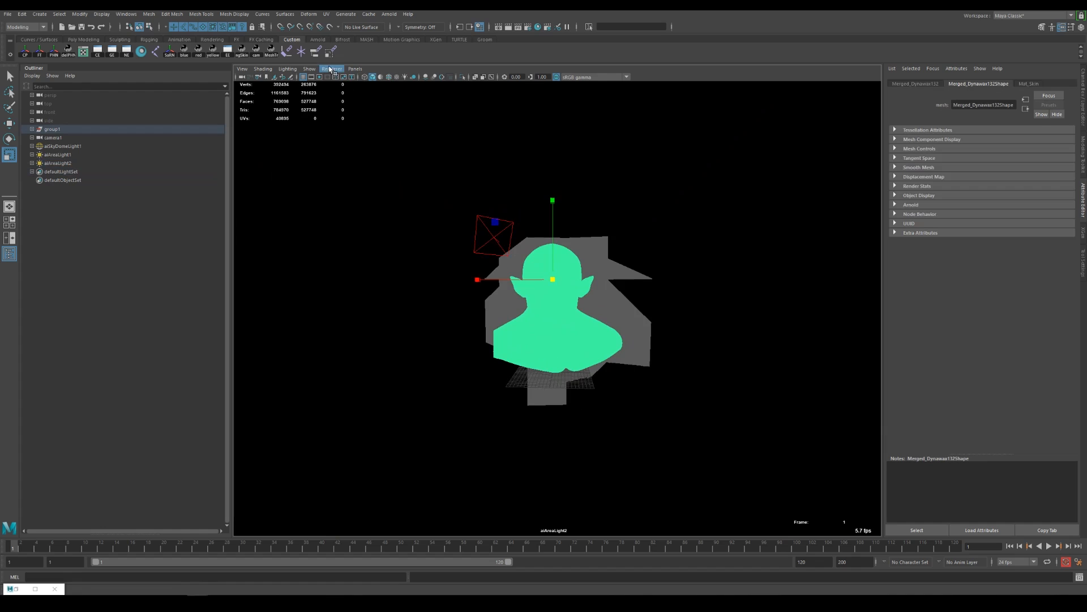
{"action": "left_click", "coordinate": [355, 68]}
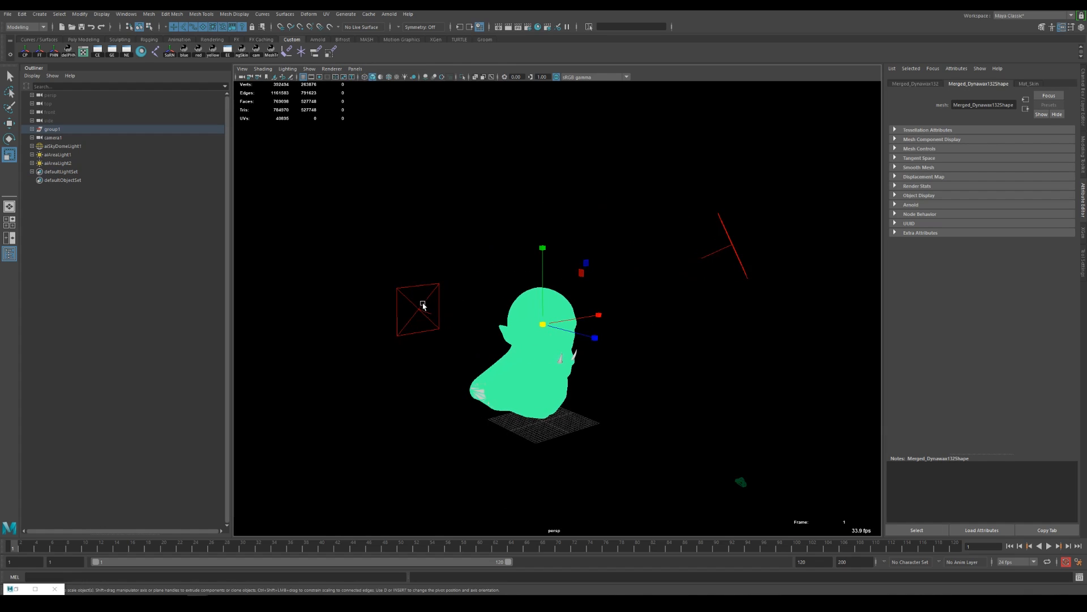
{"action": "left_click", "coordinate": [52, 163]}
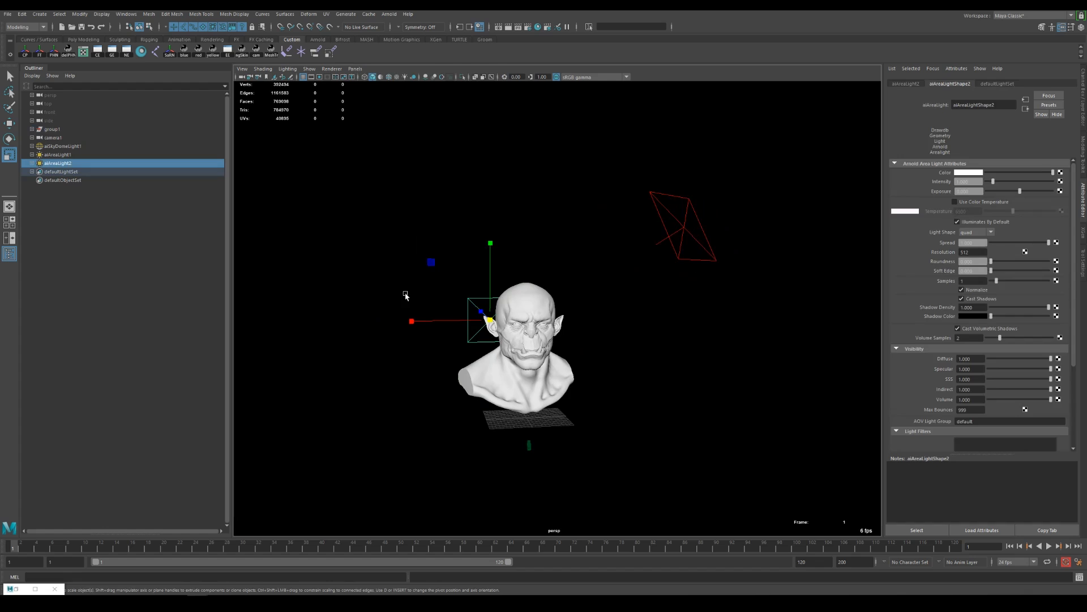
{"action": "mouse_move", "coordinate": [538, 423]}
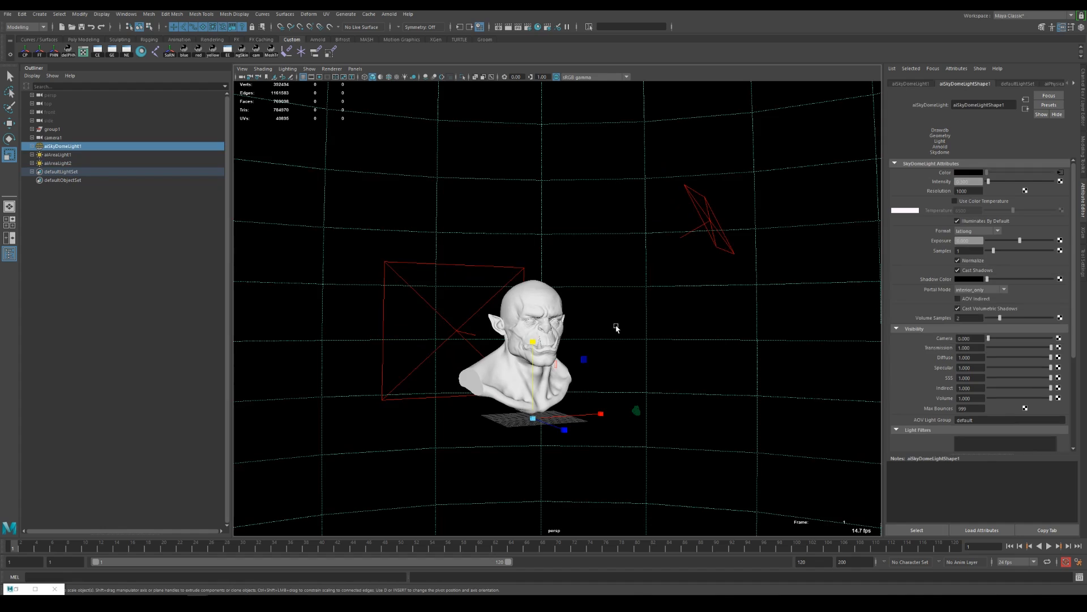
Launch Arnold RenderView and switch its render camera to cameraShape1
{"action": "left_click", "coordinate": [254, 297]}
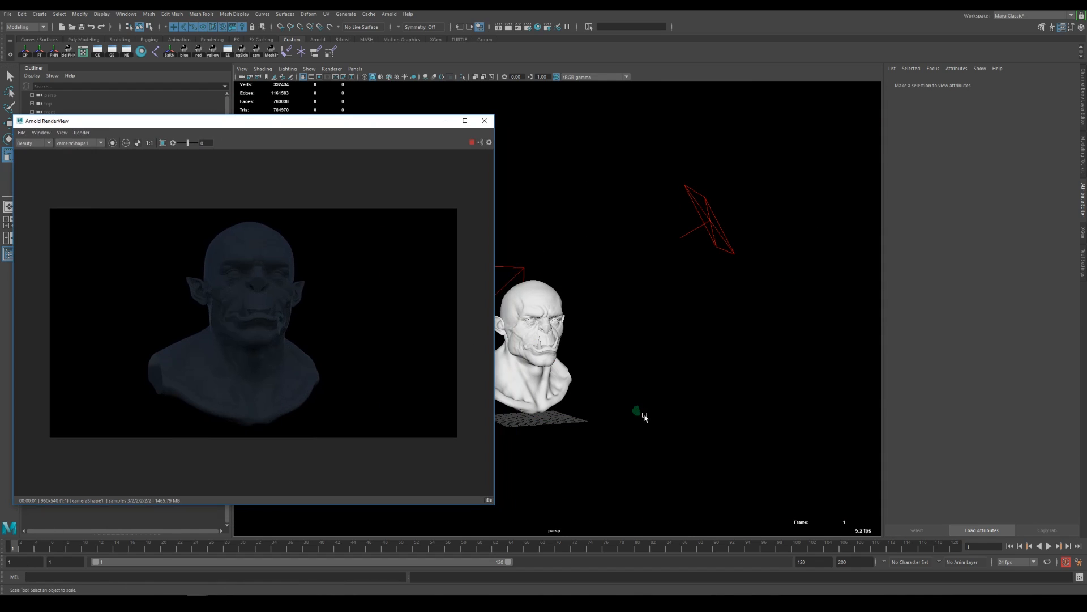
{"action": "left_click", "coordinate": [636, 411]}
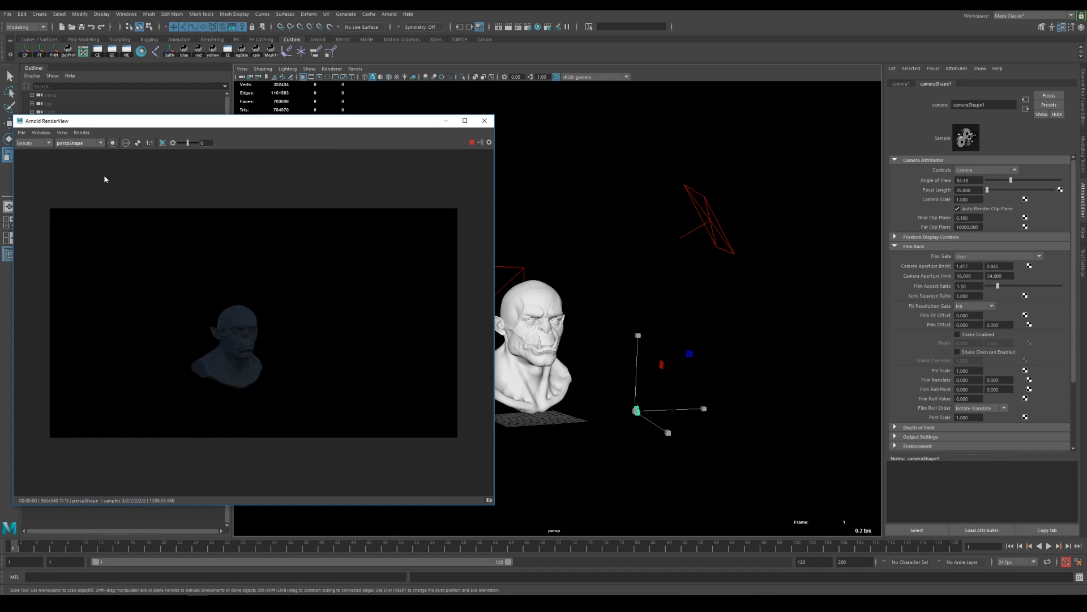
{"action": "left_click", "coordinate": [100, 142]}
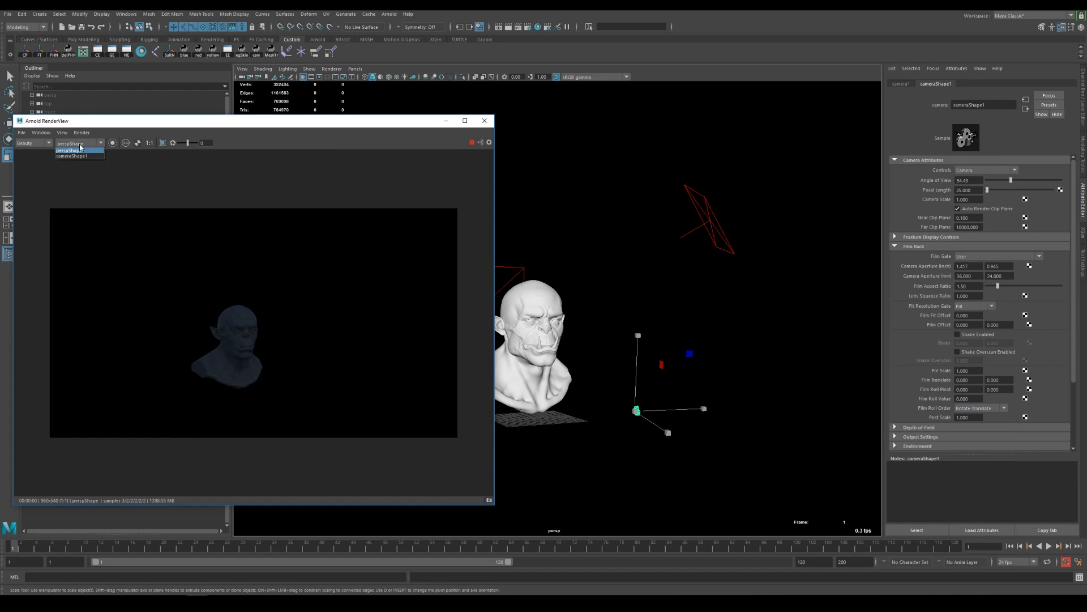
{"action": "left_click", "coordinate": [69, 156]}
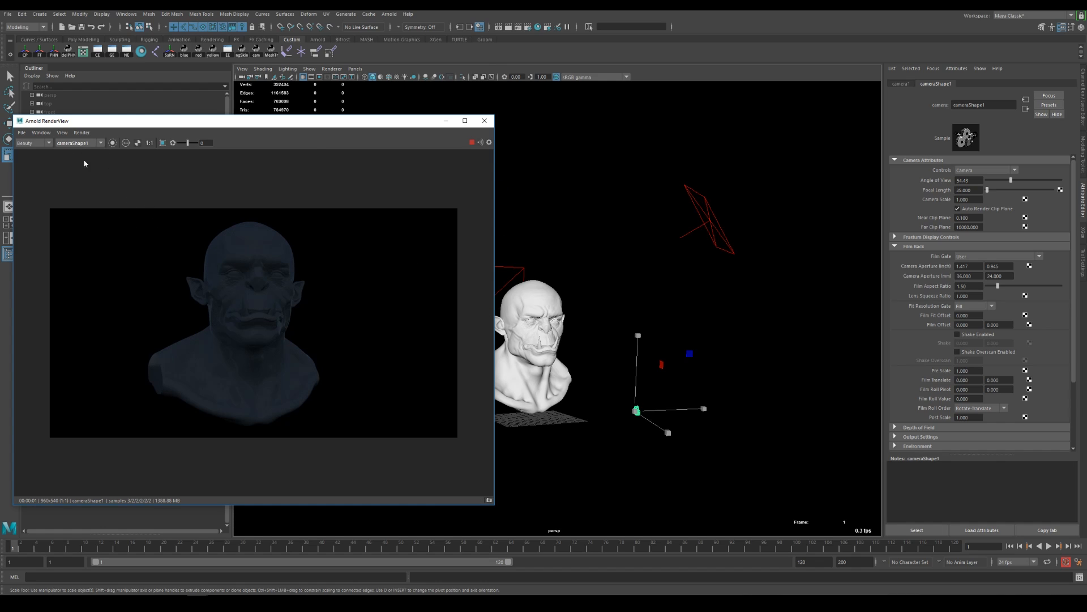
{"action": "mouse_move", "coordinate": [348, 124]}
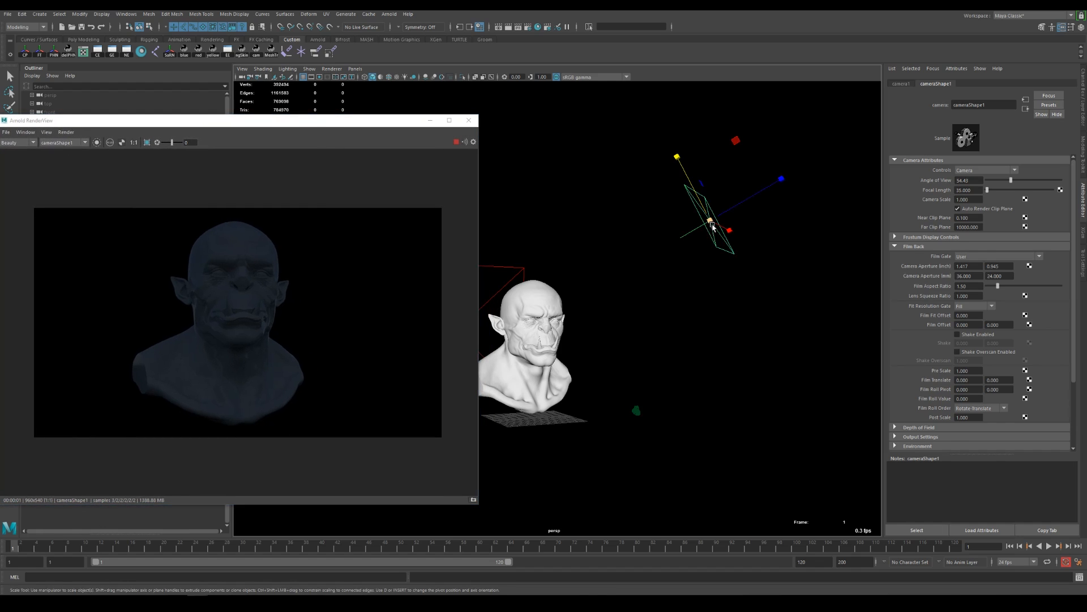
Set aiAreaLight1 Exposure to 10, adjust its placement, then select aiAreaLight2
{"action": "left_click", "coordinate": [709, 220]}
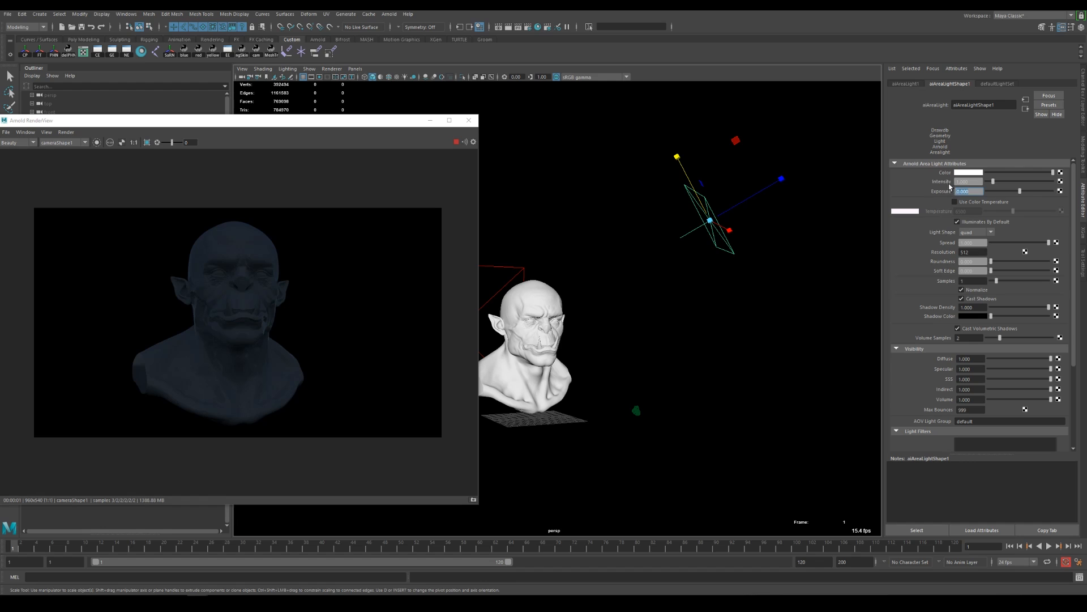
{"action": "mouse_move", "coordinate": [932, 201]}
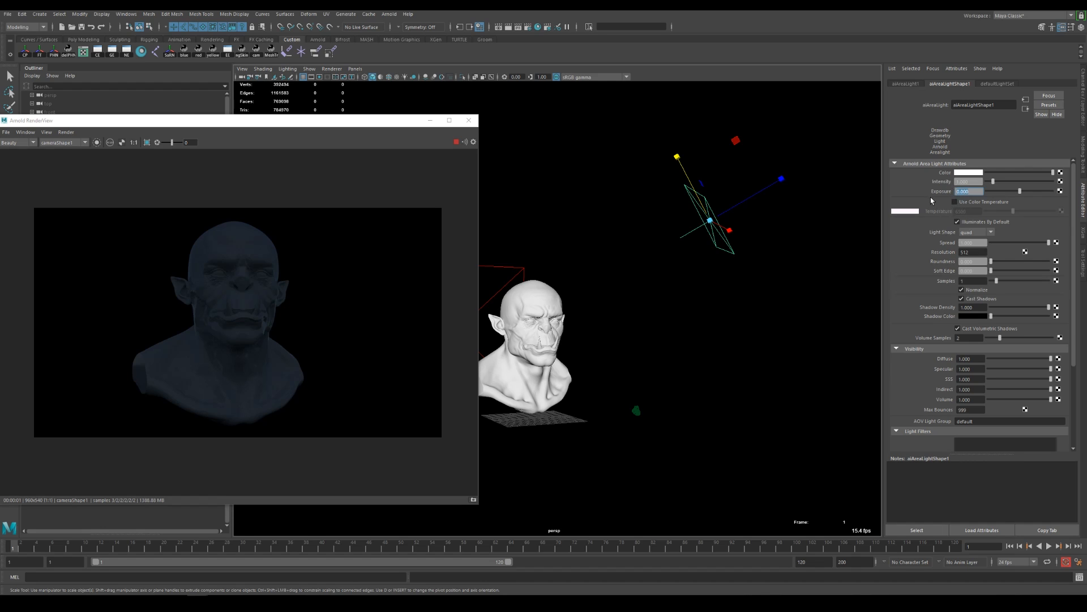
{"action": "type", "text": "10.000"}
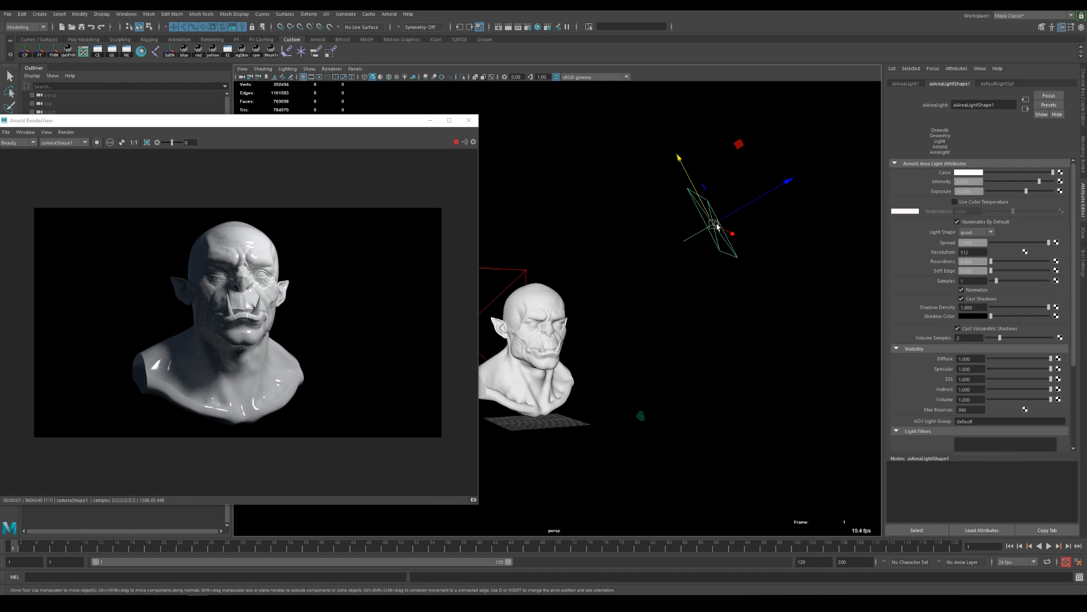
{"action": "left_click_drag", "start_coordinate": [716, 226], "coordinate": [594, 293]}
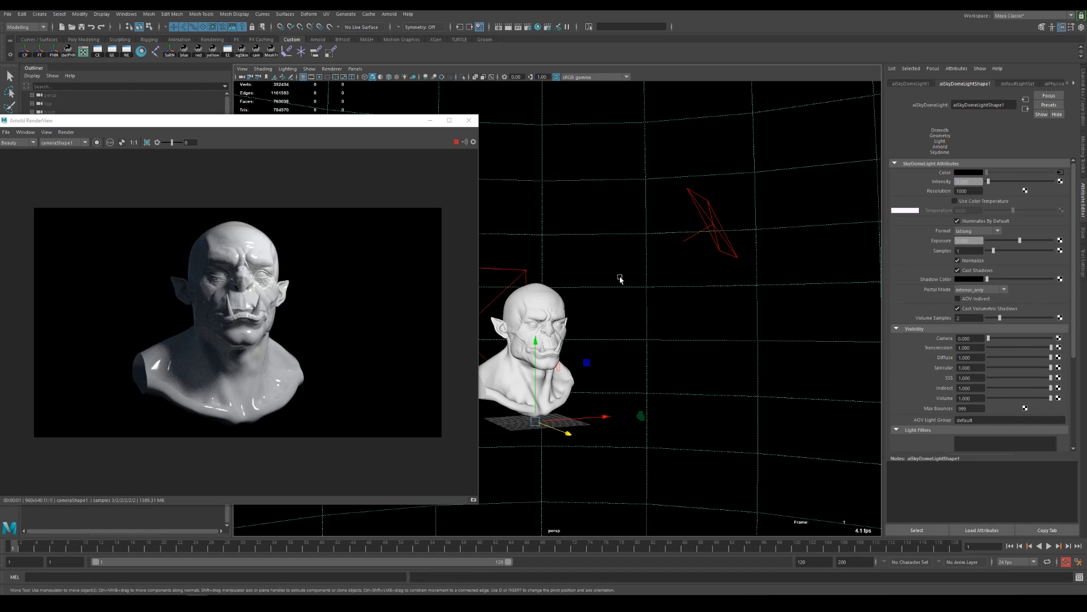
{"action": "mouse_move", "coordinate": [728, 280]}
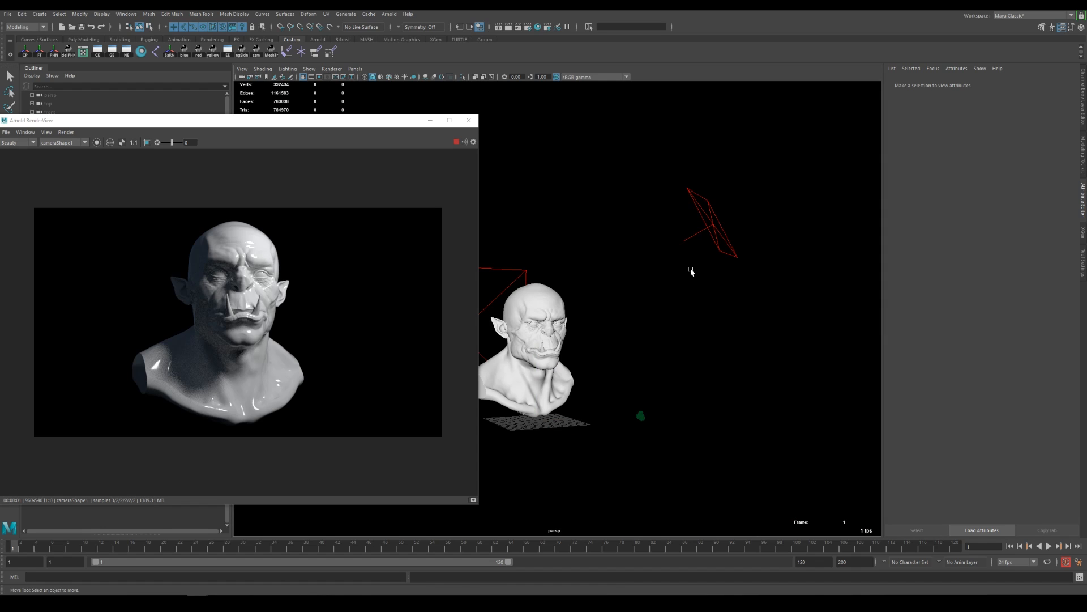
{"action": "mouse_move", "coordinate": [725, 279]}
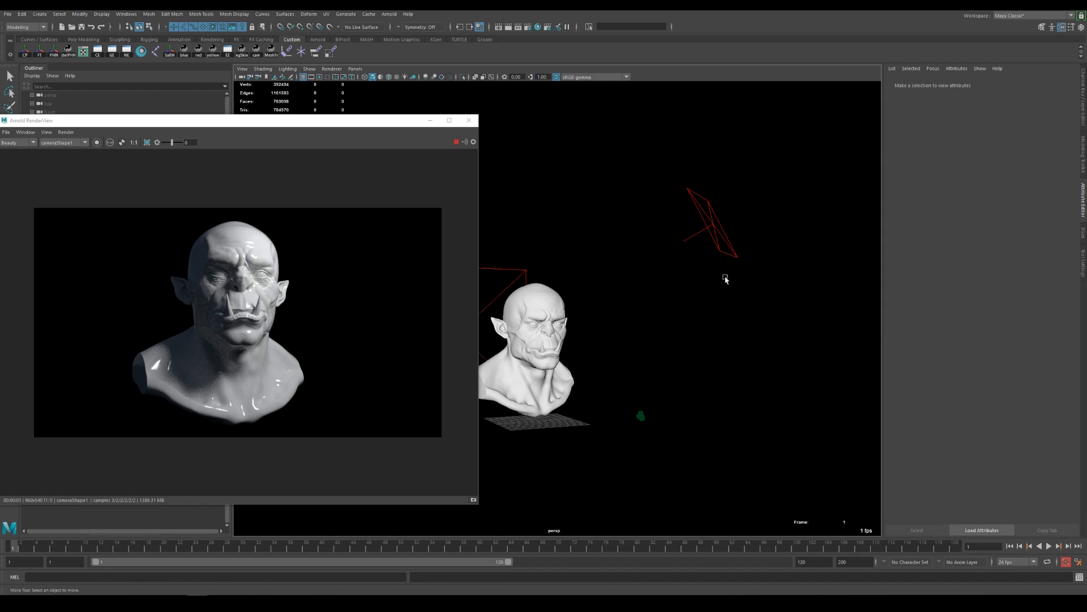
{"action": "left_click_drag", "start_coordinate": [726, 279], "coordinate": [629, 285]}
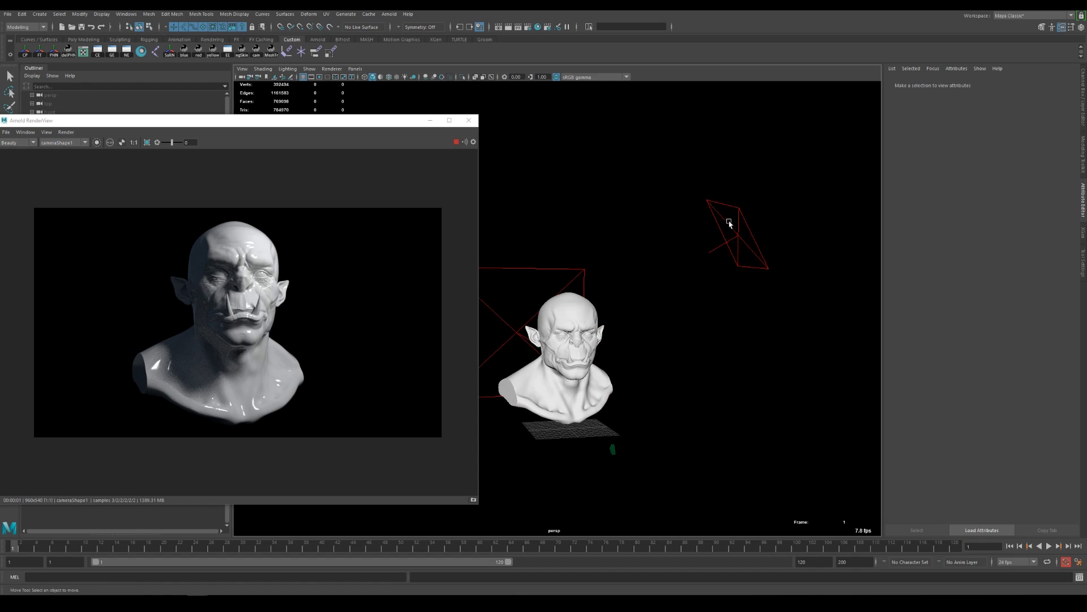
{"action": "left_click", "coordinate": [729, 223]}
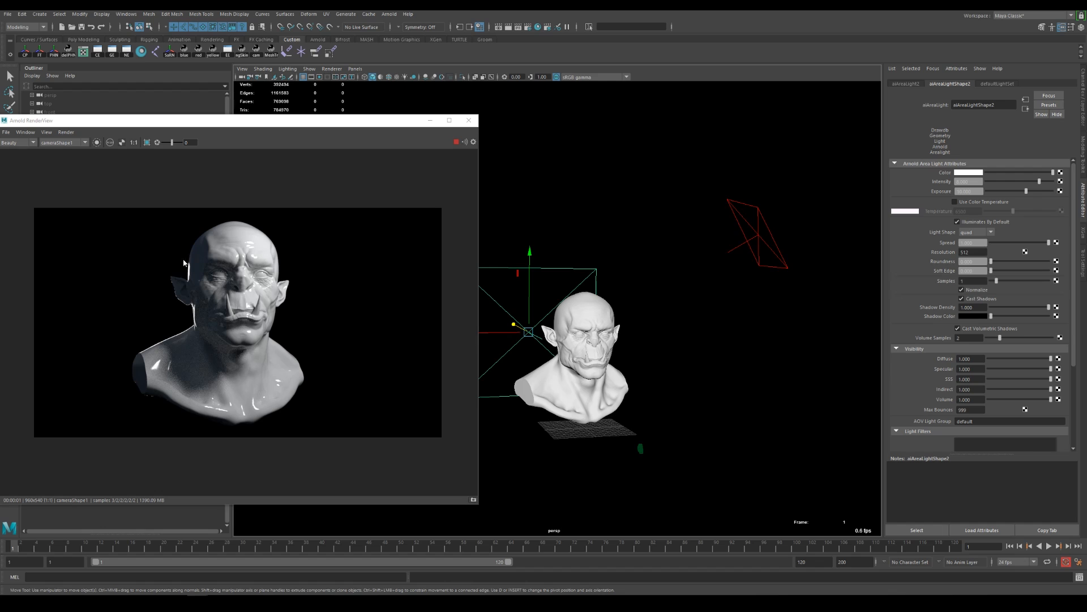
{"action": "mouse_move", "coordinate": [240, 226]}
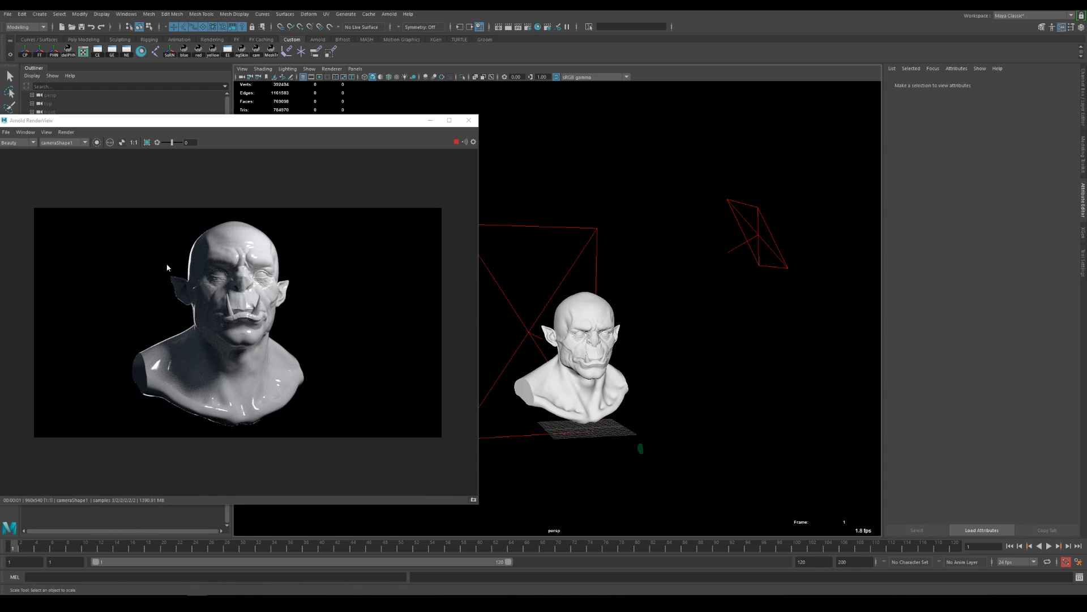
{"action": "mouse_move", "coordinate": [129, 360]}
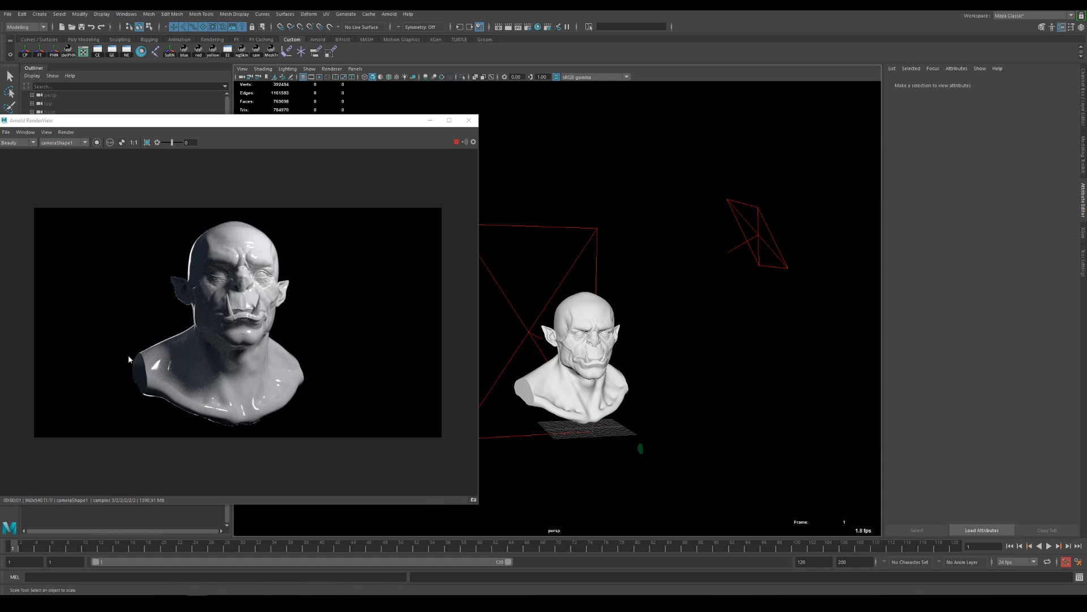
{"action": "mouse_move", "coordinate": [479, 279]}
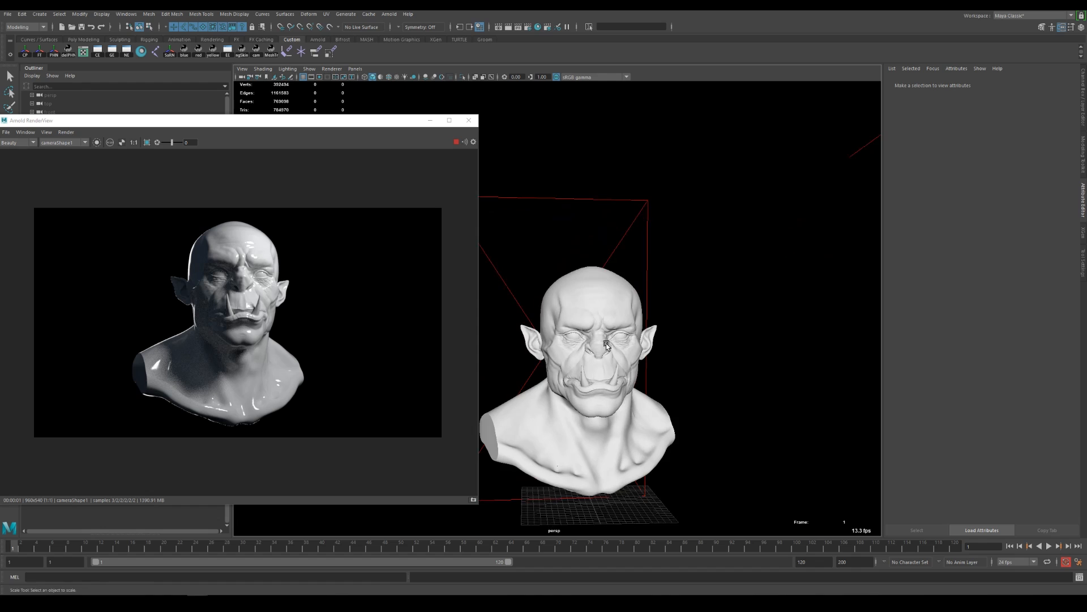
Set Mat_Skin's base weight to 0 and Specular Roughness to 0.500
{"action": "left_click", "coordinate": [605, 345]}
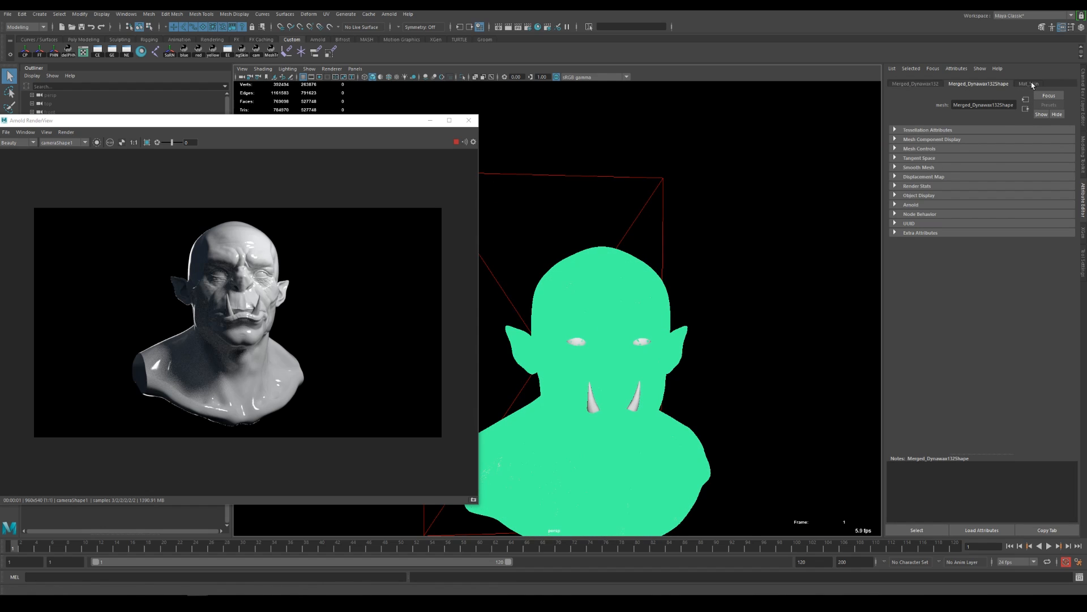
{"action": "left_click", "coordinate": [1035, 84]}
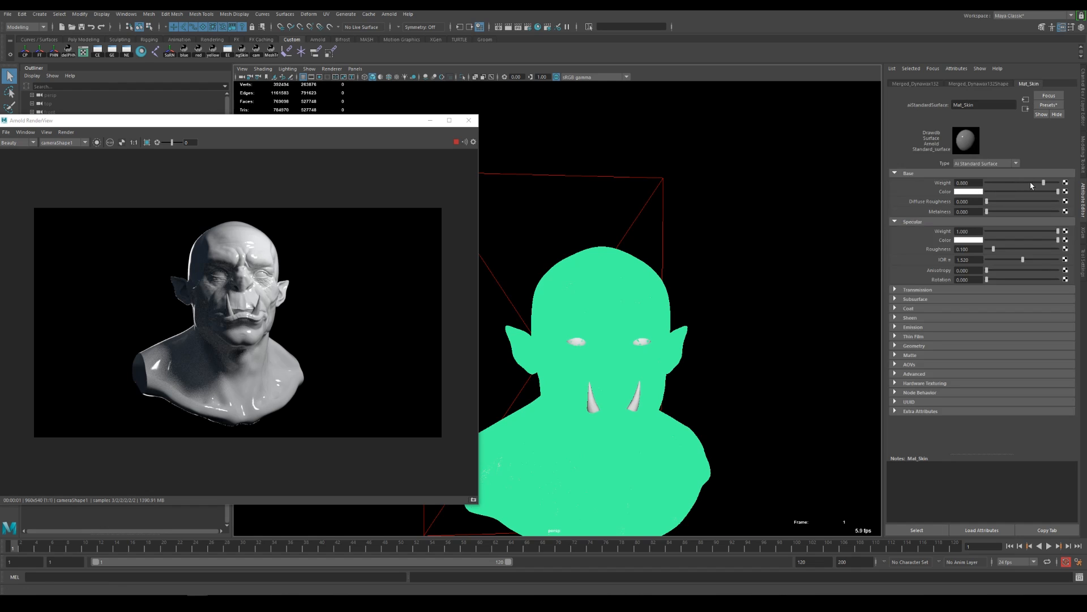
{"action": "left_click_drag", "start_coordinate": [992, 182], "coordinate": [1040, 182]}
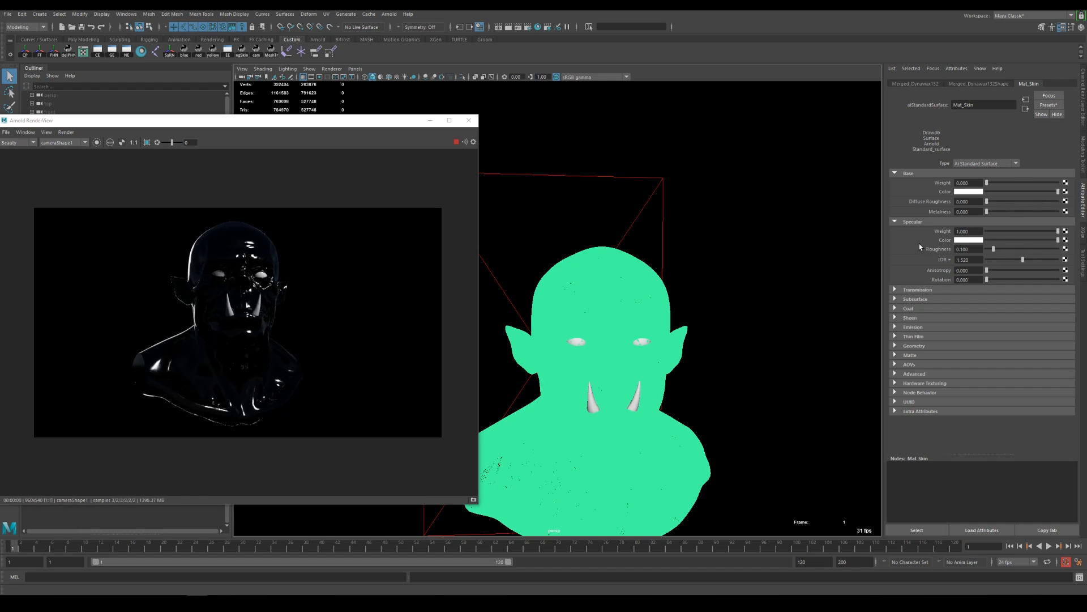
{"action": "left_click", "coordinate": [915, 299]}
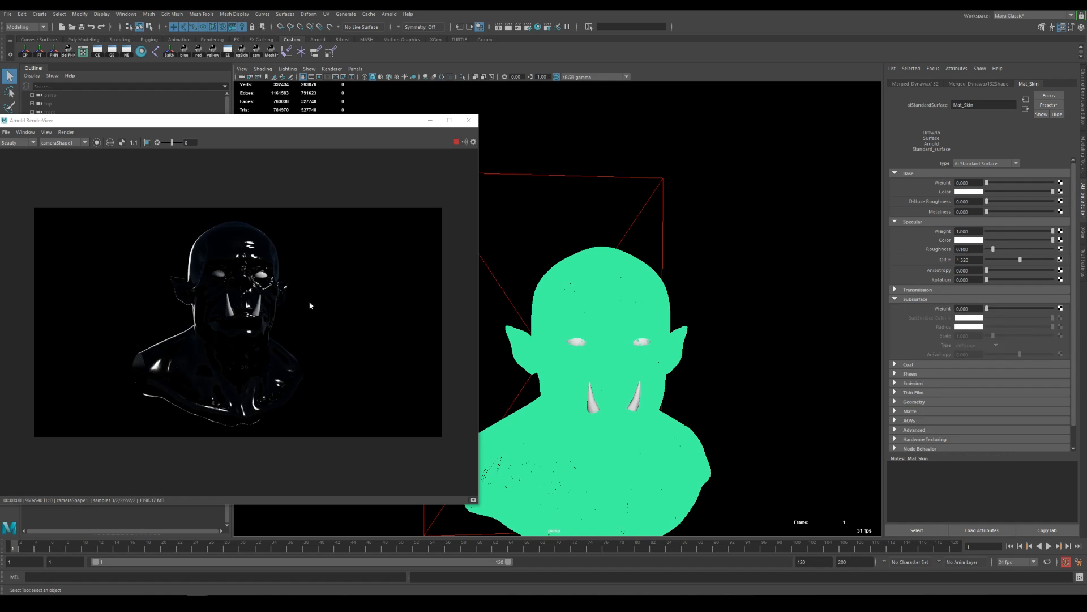
{"action": "left_click", "coordinate": [967, 249]}
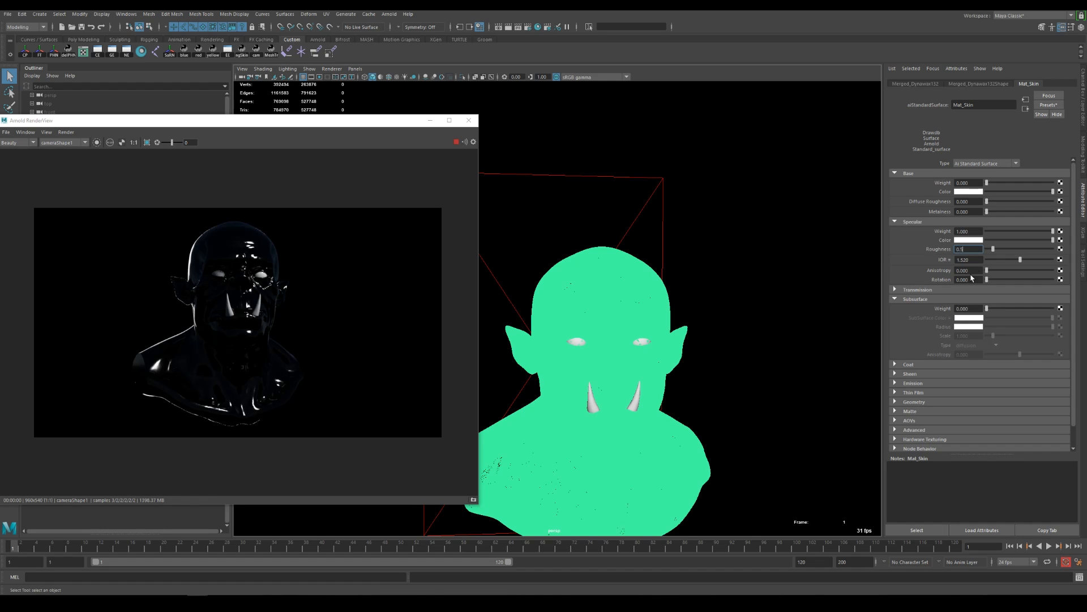
{"action": "type", "text": "0.500"}
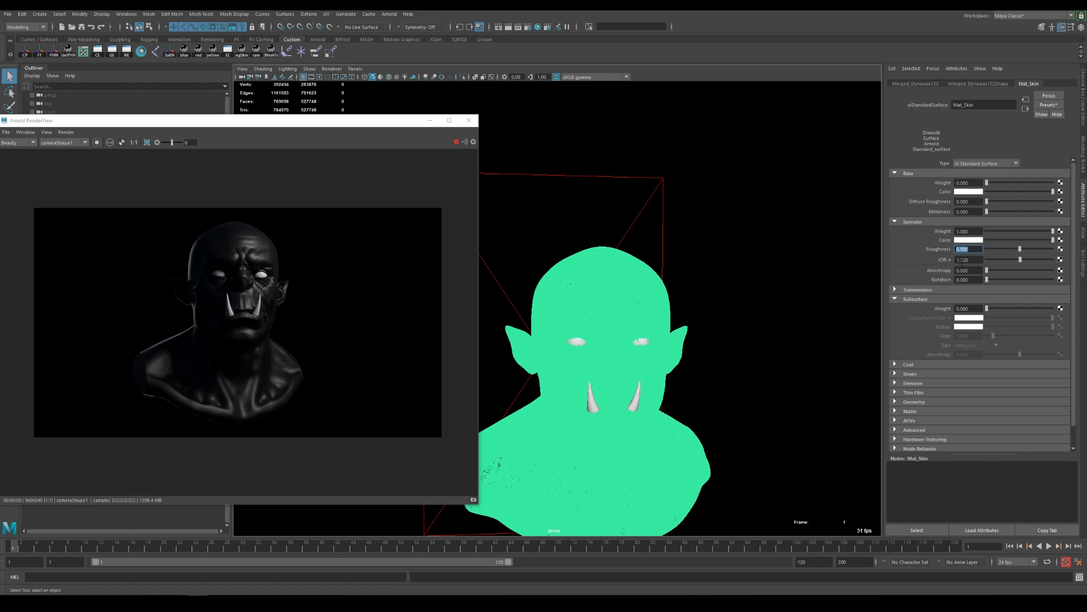
{"action": "mouse_move", "coordinate": [736, 297]}
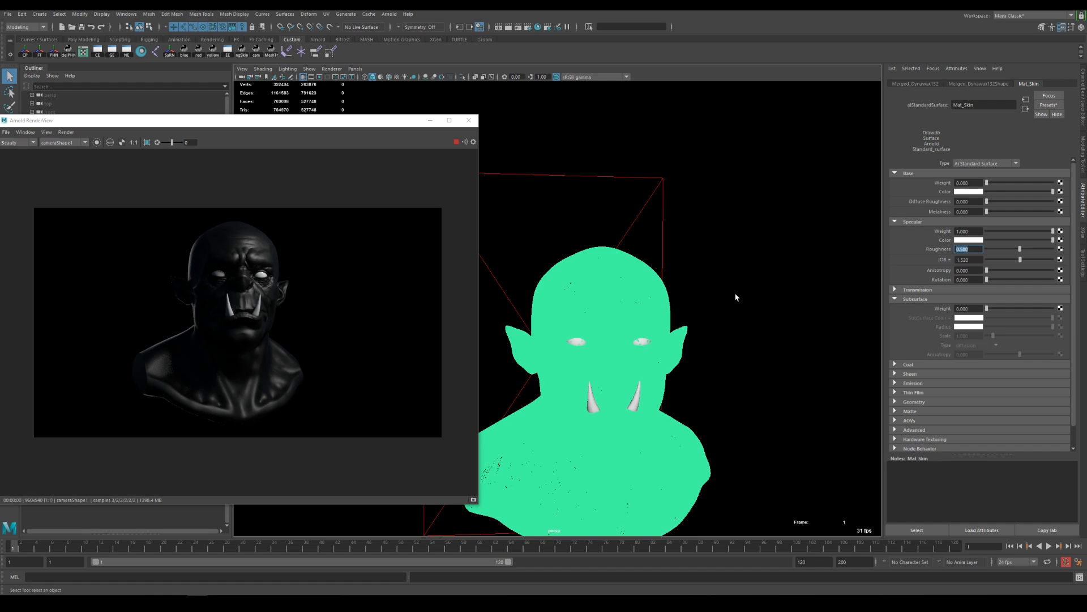
{"action": "mouse_move", "coordinate": [286, 288]}
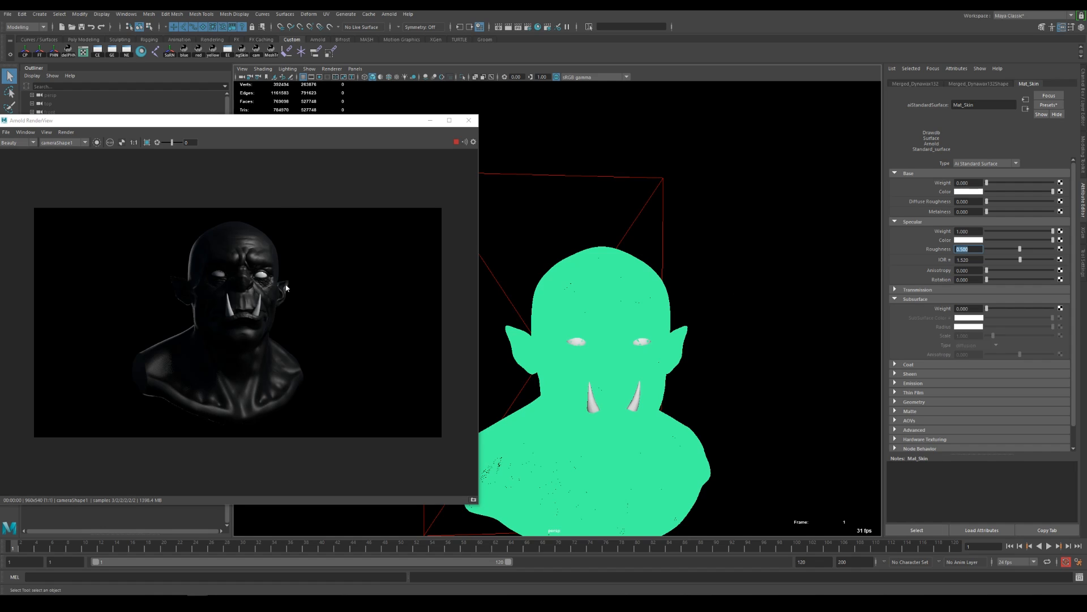
{"action": "mouse_move", "coordinate": [381, 283]}
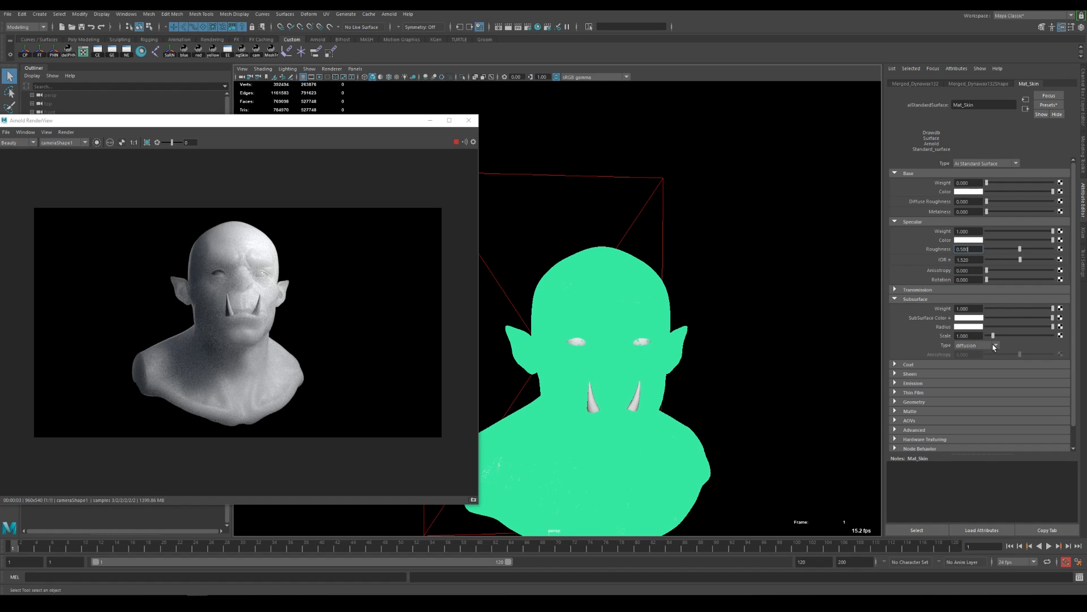
Set Mat_Skin's subsurface Weight to 1.0 and Type to randomwalk
{"action": "left_click", "coordinate": [996, 345]}
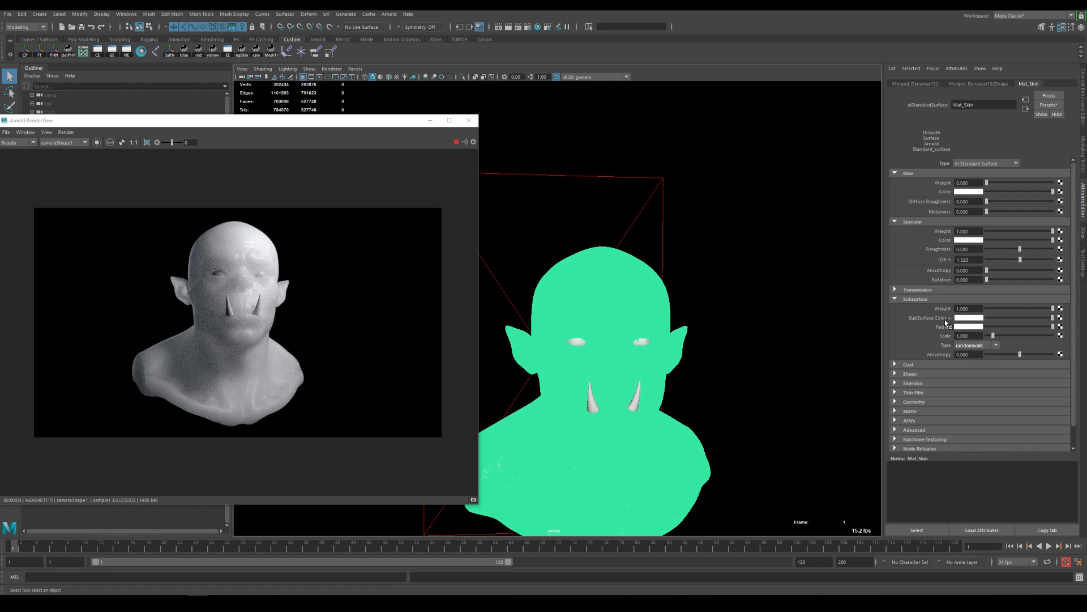
{"action": "left_click", "coordinate": [975, 317]}
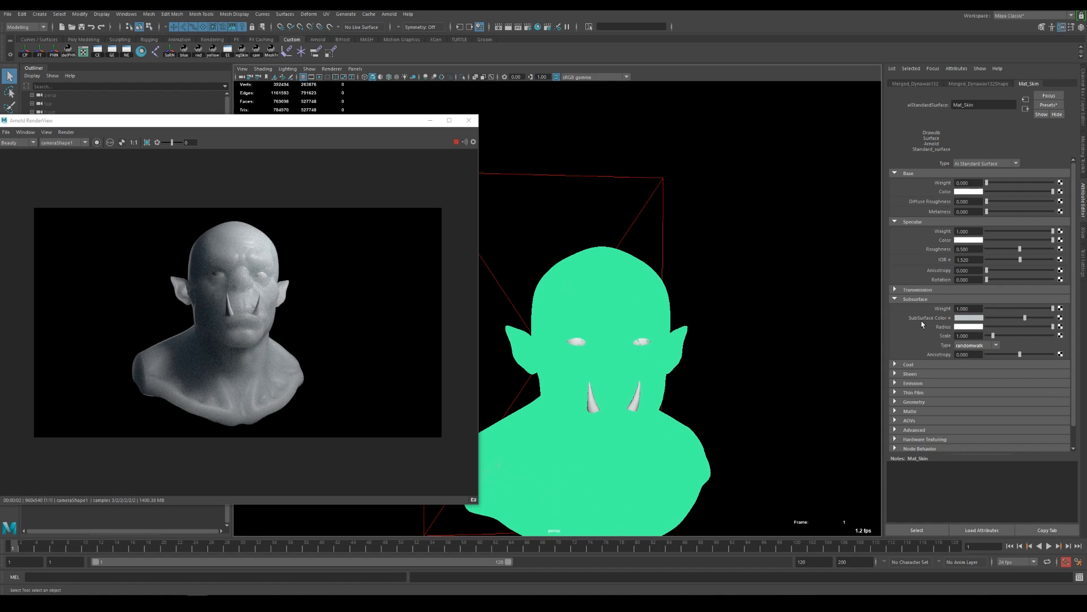
{"action": "mouse_move", "coordinate": [964, 320]}
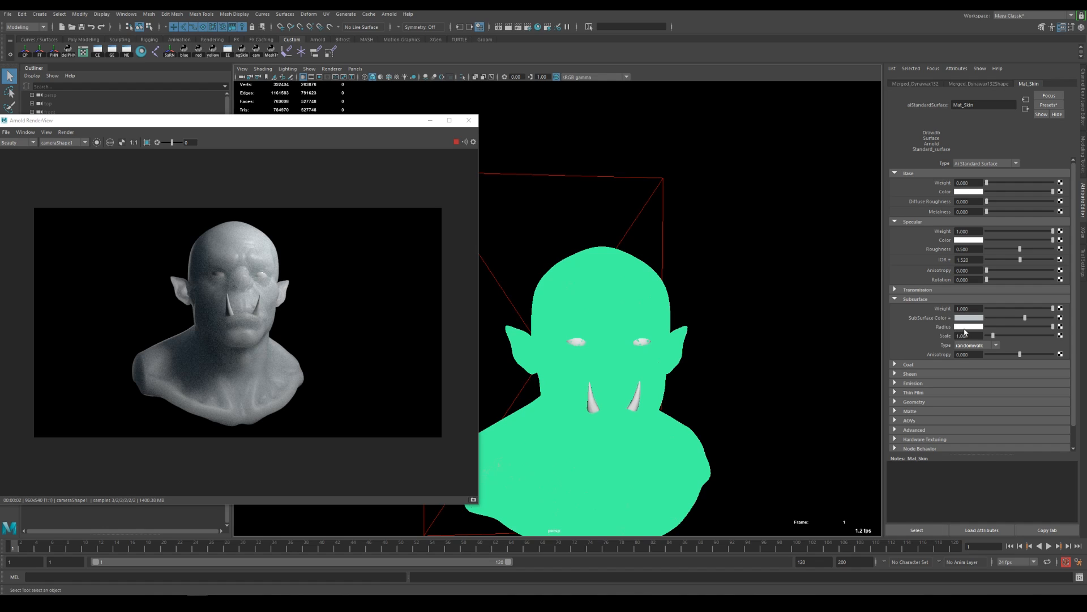
{"action": "mouse_move", "coordinate": [969, 335]}
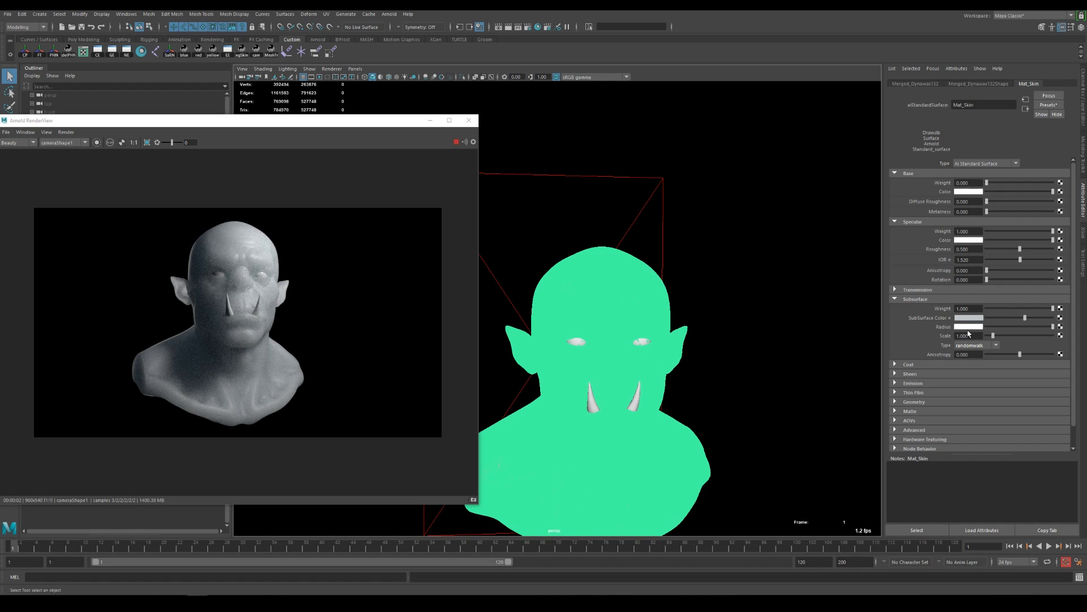
Shift the Subsurface Radius colour toward red-orange with the color picker's RGB sliders
{"action": "left_click", "coordinate": [965, 316]}
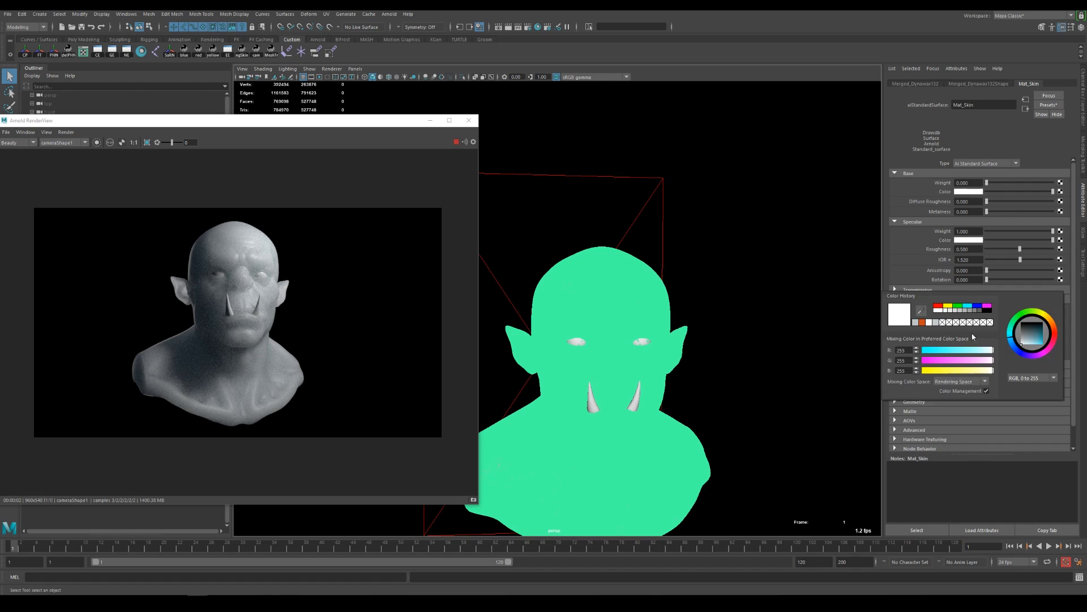
{"action": "mouse_move", "coordinate": [993, 345]}
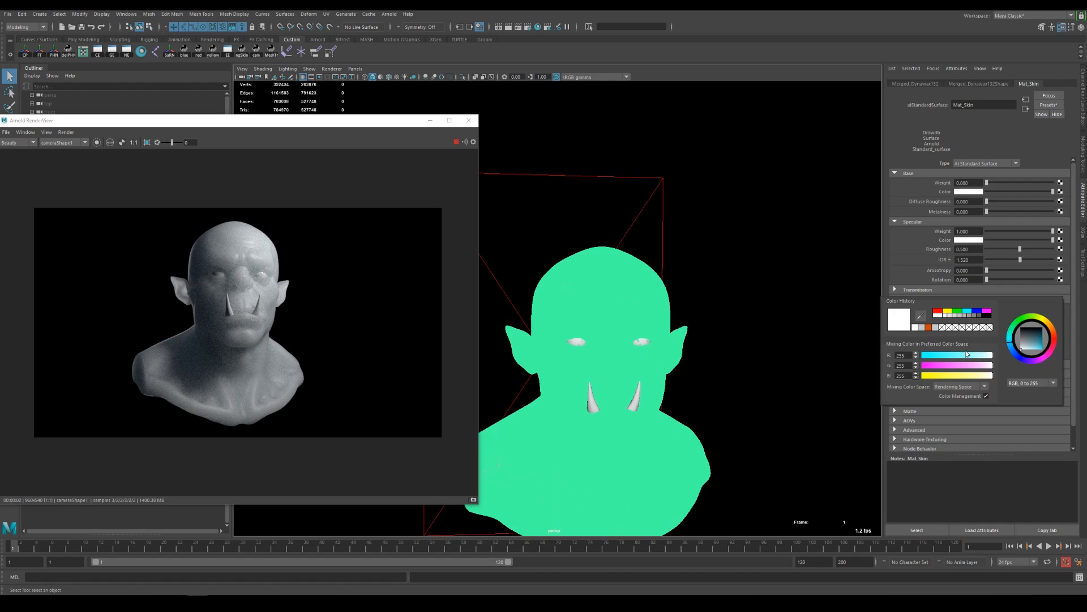
{"action": "left_click", "coordinate": [1031, 382]}
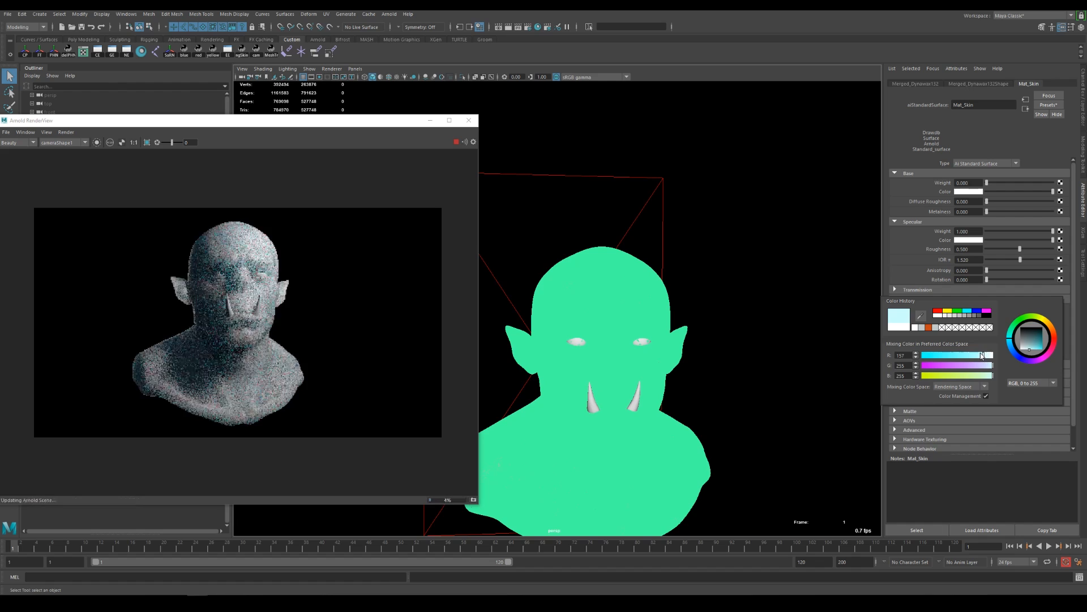
{"action": "left_click_drag", "start_coordinate": [982, 365], "coordinate": [942, 365]}
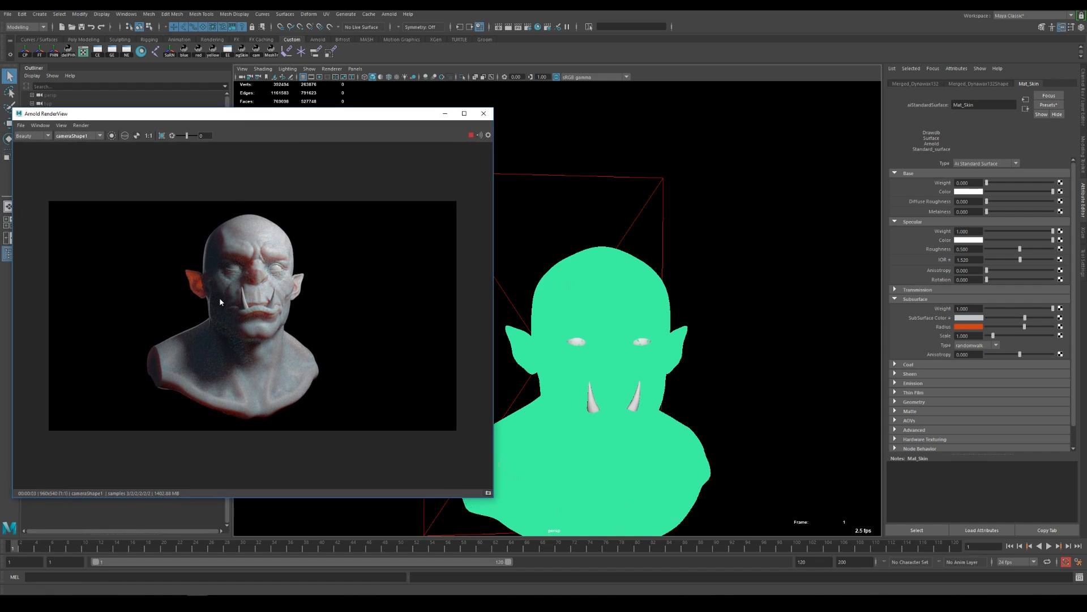
{"action": "mouse_move", "coordinate": [477, 249]}
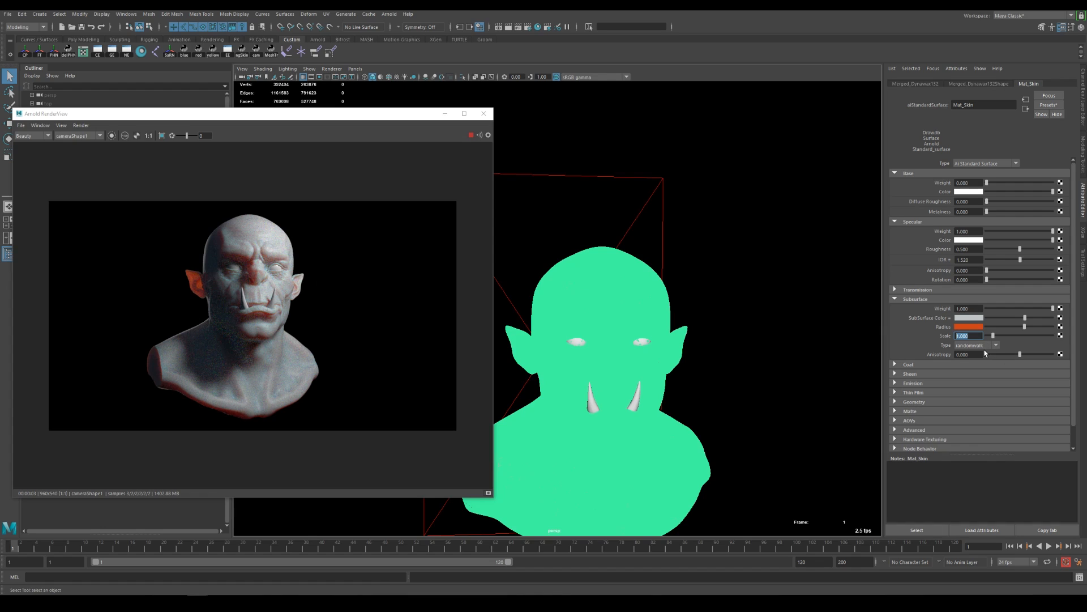
Enter 0 into Mat_Skin's Subsurface Scale field and let the render refresh
{"action": "type", "text": "0"}
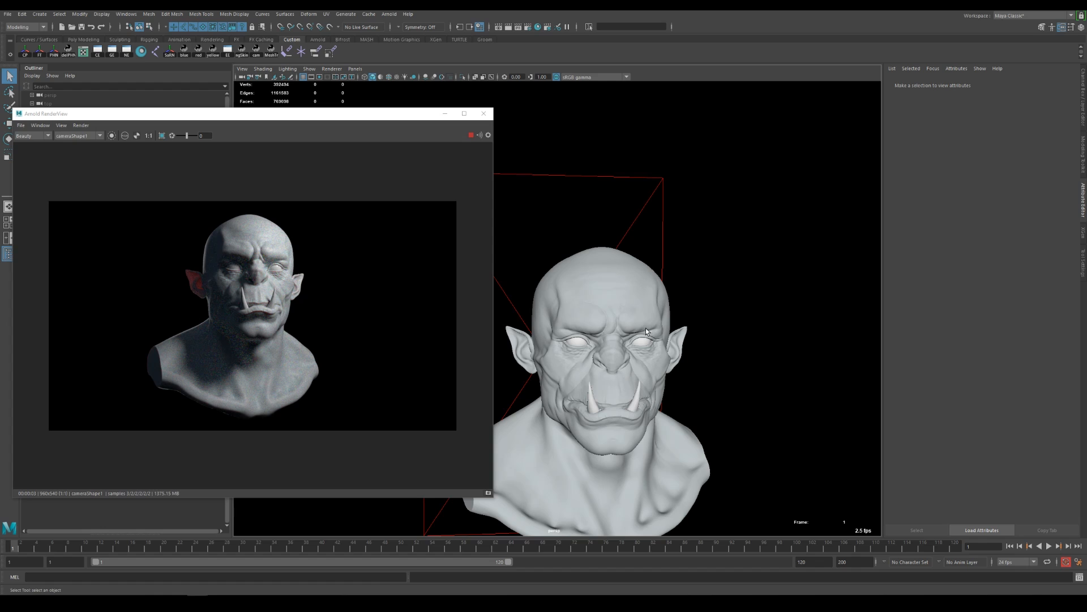
{"action": "mouse_move", "coordinate": [583, 399]}
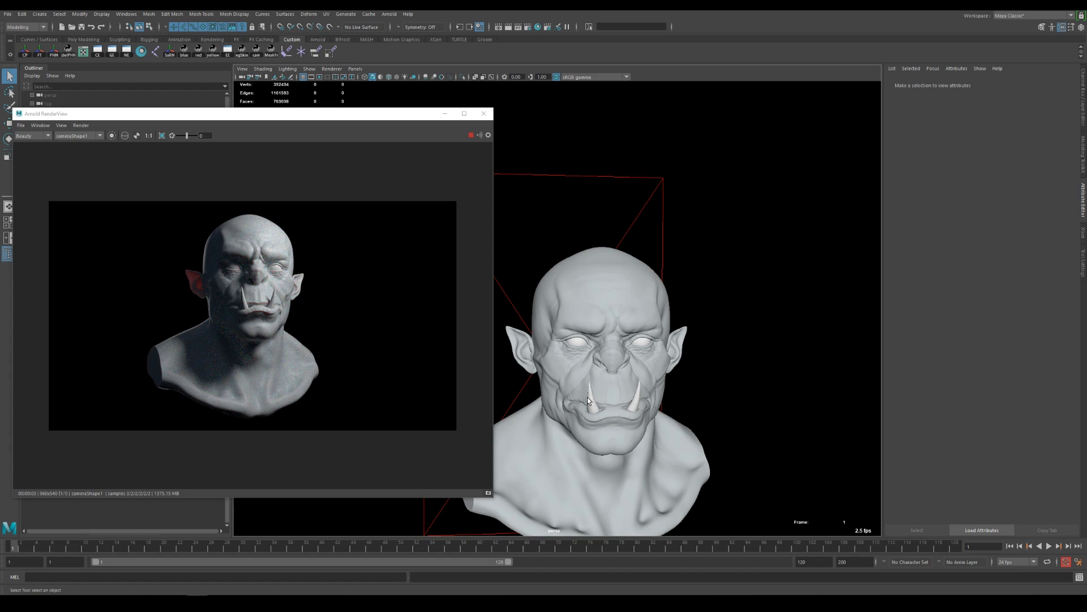
{"action": "mouse_move", "coordinate": [696, 324]}
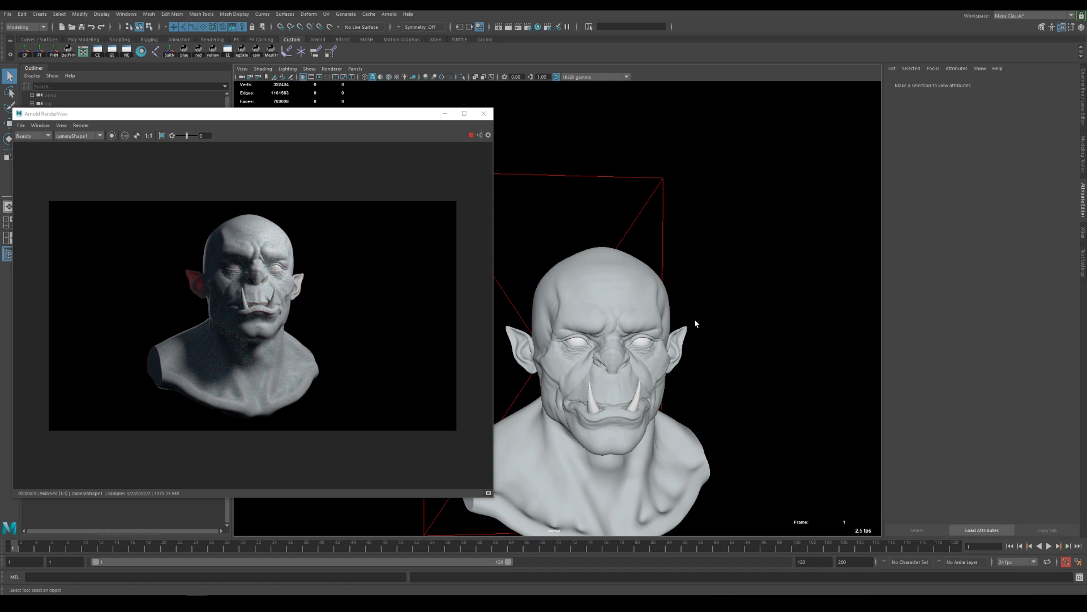
{"action": "mouse_move", "coordinate": [707, 347]}
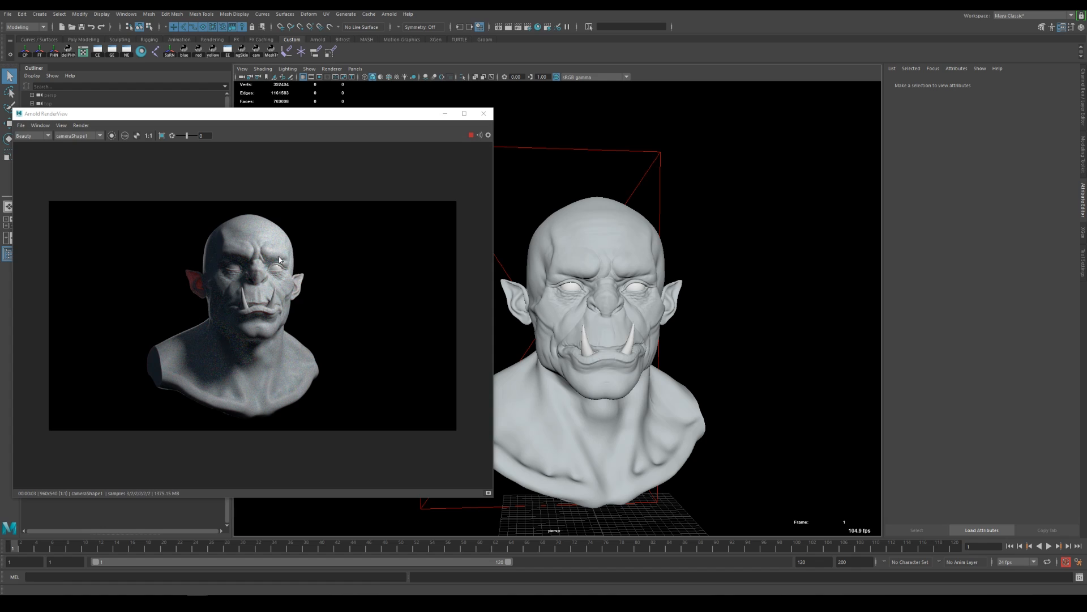
{"action": "mouse_move", "coordinate": [260, 297]}
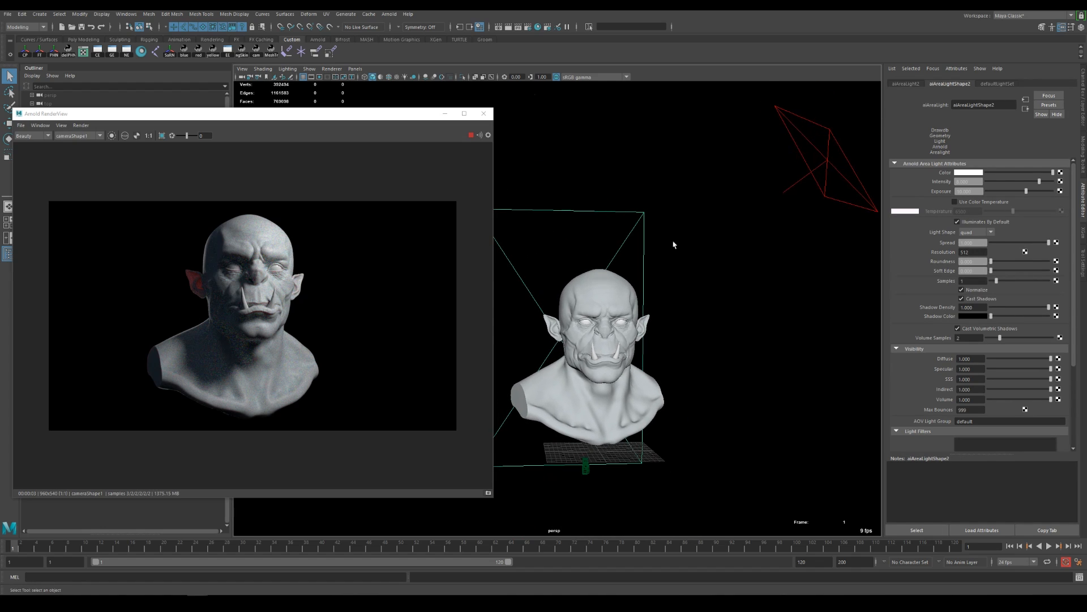
{"action": "mouse_move", "coordinate": [926, 270]}
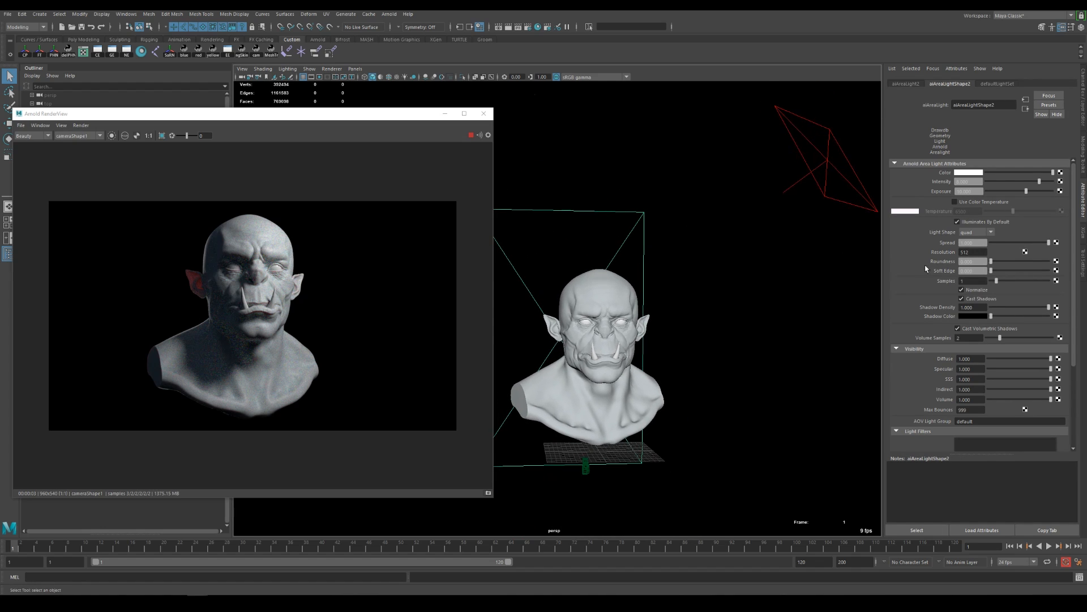
Bring up an area light's attributes in the Attribute Editor
{"action": "left_click", "coordinate": [970, 280]}
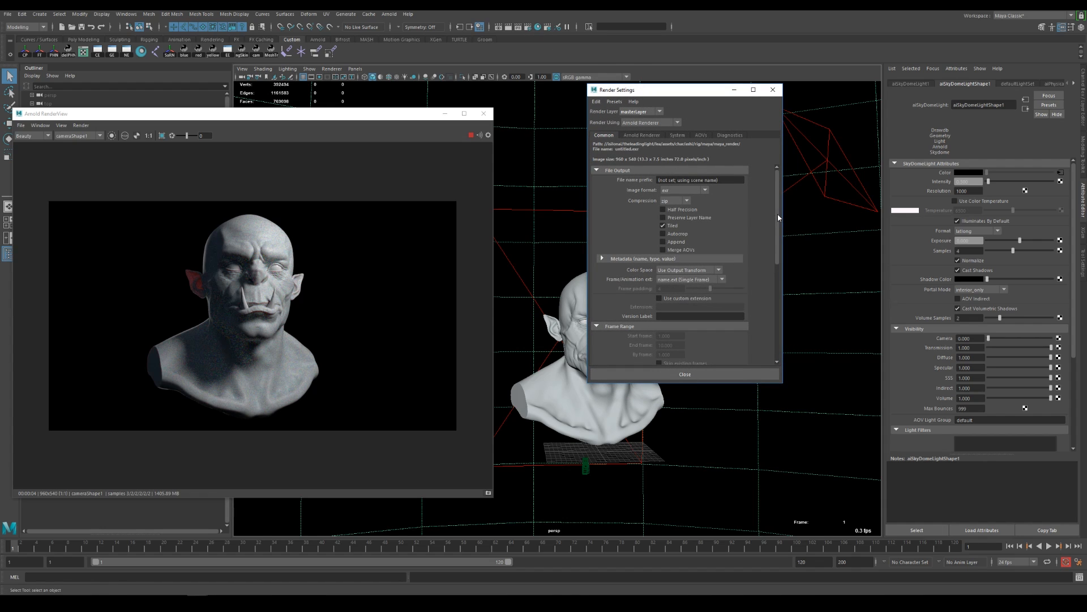
Choose the HD_1080 image size preset, review Arnold sampling, then maximise RenderView
{"action": "scroll", "scroll_direction": "down", "scroll_amount": 3}
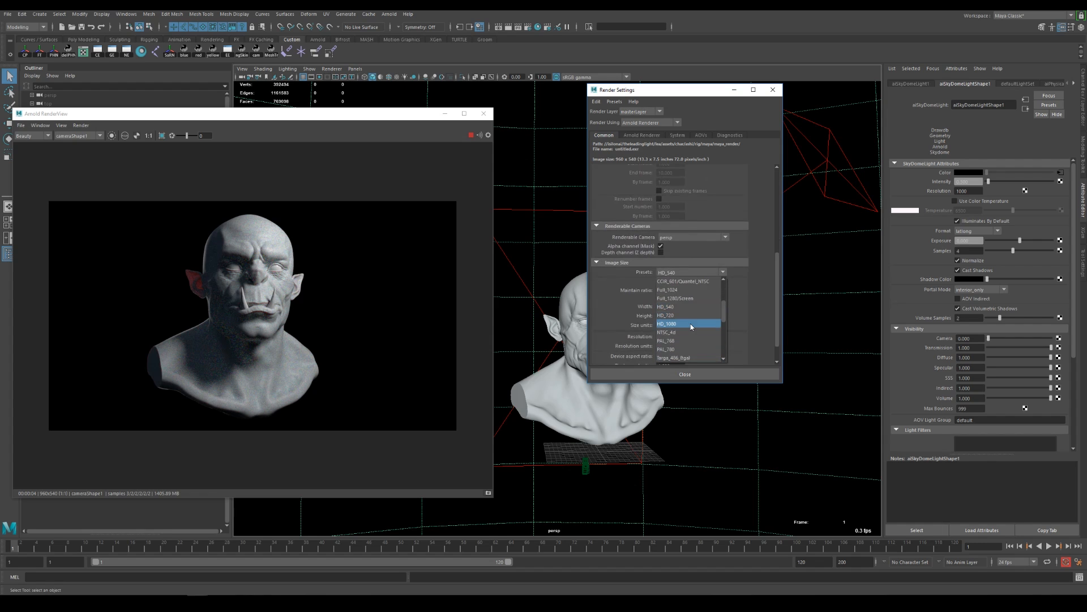
{"action": "left_click", "coordinate": [689, 324]}
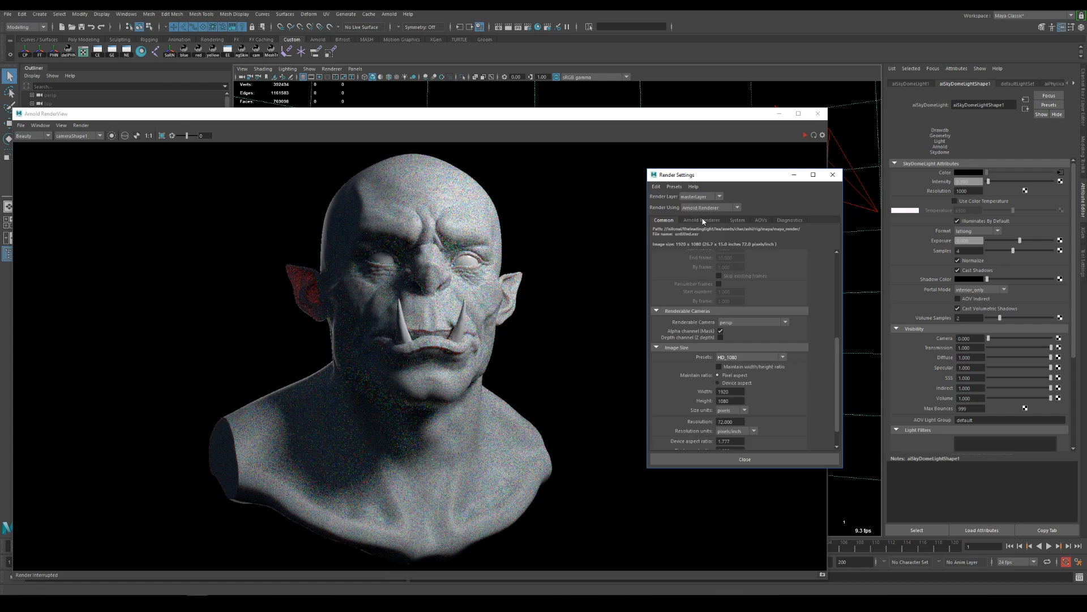
{"action": "left_click", "coordinate": [702, 219]}
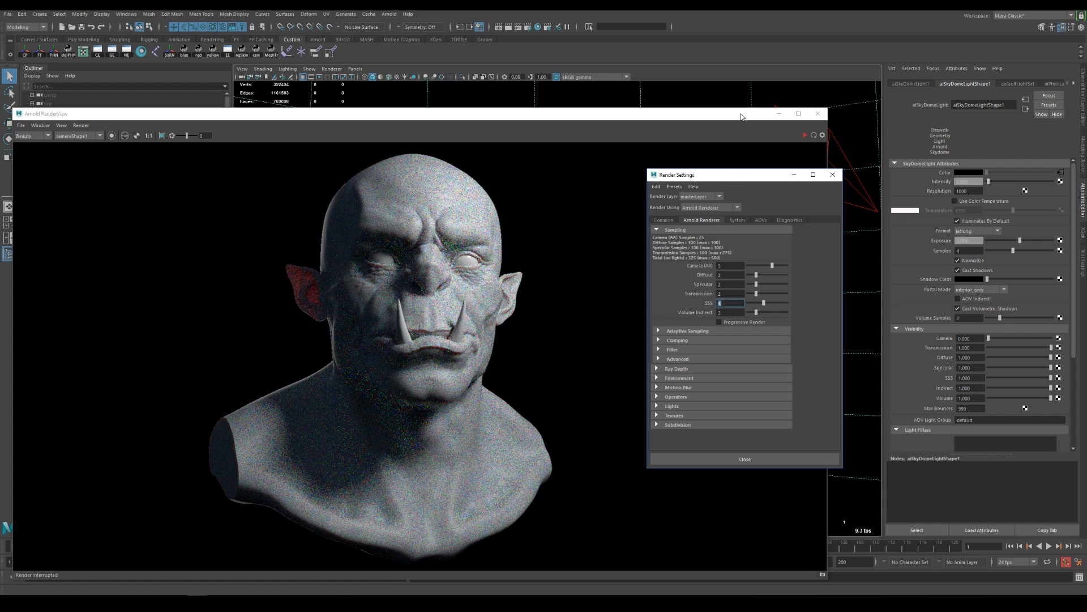
{"action": "left_click", "coordinate": [745, 459]}
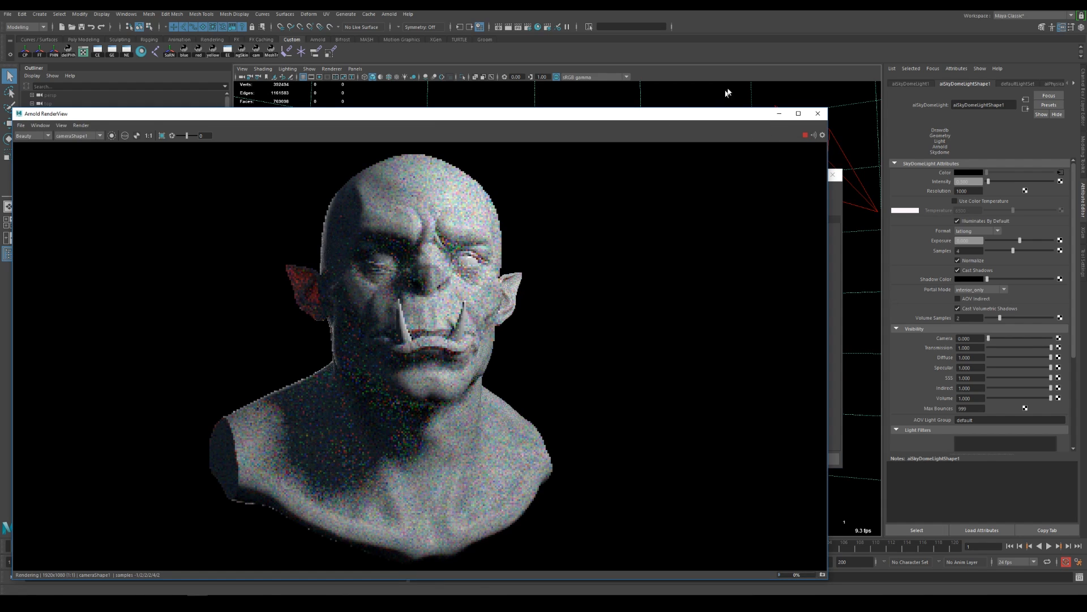
{"action": "left_click", "coordinate": [798, 114]}
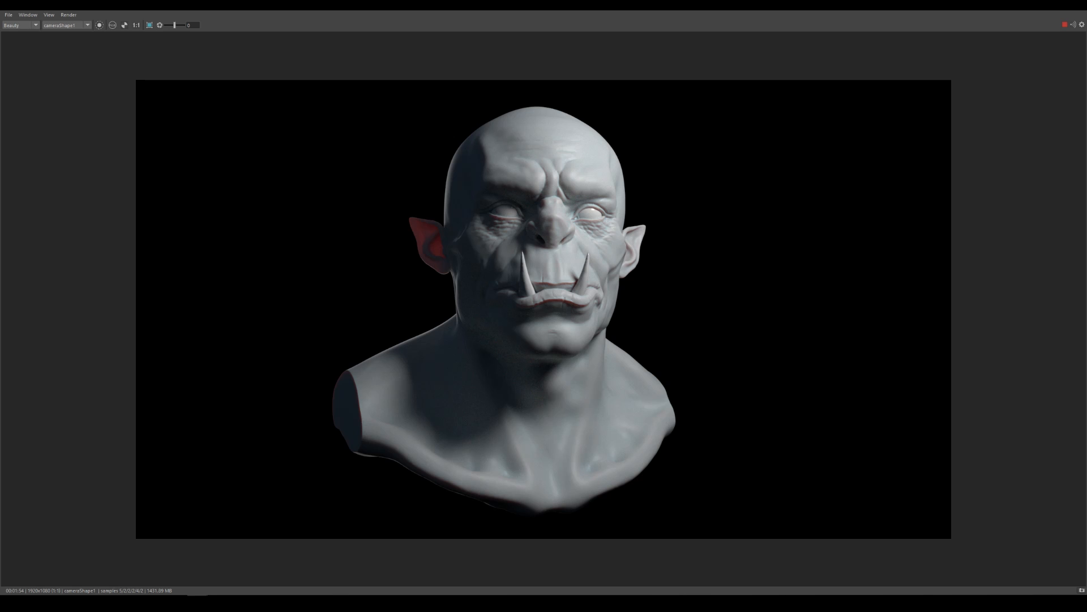